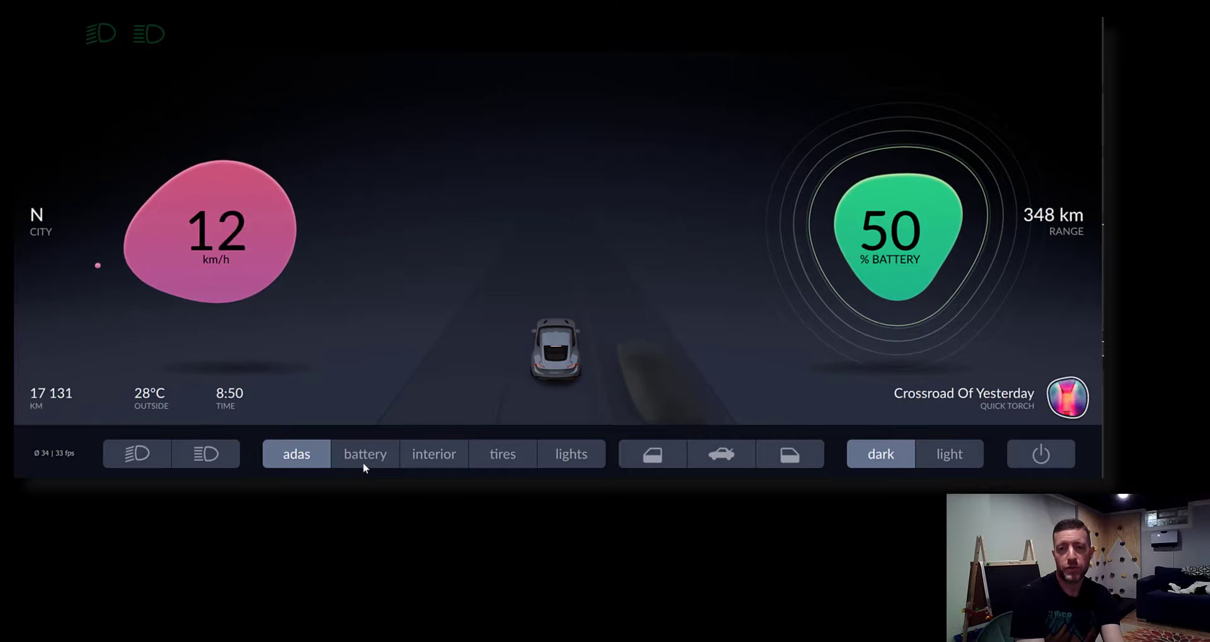
Show the battery view in light theme, tire pressures in dark theme, then the lights view.
click(365, 454)
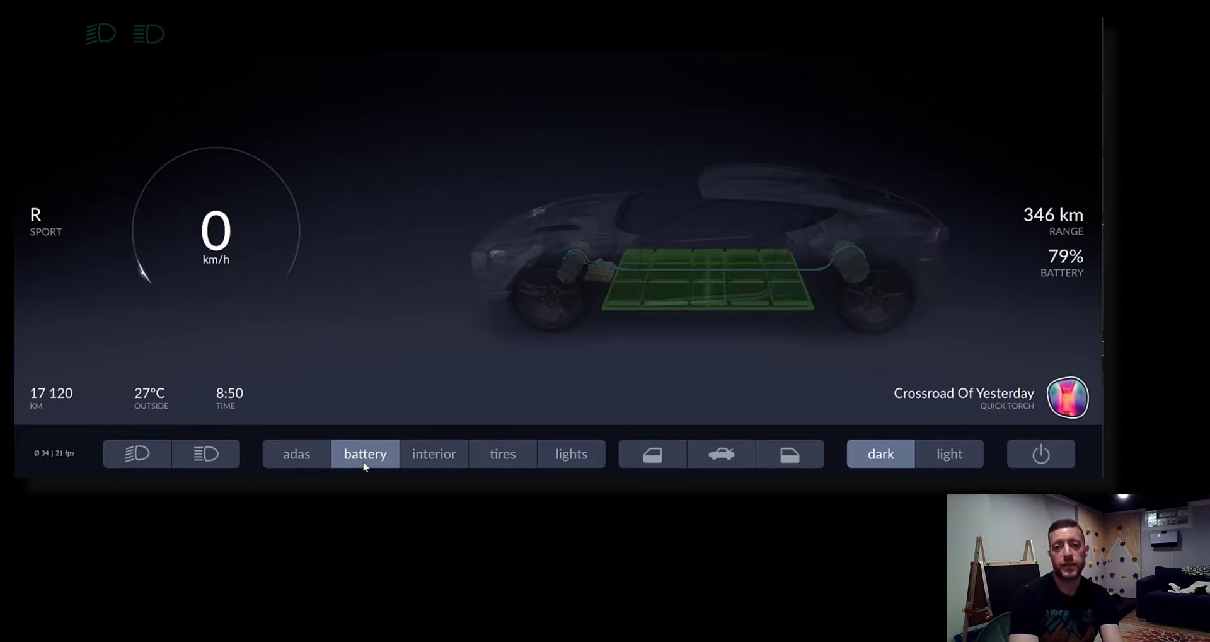
click(950, 453)
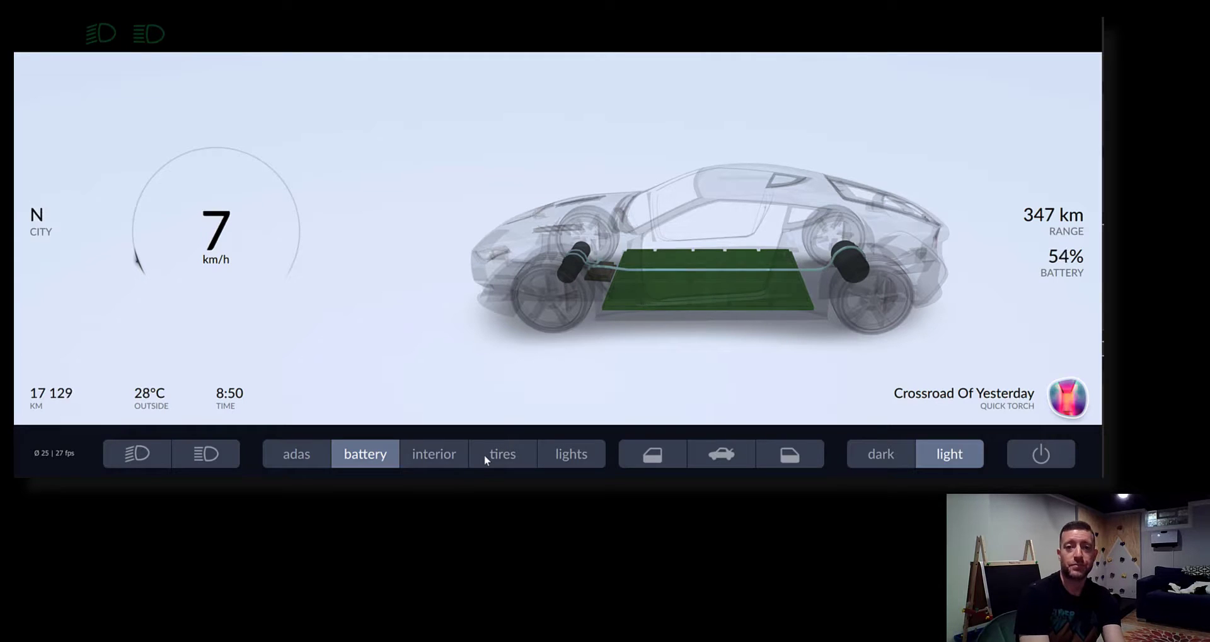
click(502, 454)
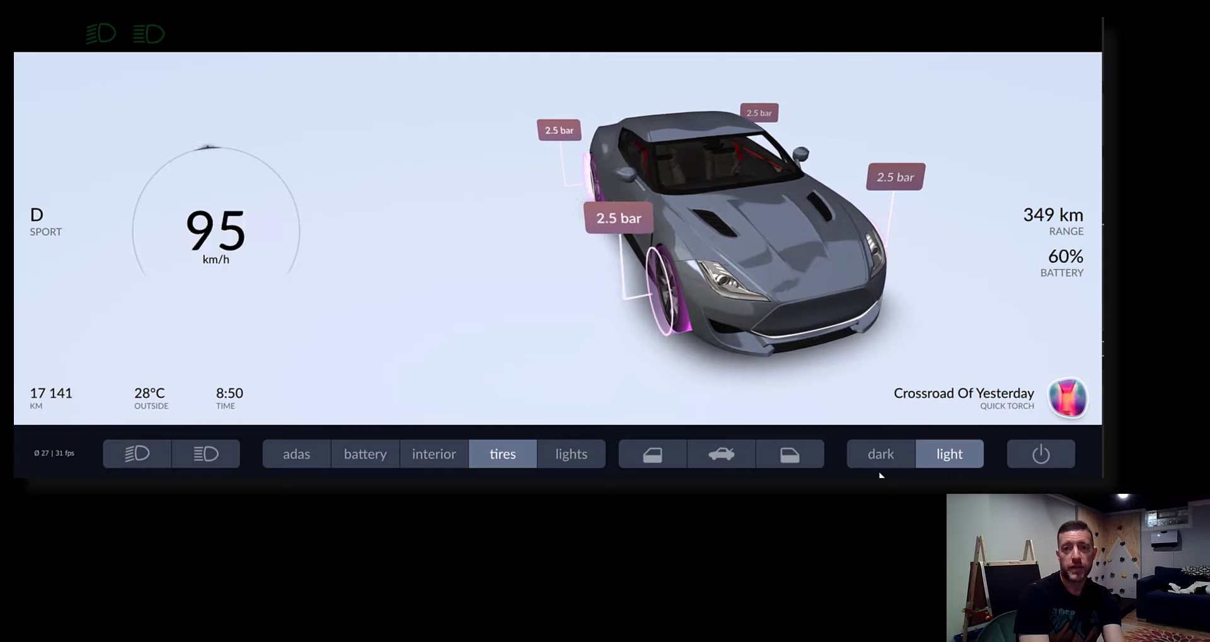
click(880, 453)
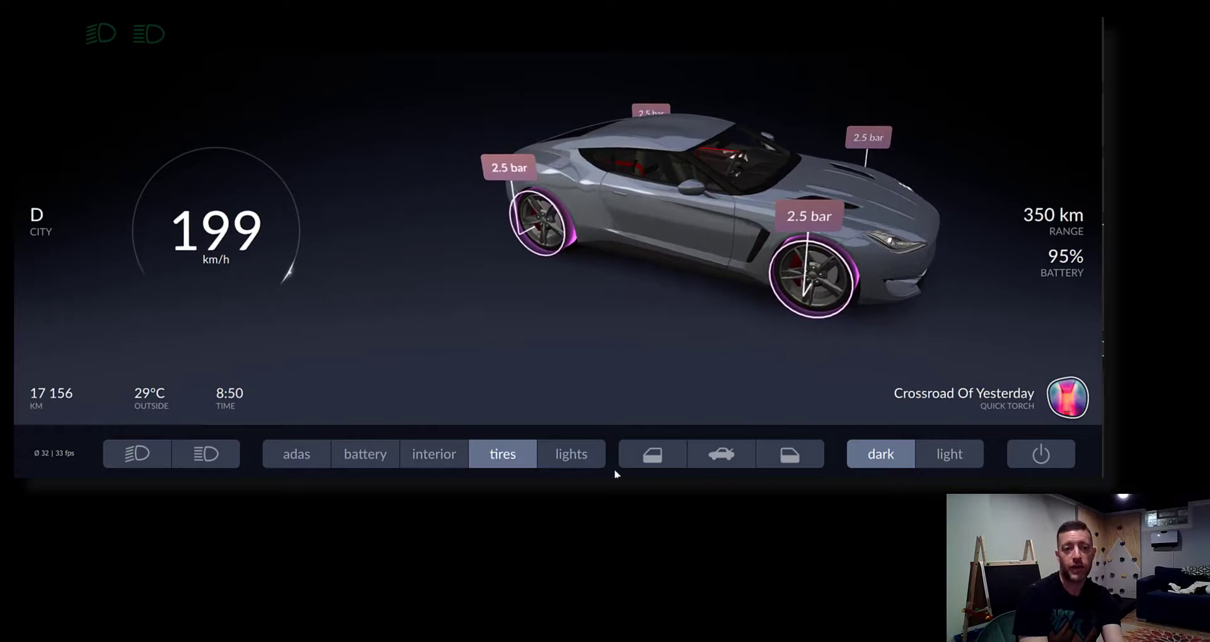
click(571, 454)
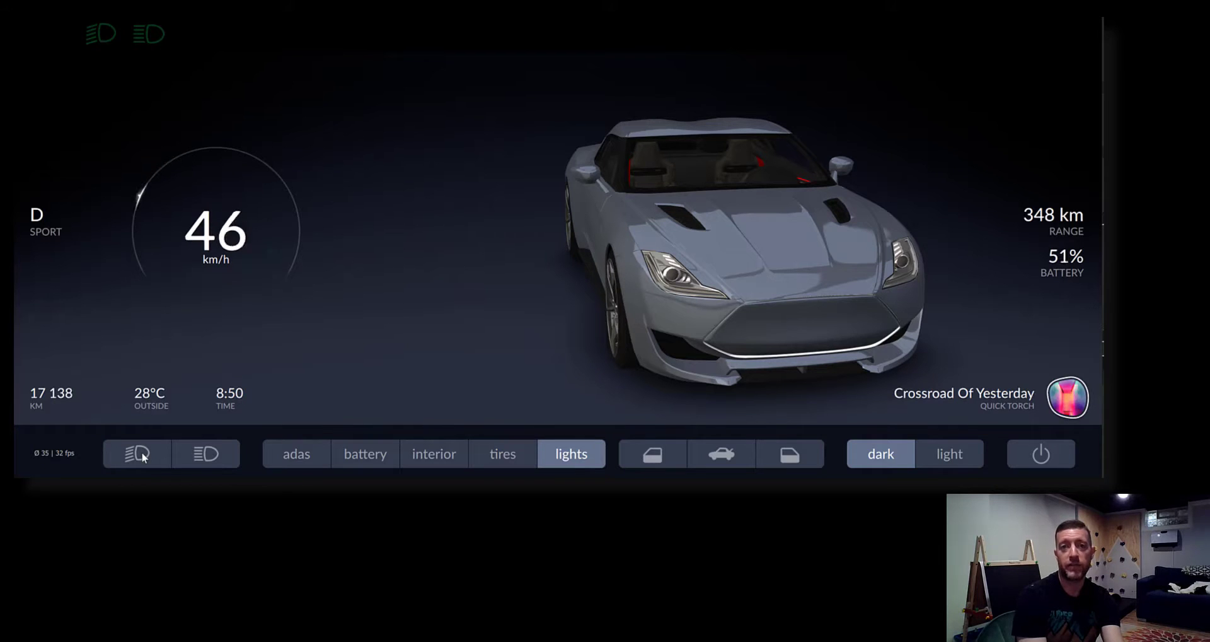
Turn on the low beams, switch to high beams, then light both headlight indicators.
click(135, 453)
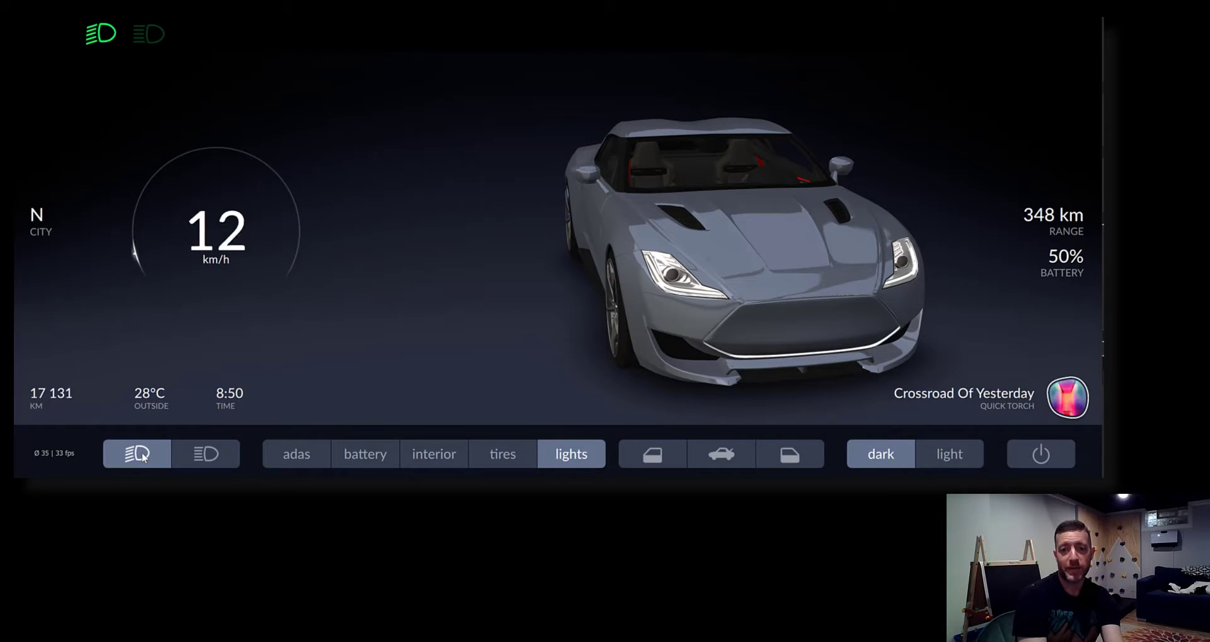
click(206, 453)
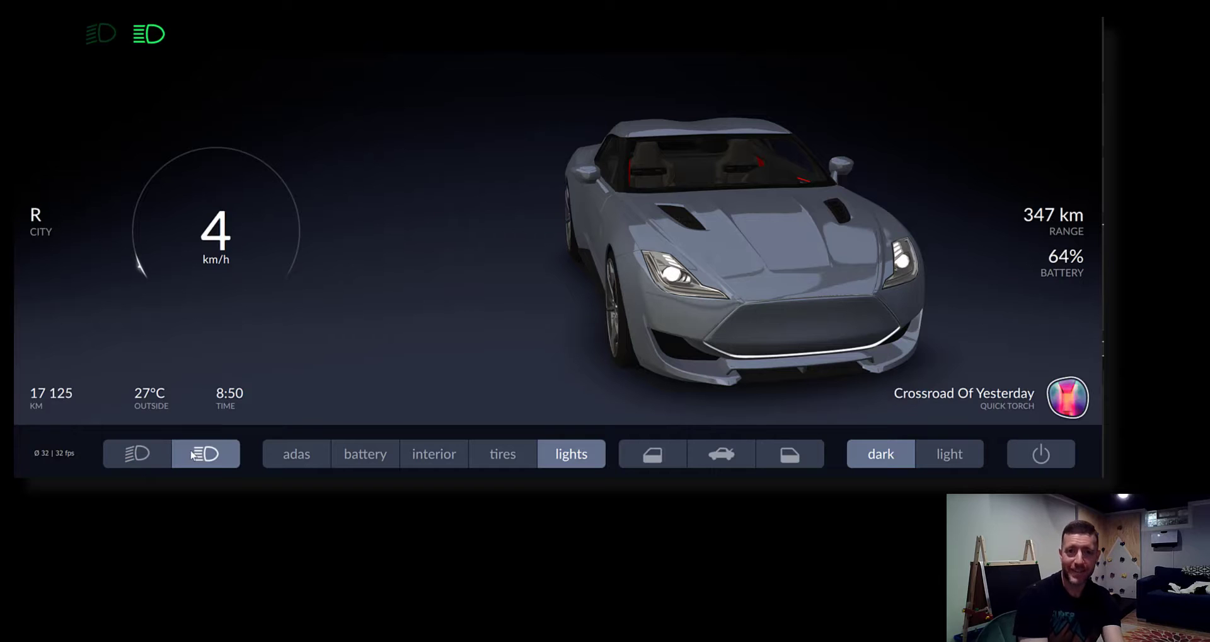
click(137, 453)
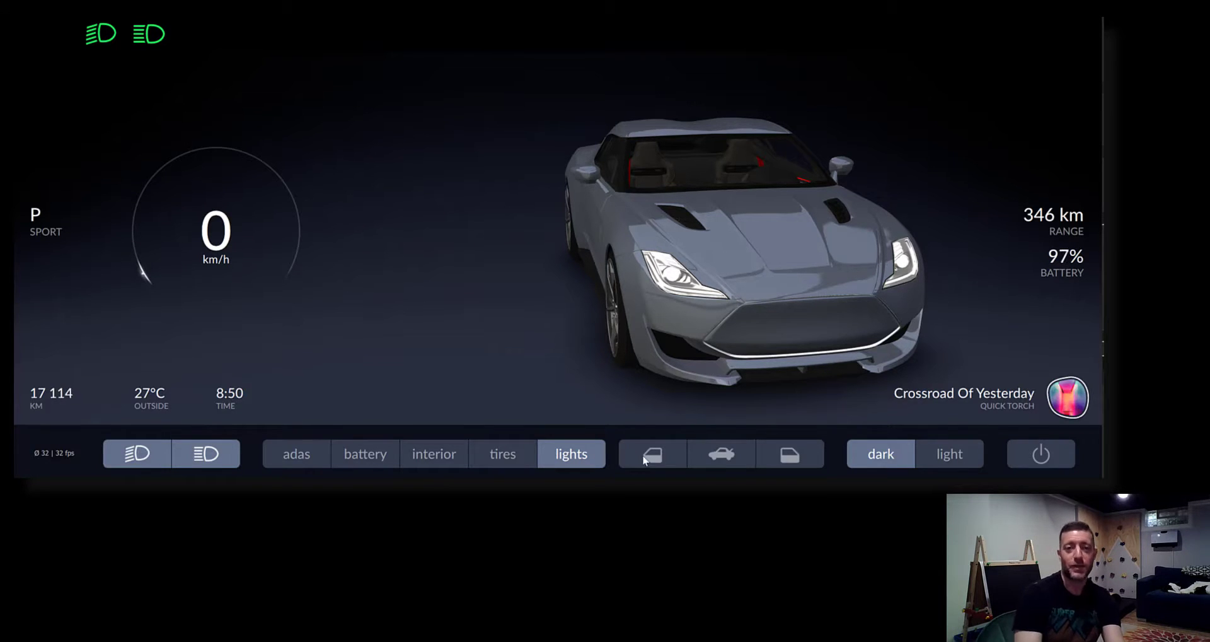
Open the doors and trunk, close them again, and show the cabin interior view.
click(651, 454)
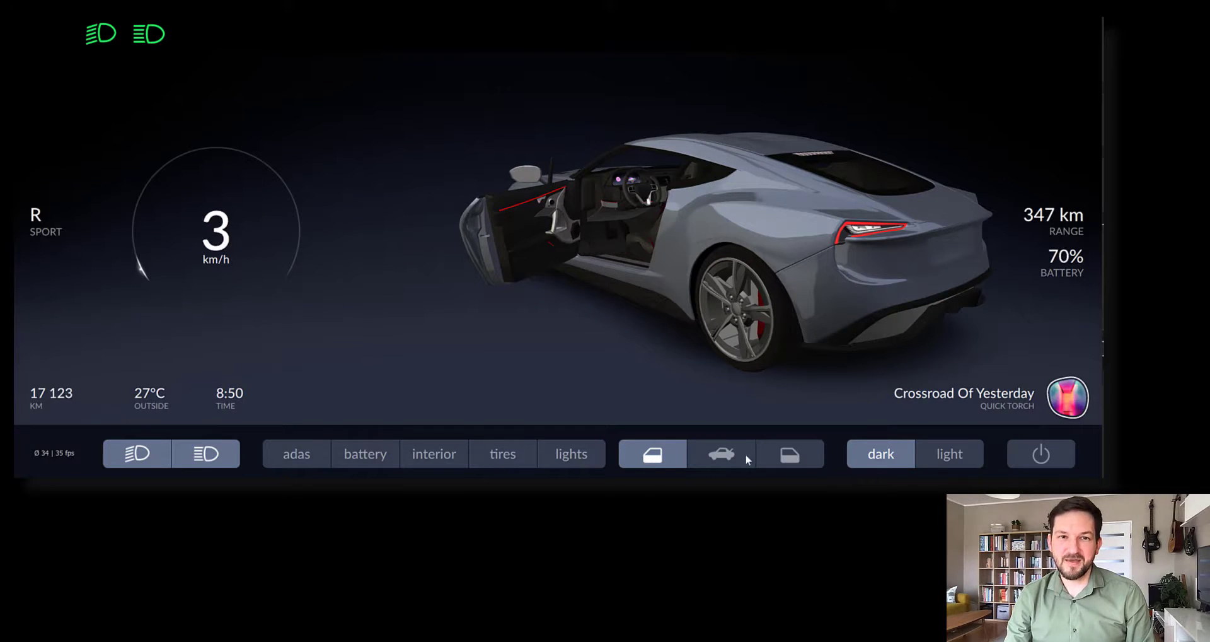
click(722, 453)
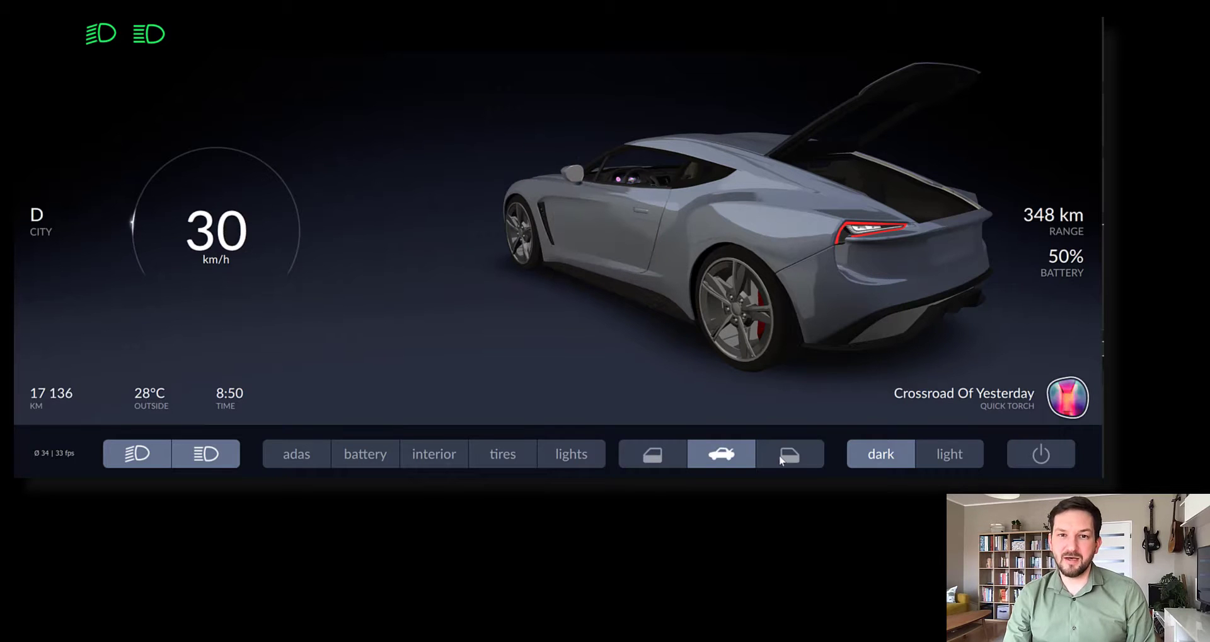
click(950, 453)
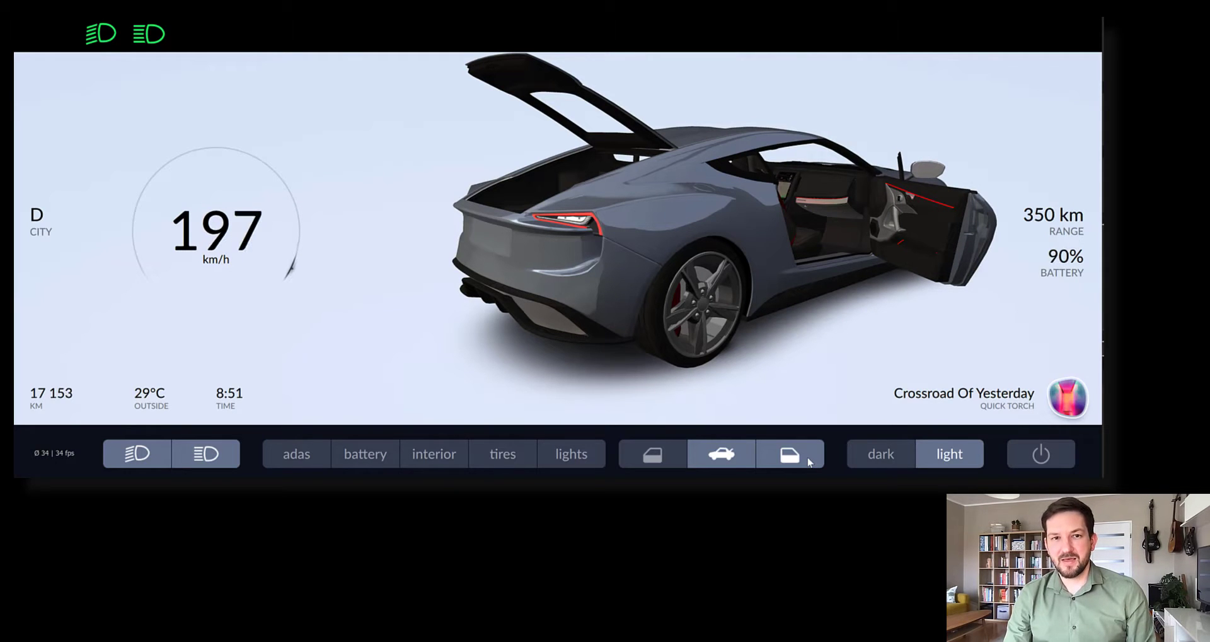
click(721, 454)
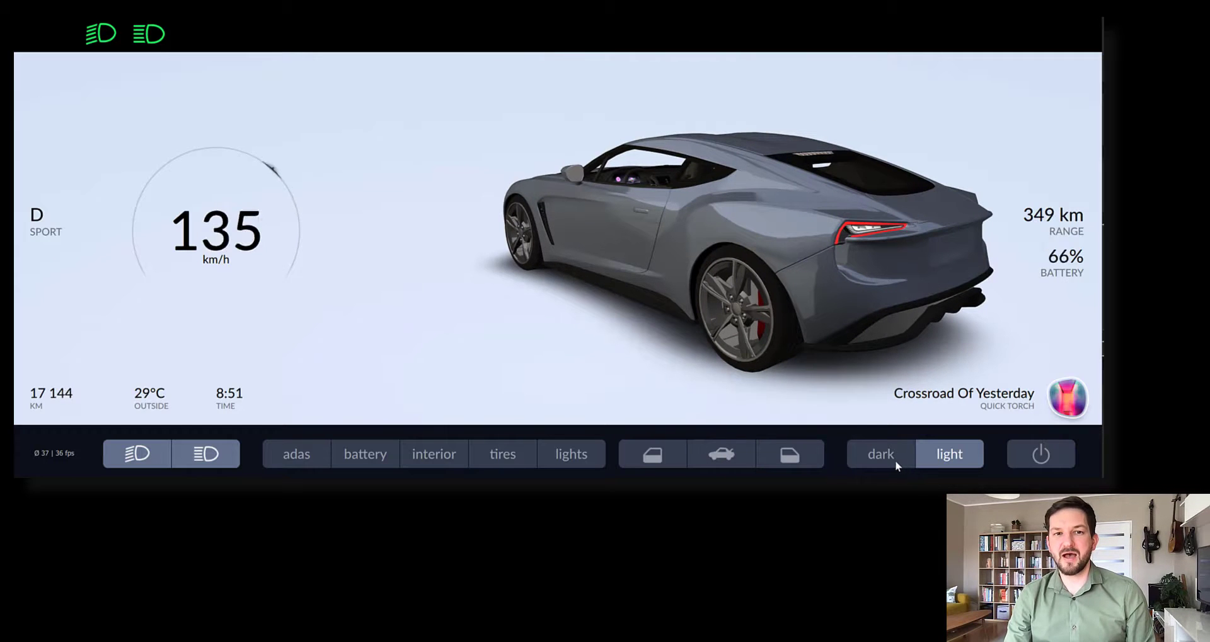
click(433, 453)
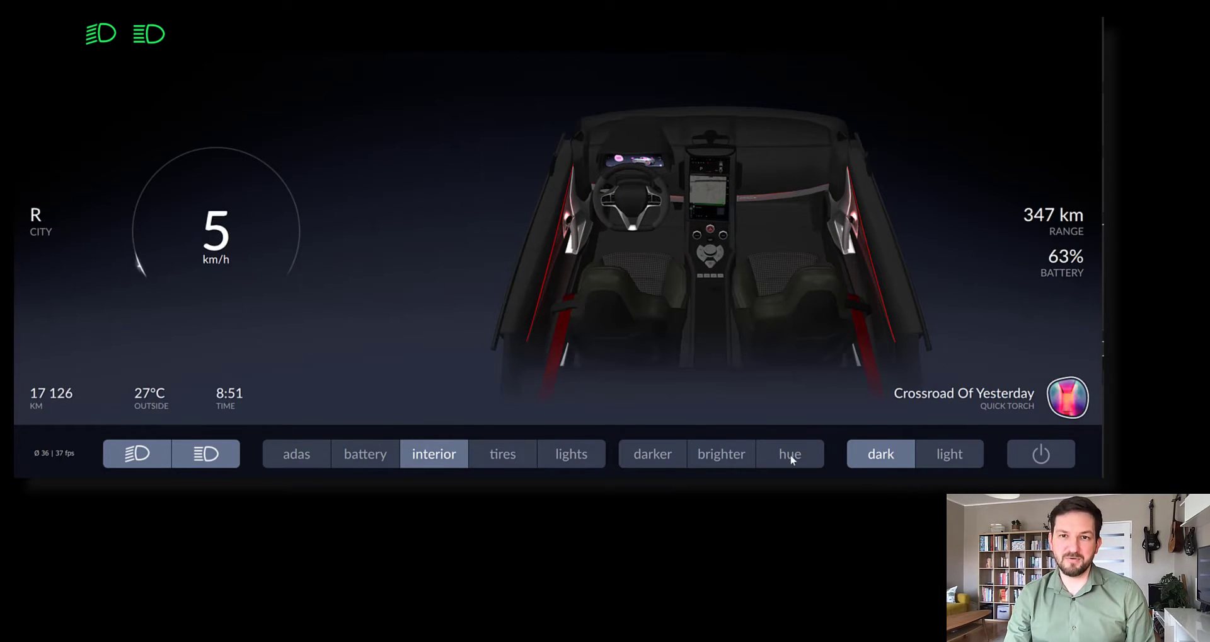
Recolour the ambient lighting green then blue in light theme, and return to the ADAS road view.
click(789, 453)
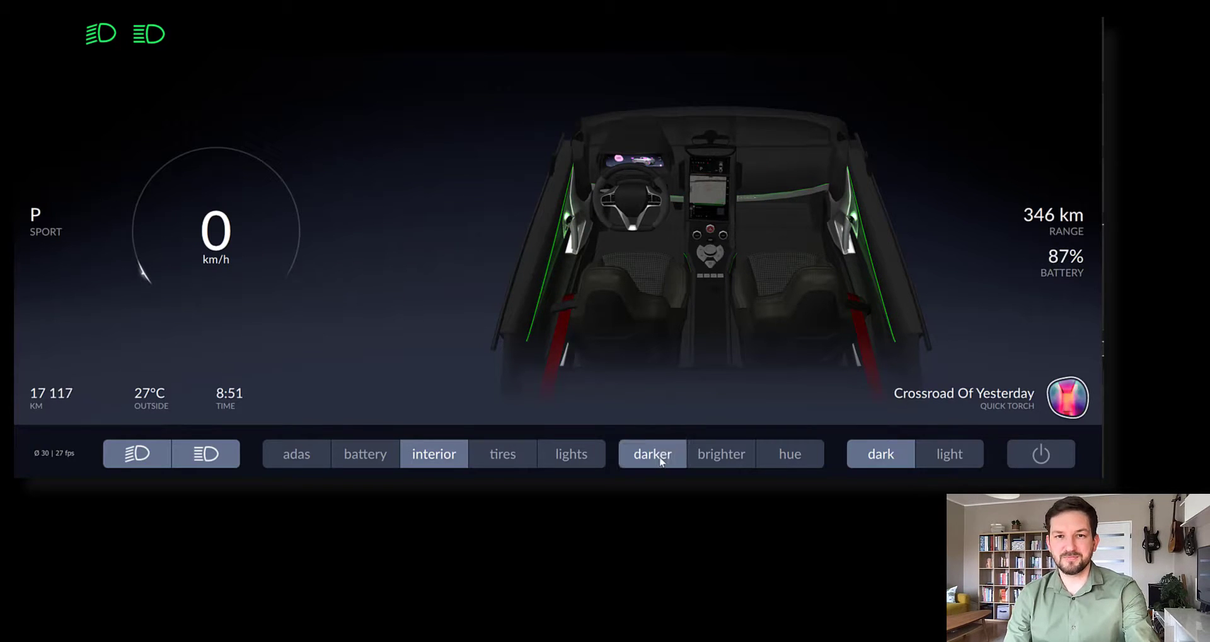
click(652, 454)
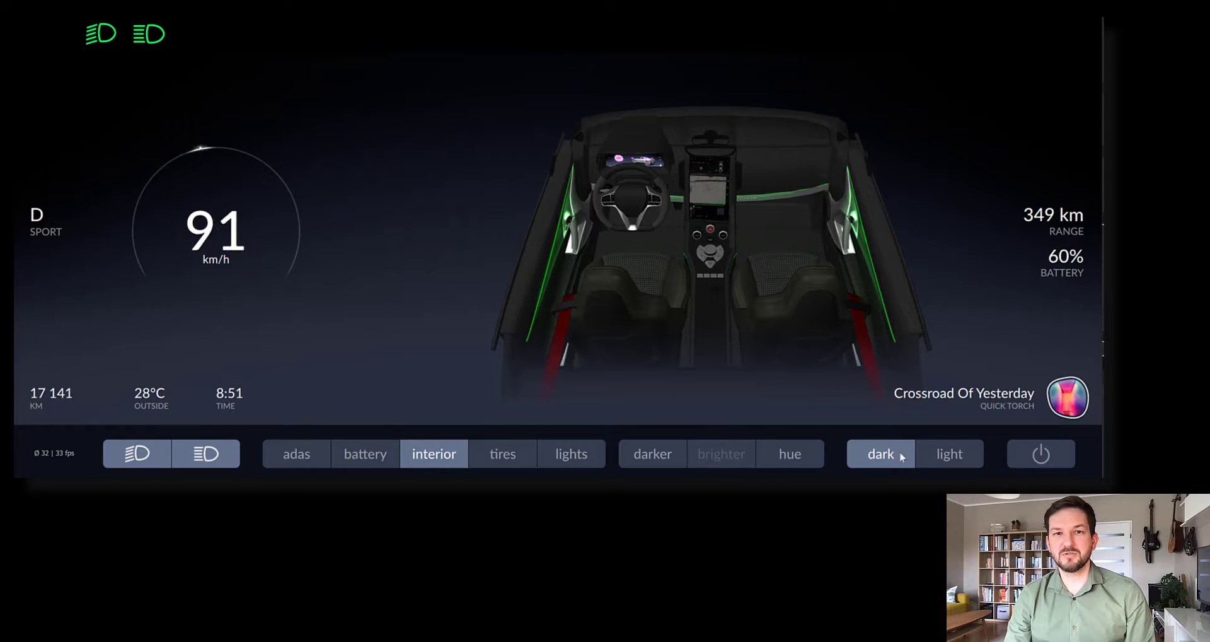
click(949, 453)
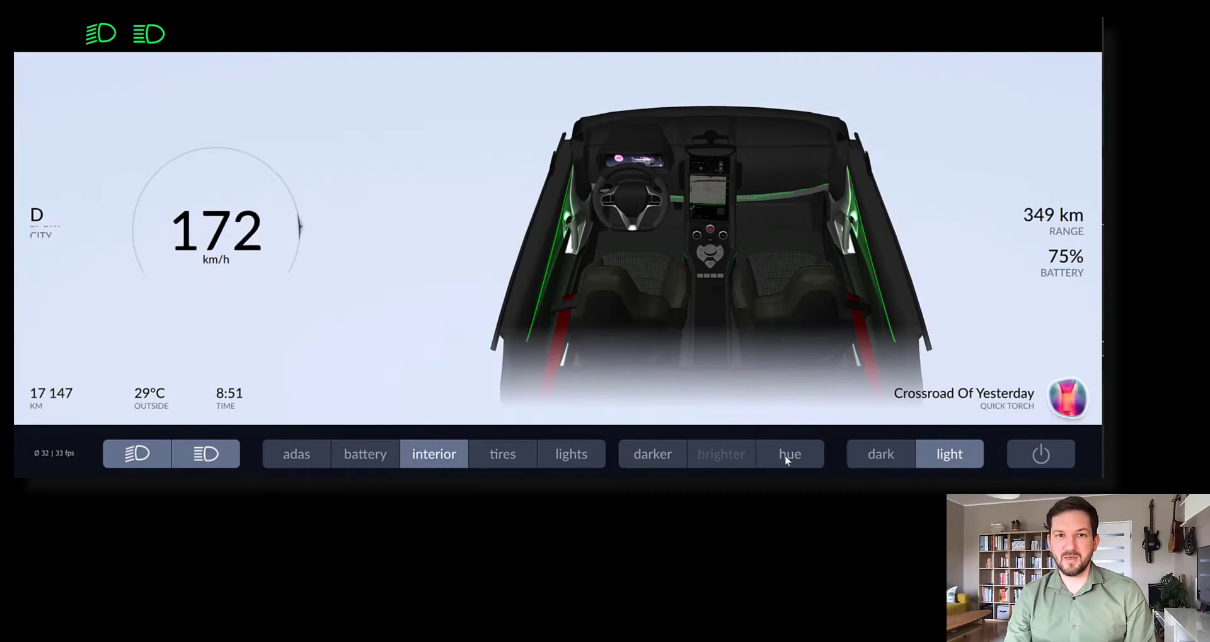
click(790, 454)
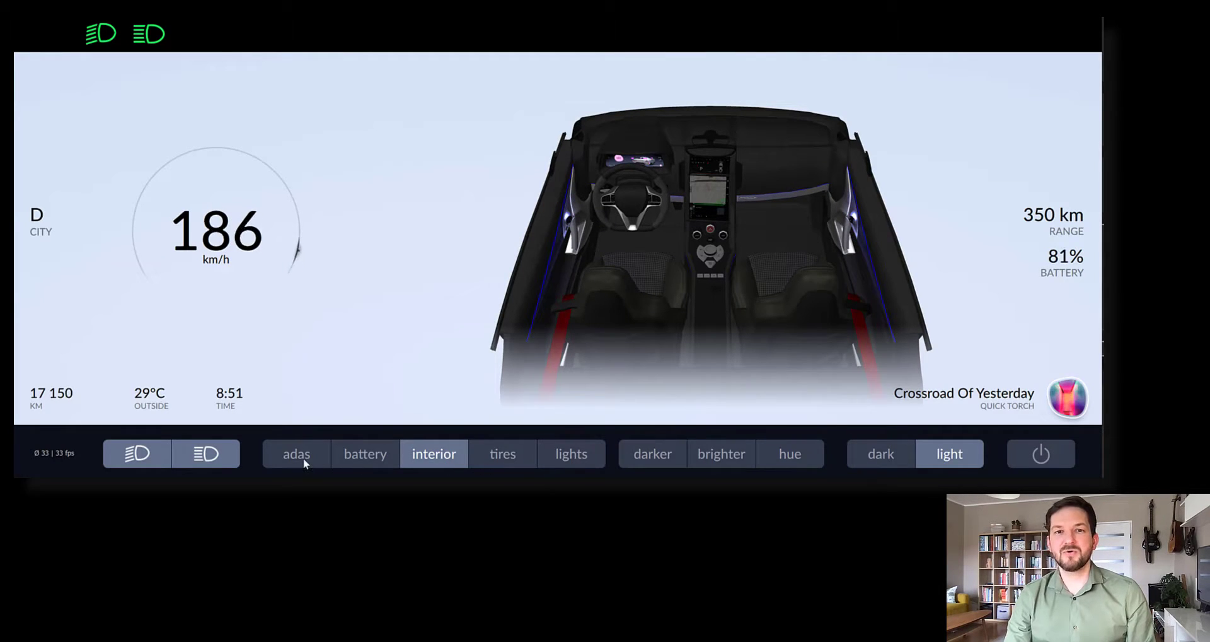
click(296, 454)
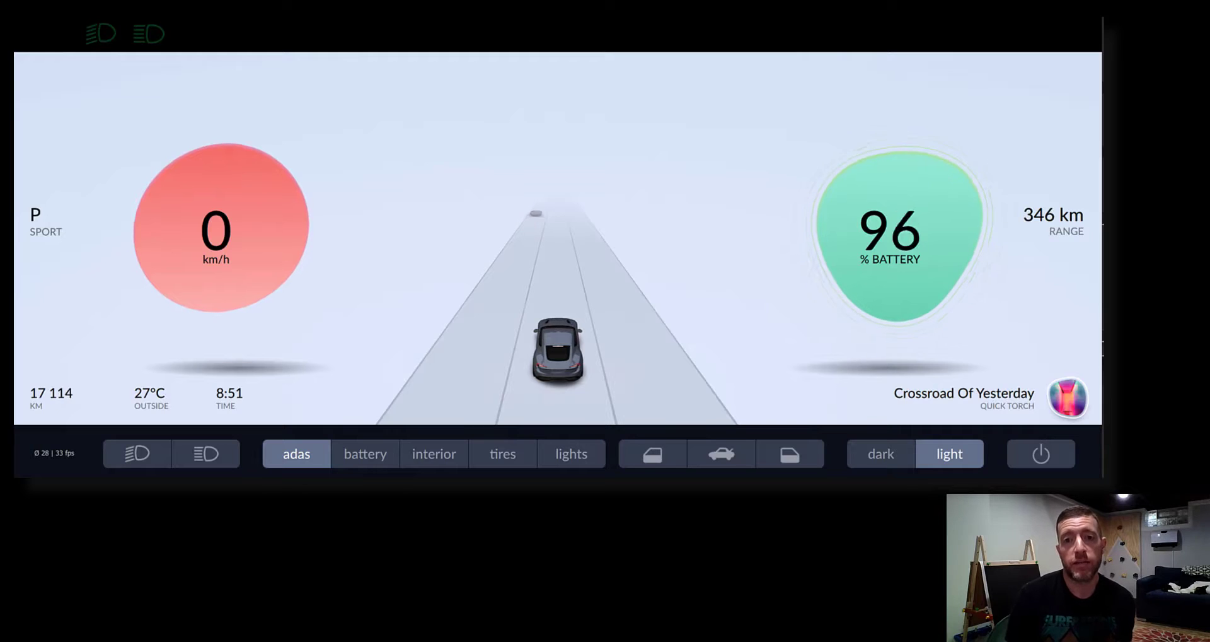
Show the battery view in dark then light theme, and the tire pressures view back in dark theme.
click(880, 453)
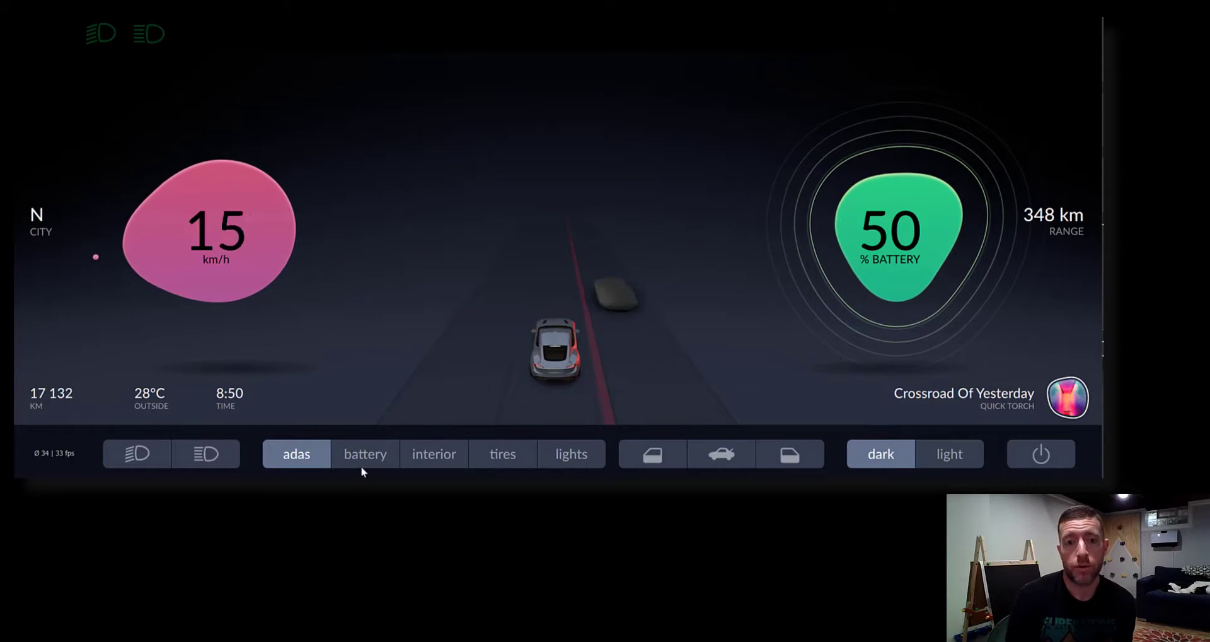
click(365, 454)
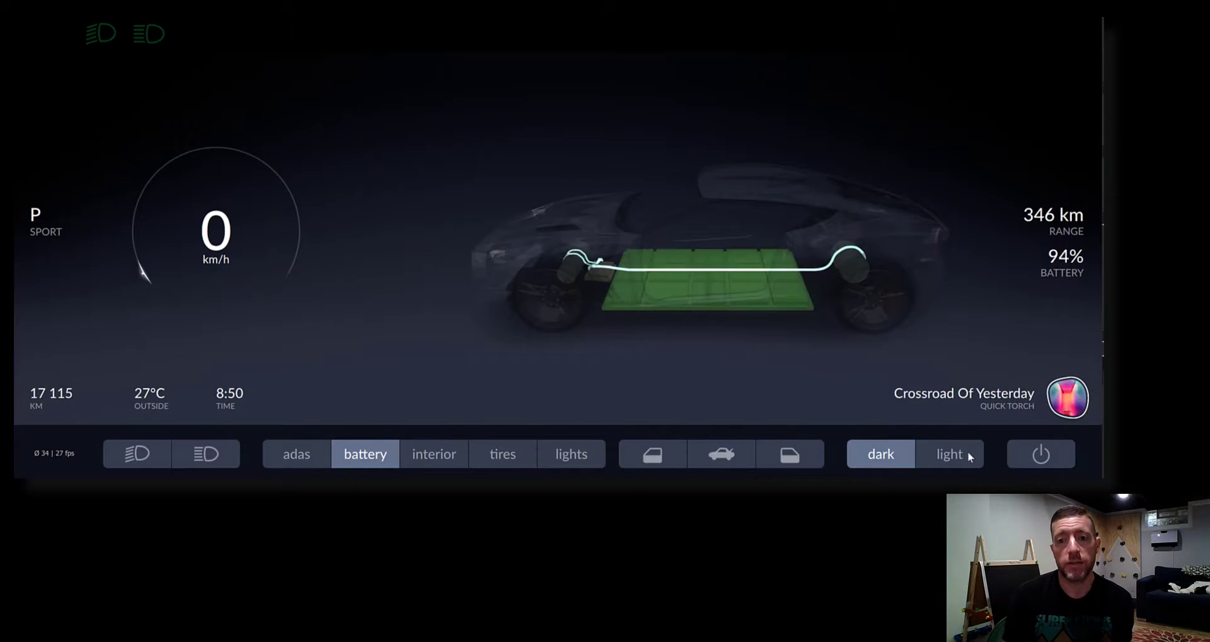
click(950, 453)
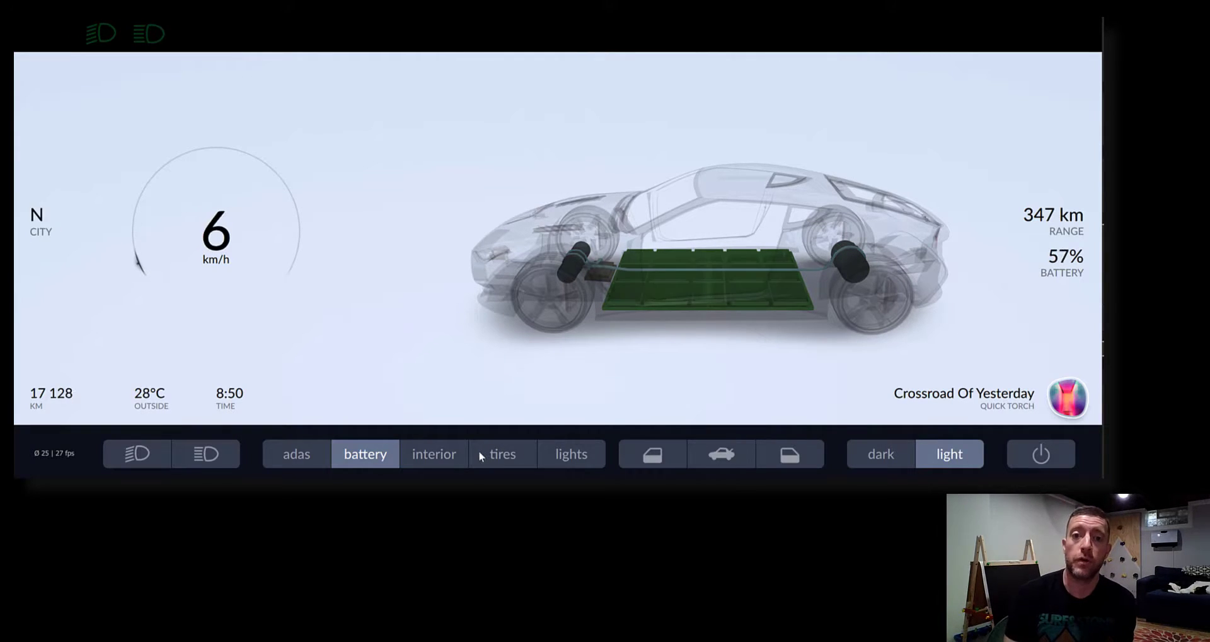
click(502, 454)
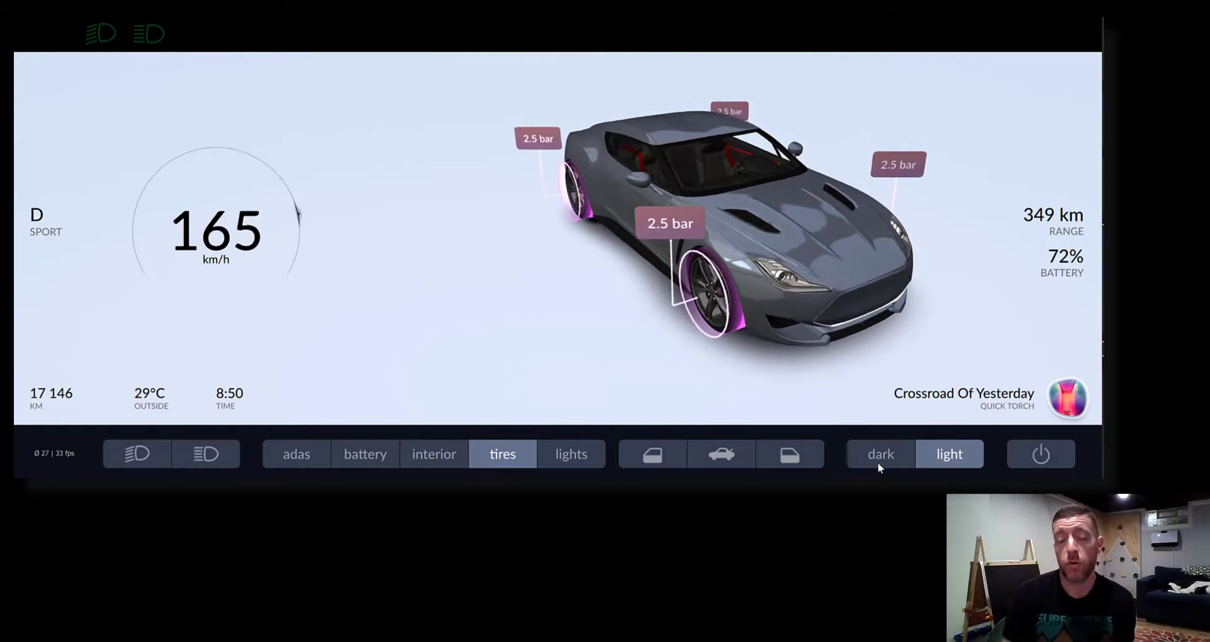
click(880, 454)
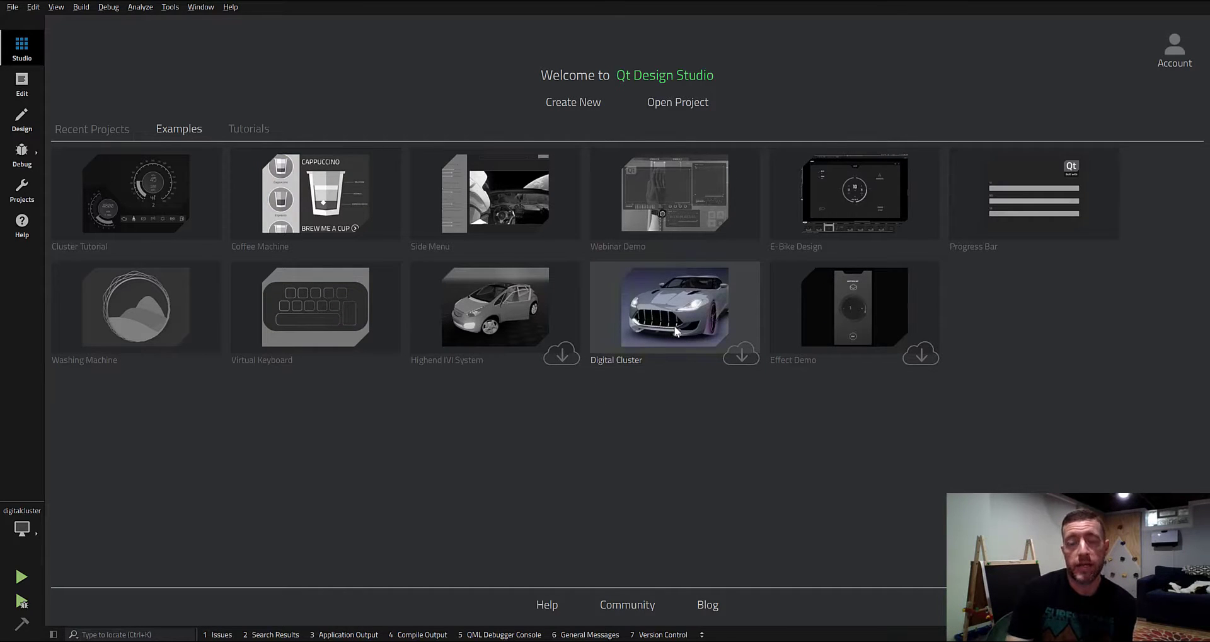
Start downloading the Digital Cluster example project.
click(674, 307)
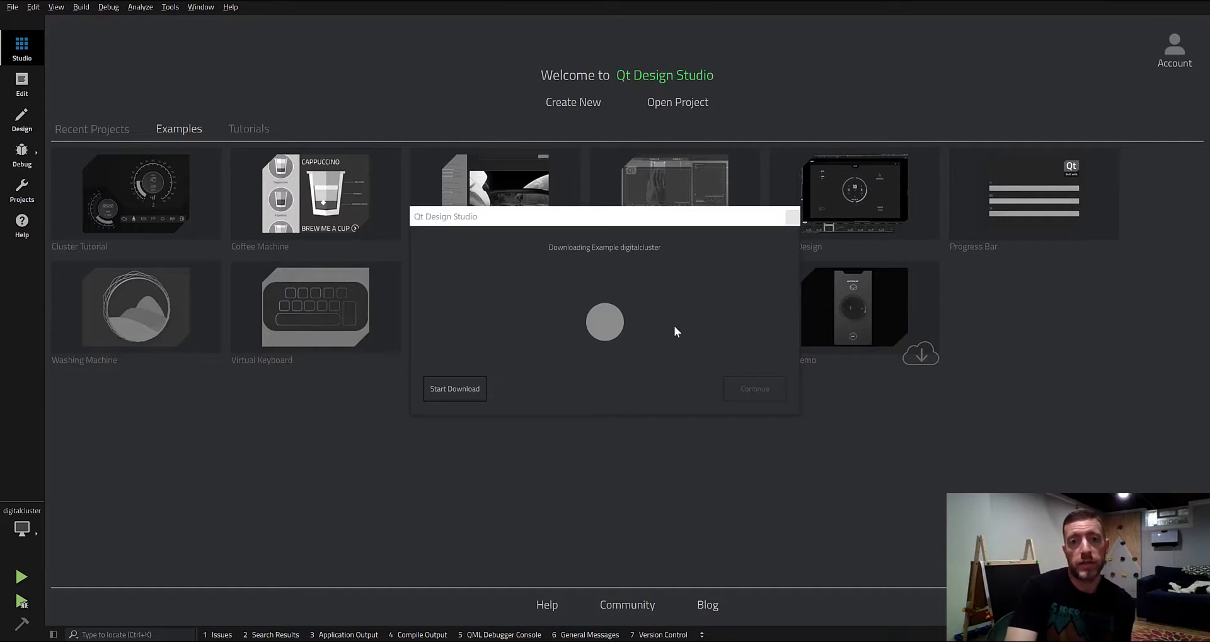
click(455, 388)
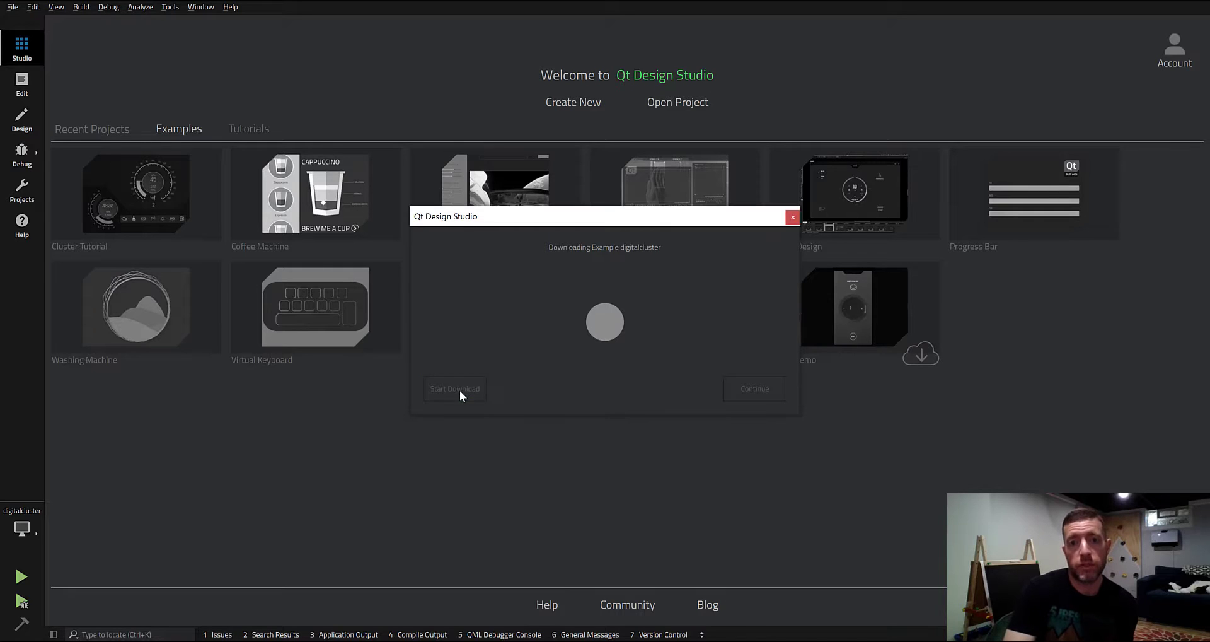
mouse_move(659, 341)
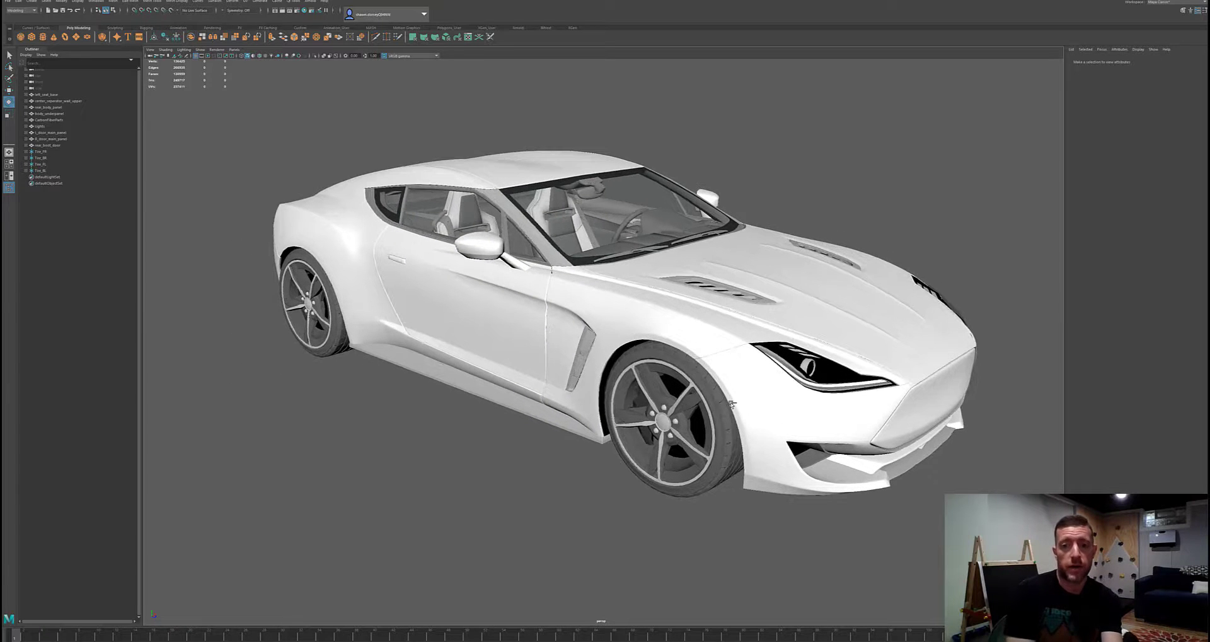
click(44, 107)
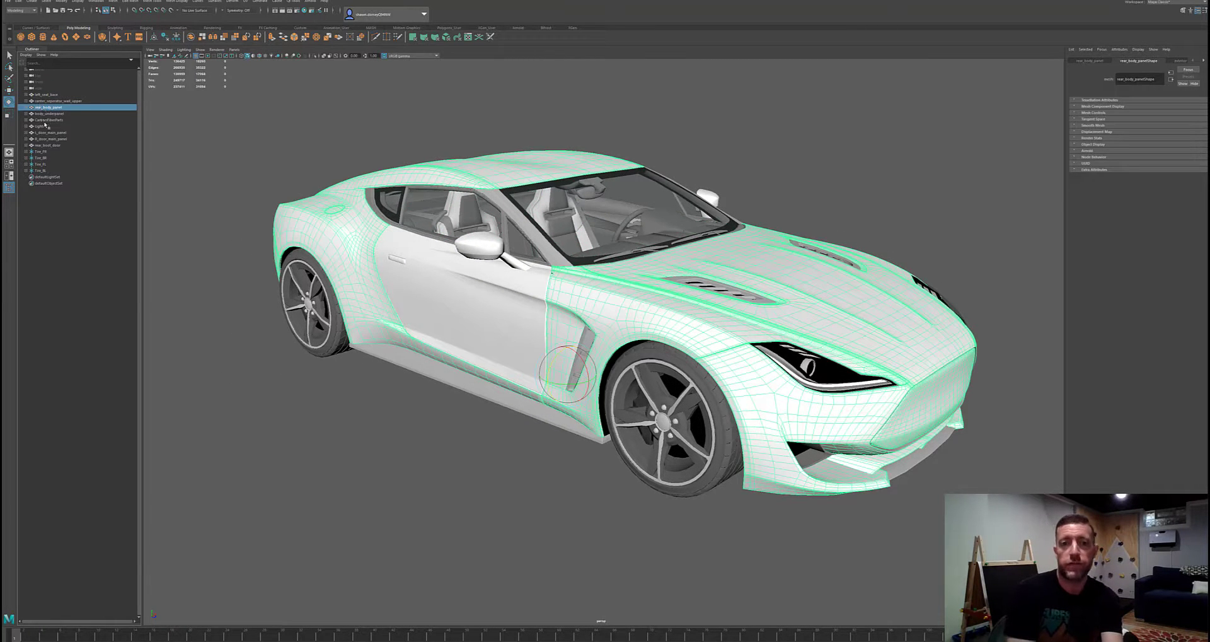
click(47, 139)
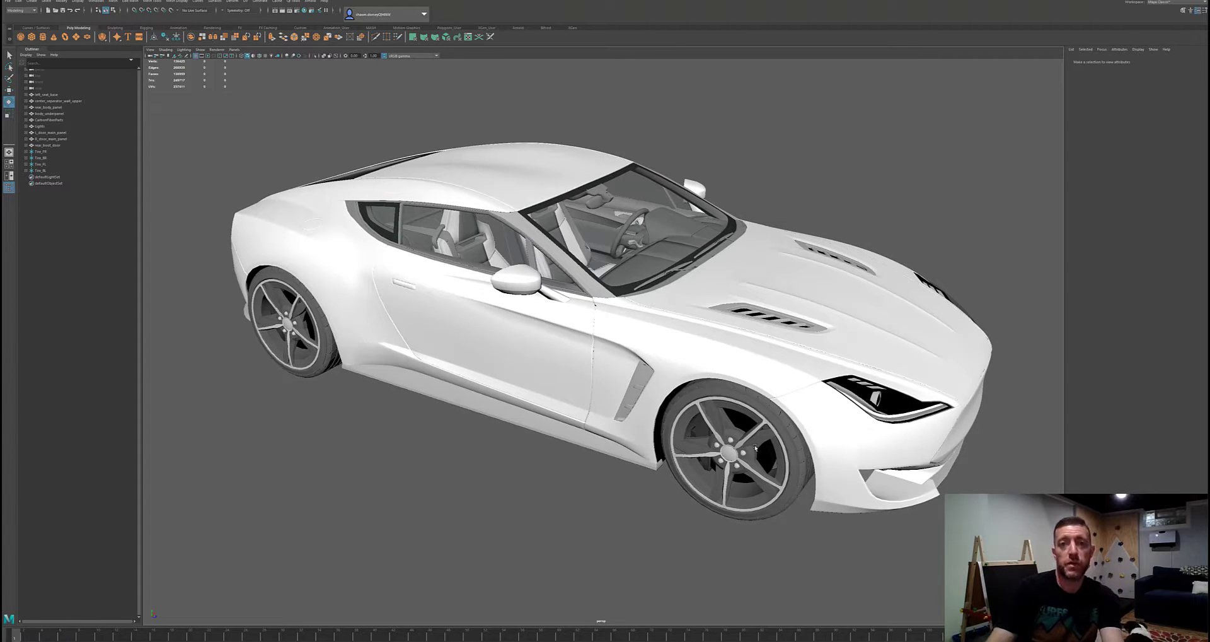
click(44, 107)
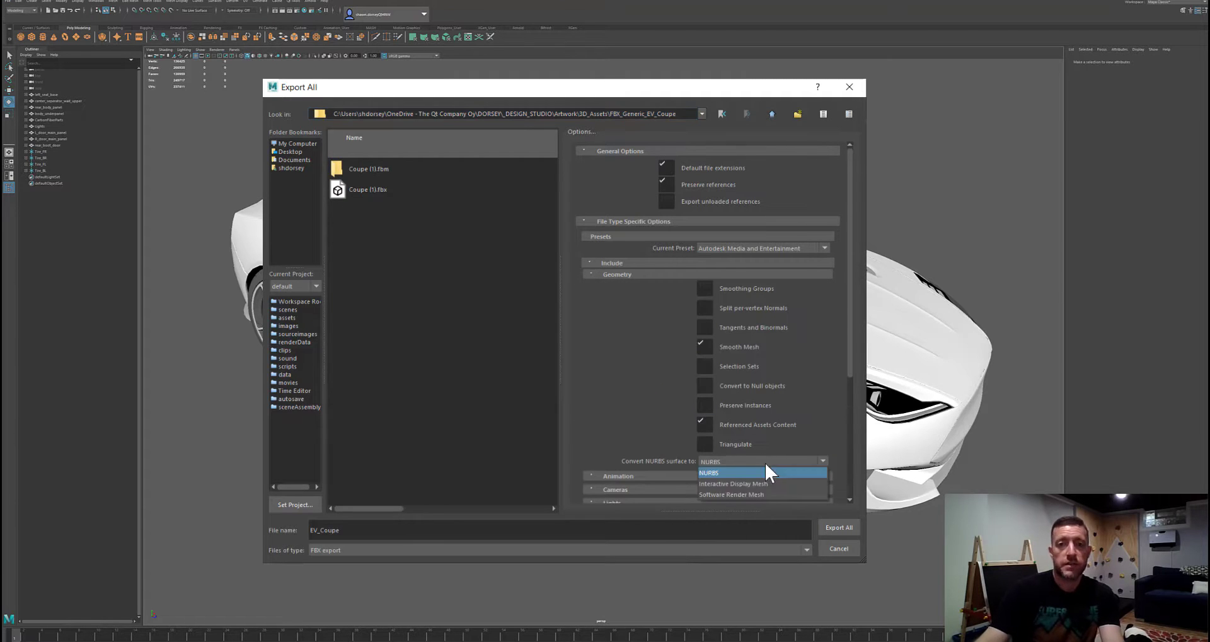
Set NURBS surfaces to export as Interactive Display Mesh and leave Animation unchecked.
click(735, 482)
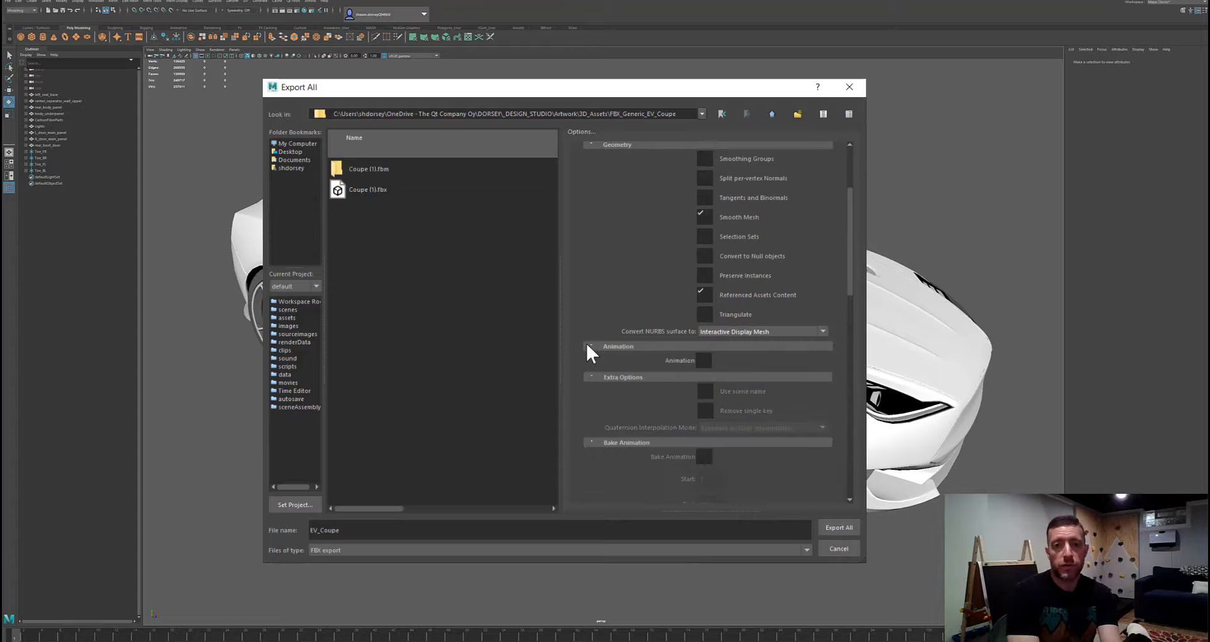
click(591, 346)
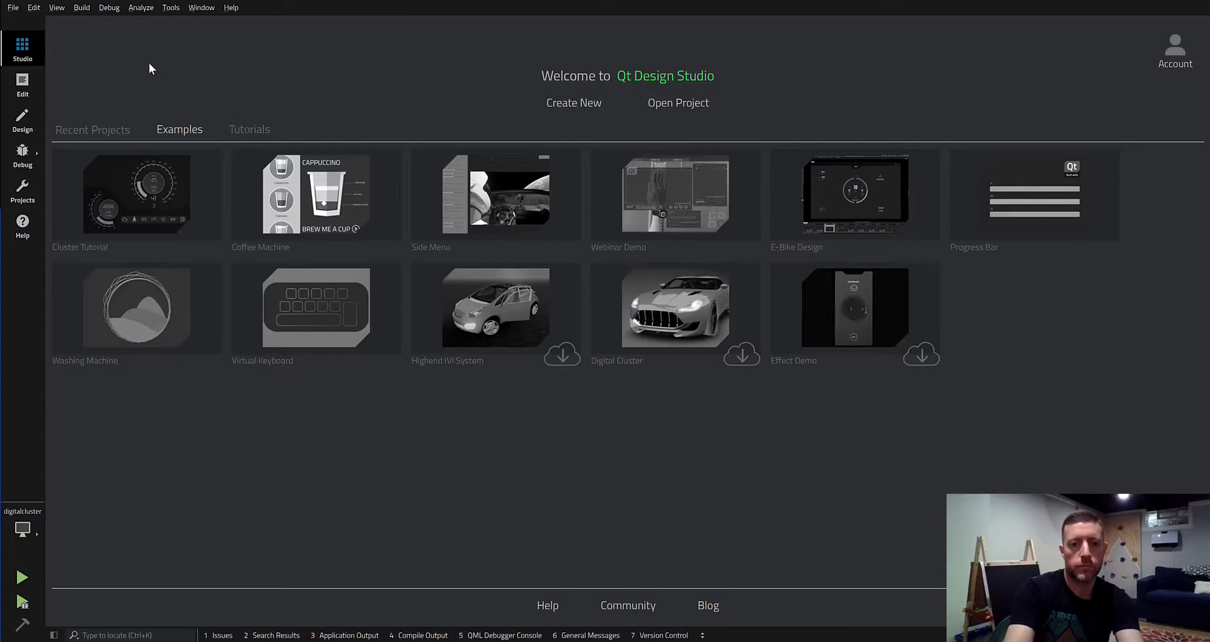
Create a new Qt Quick 3D Application project named DigialCluster.
click(11, 7)
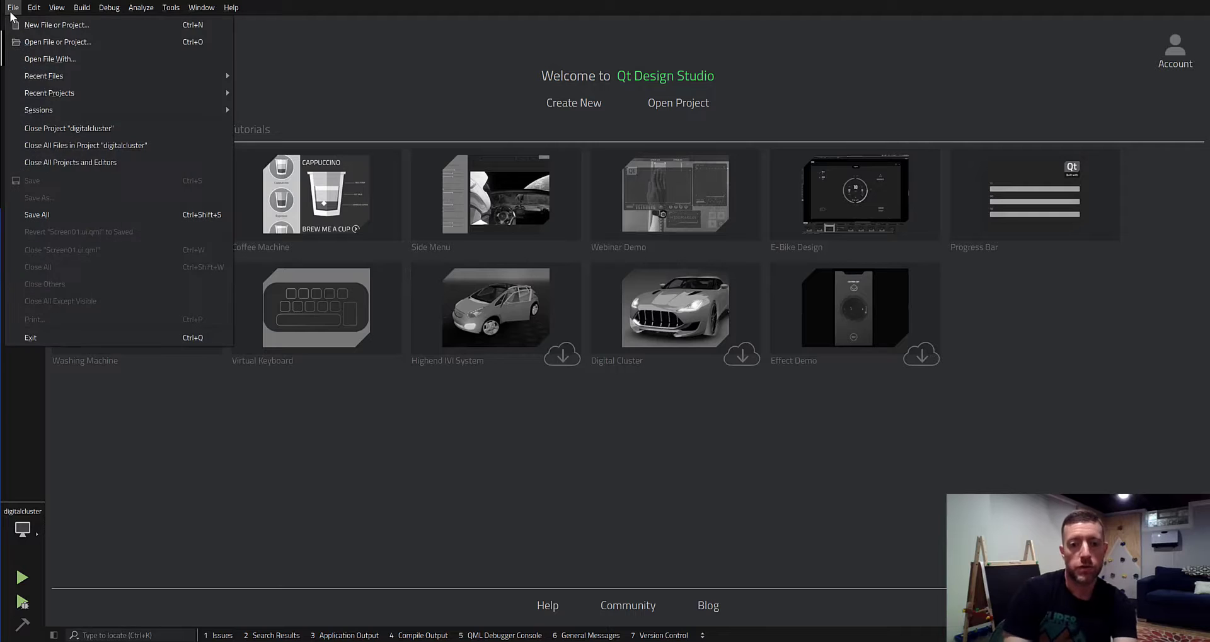
click(57, 25)
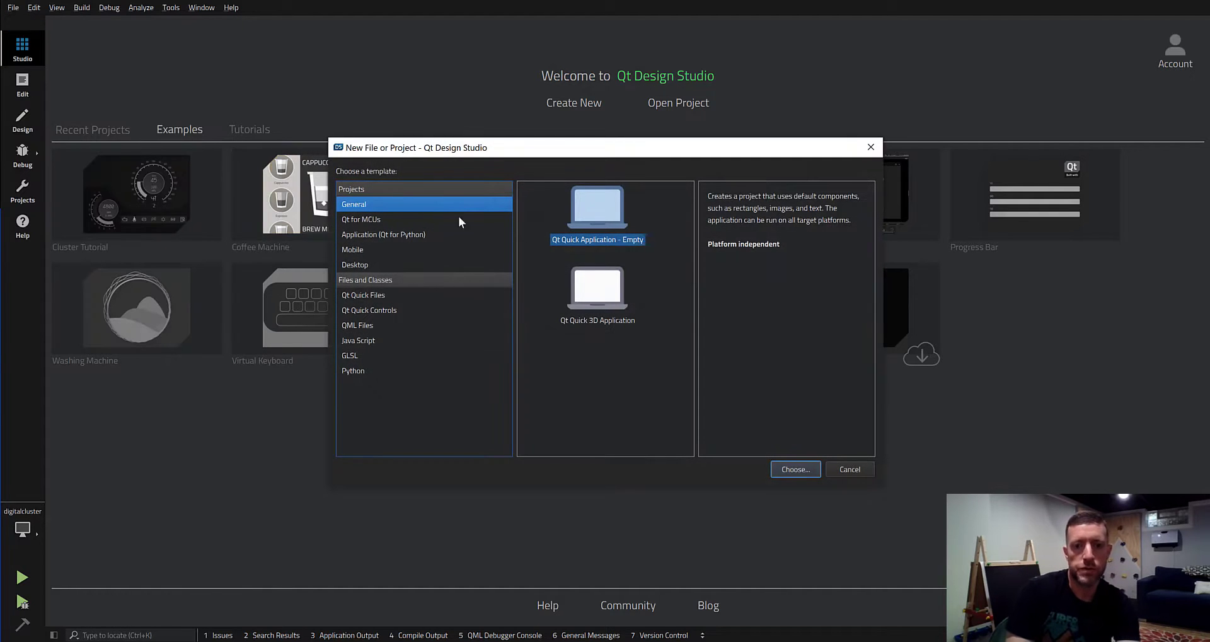
click(597, 288)
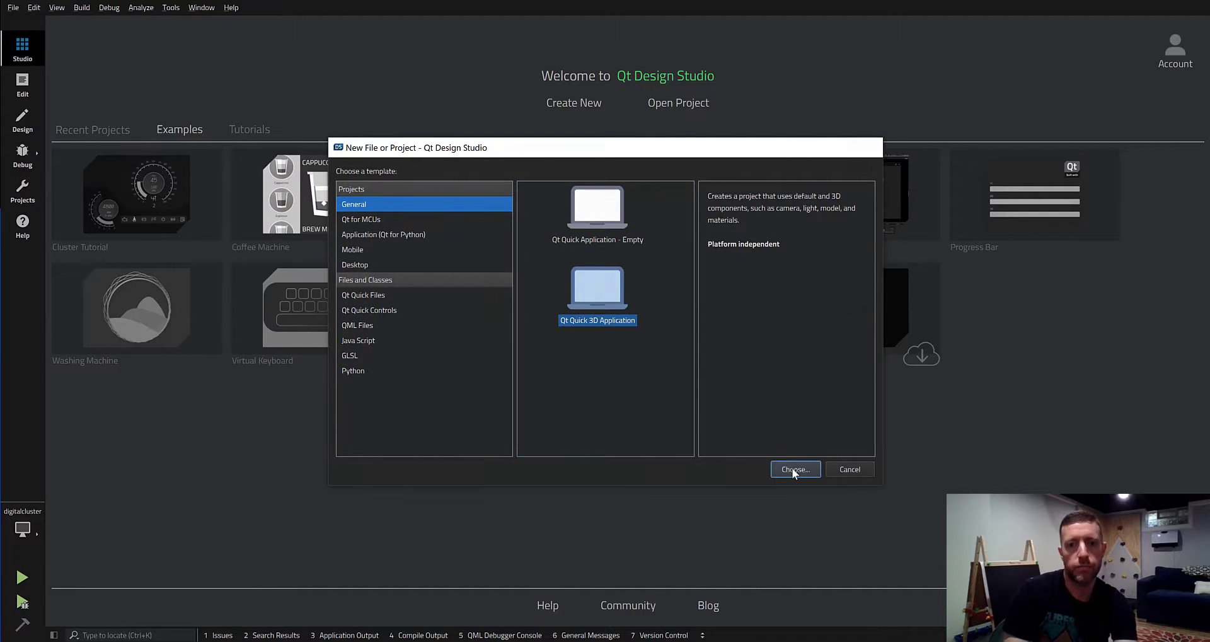
click(795, 469)
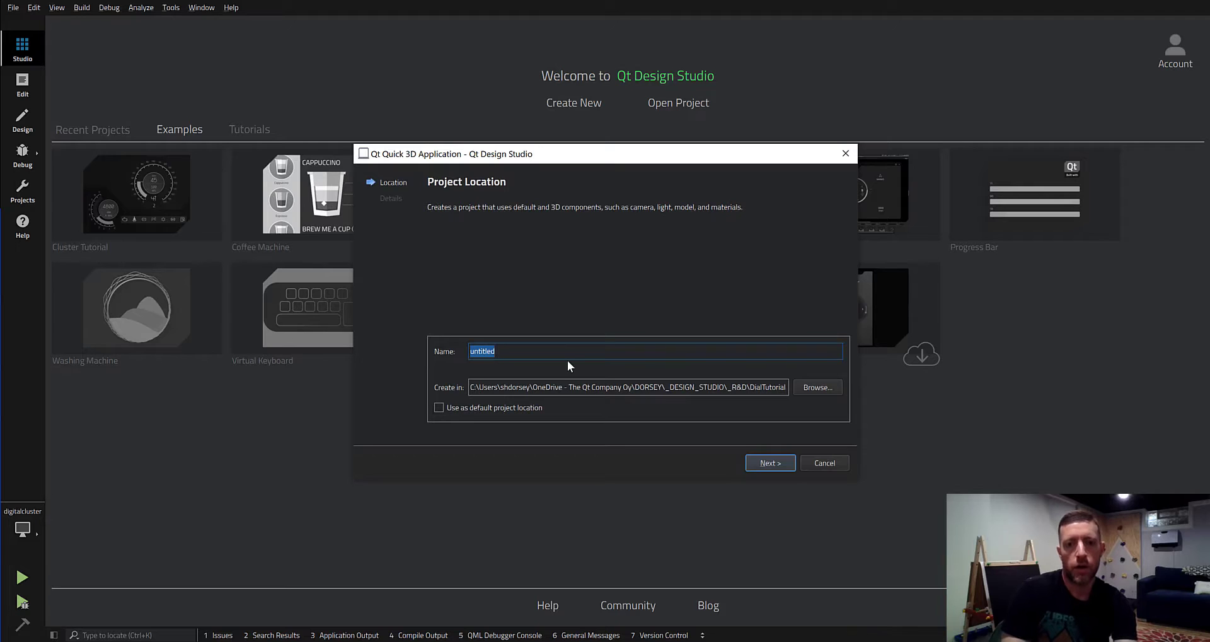
text(DigialCluster)
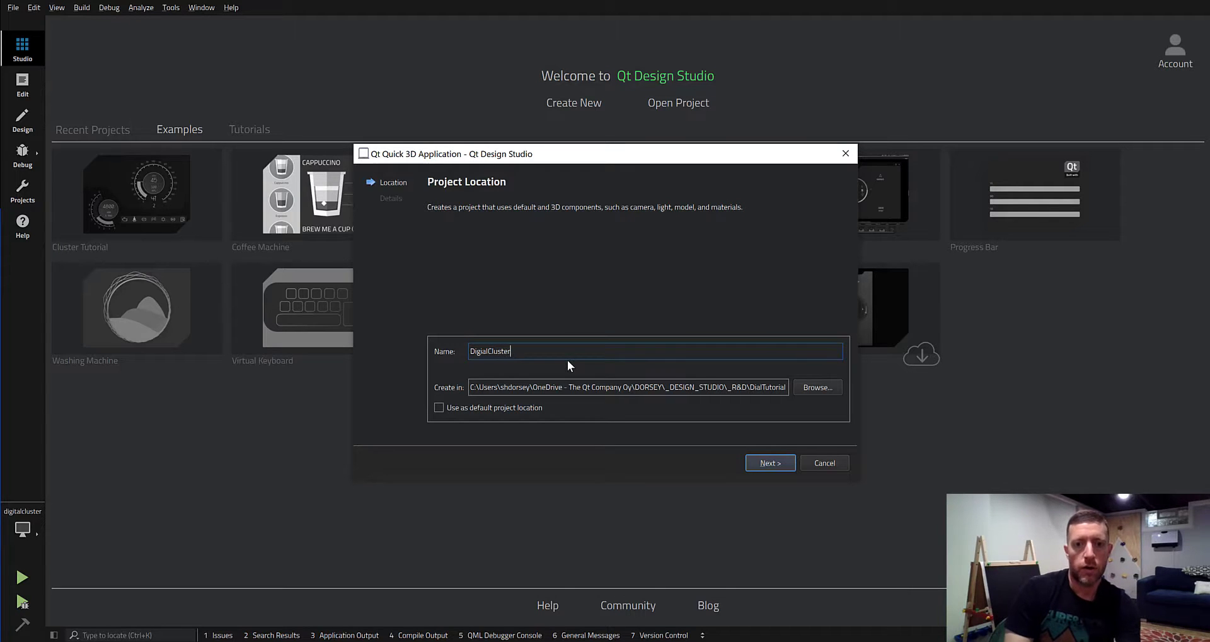
click(771, 463)
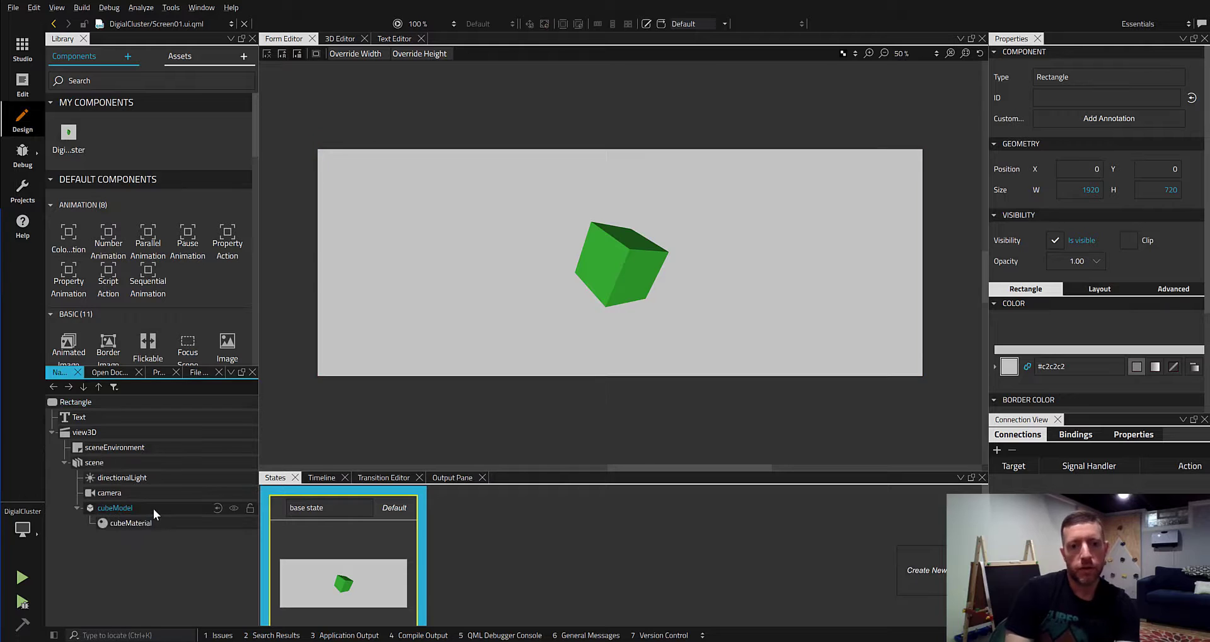
Select the default cubeModel in the Navigator to remove it.
click(115, 507)
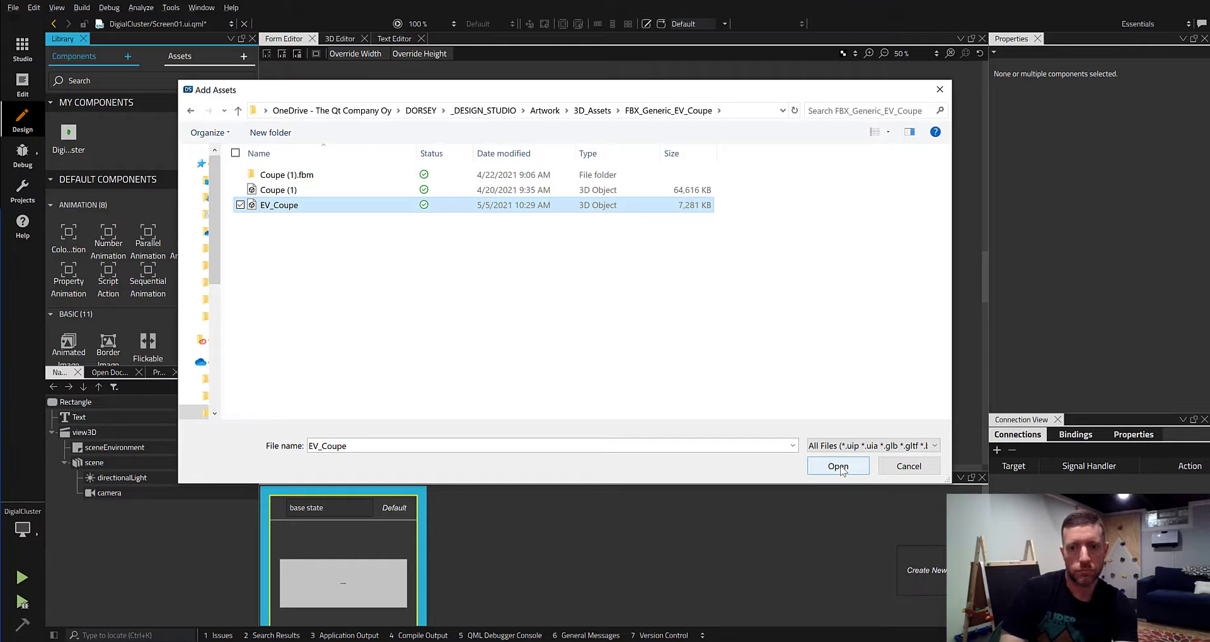
Import the EV_Coupe FBX file and dismiss the finished import report.
click(839, 466)
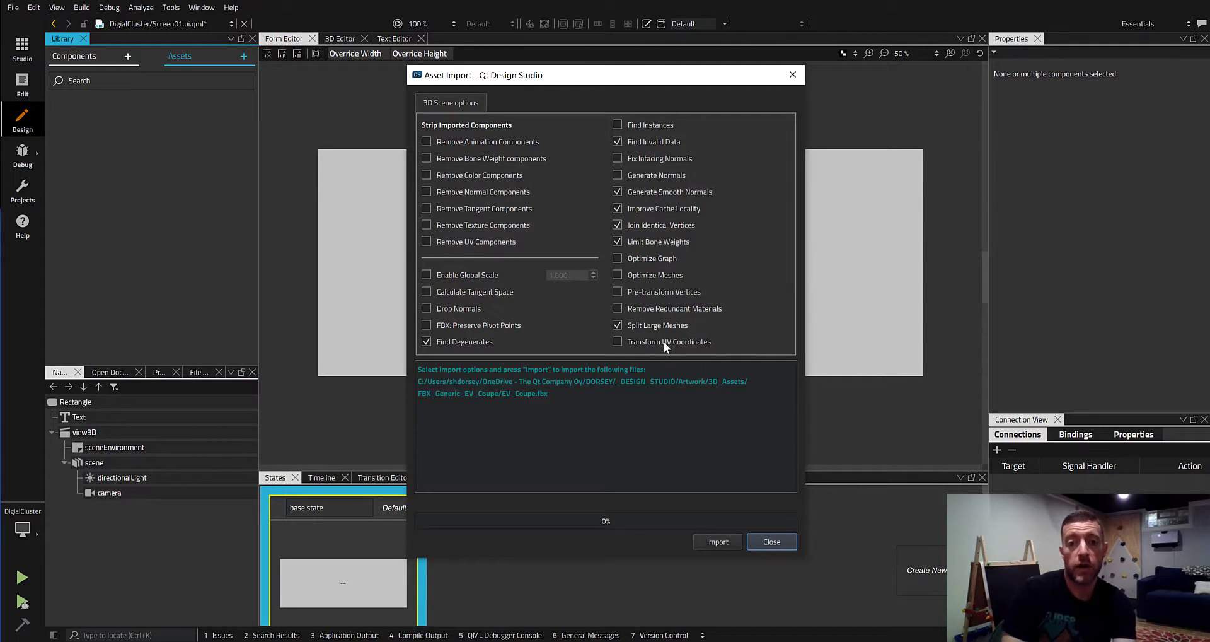
click(717, 542)
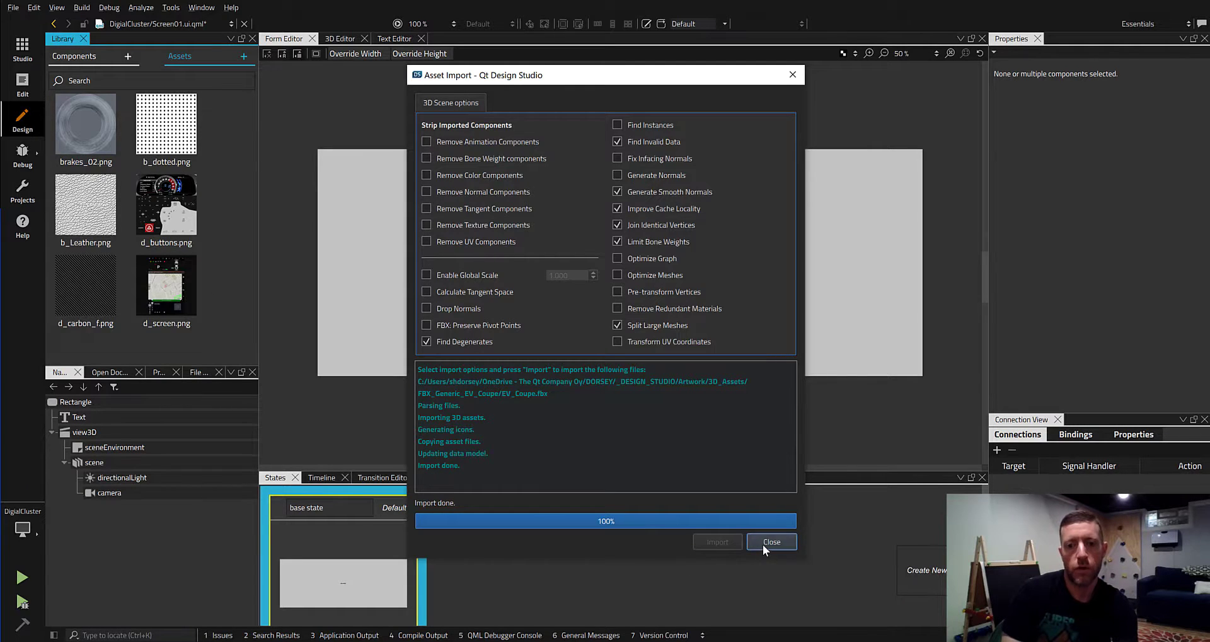
click(771, 542)
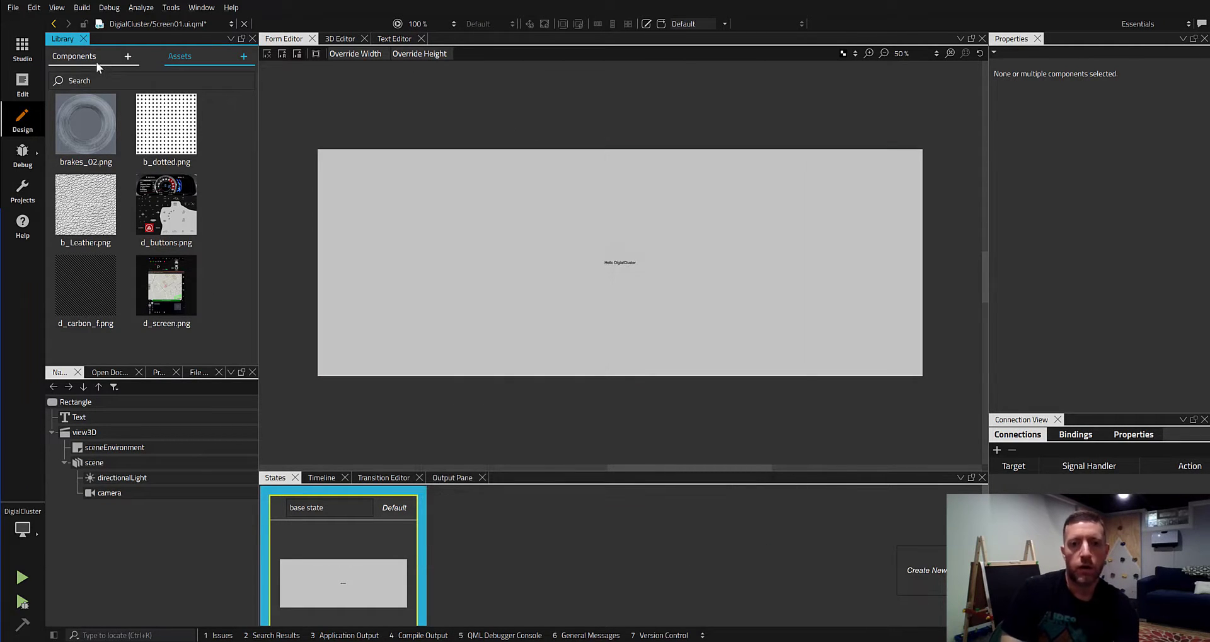
Place EV_Coupe from My 3D Components into the scene and raise the directional light to about y 124.7.
click(74, 56)
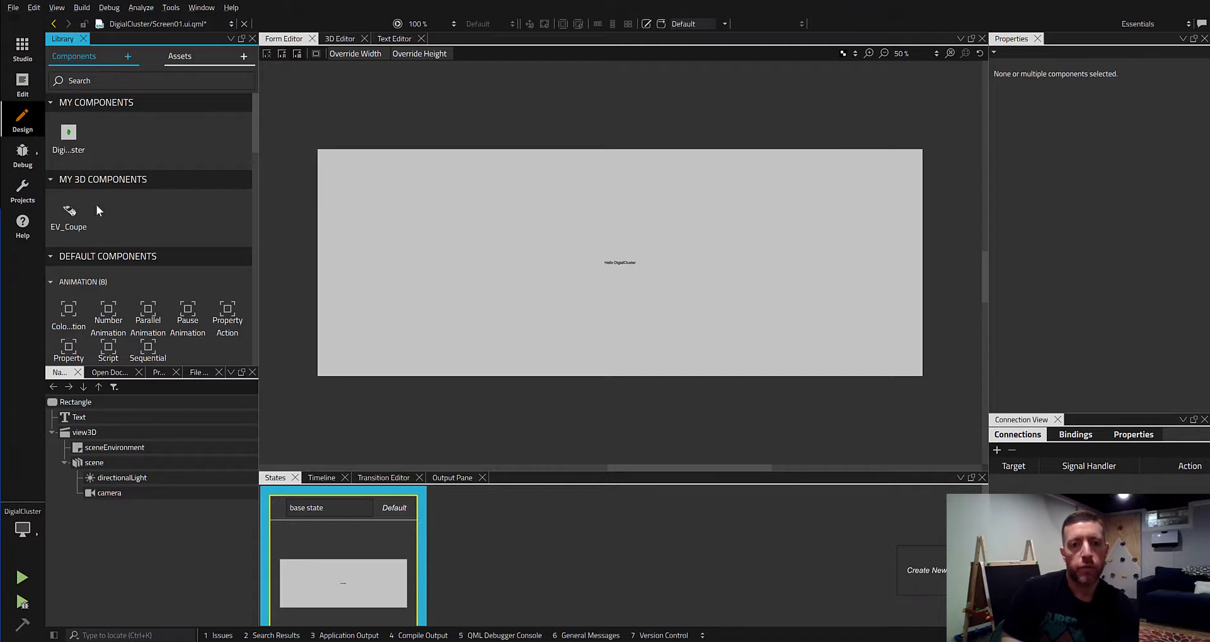
click(94, 462)
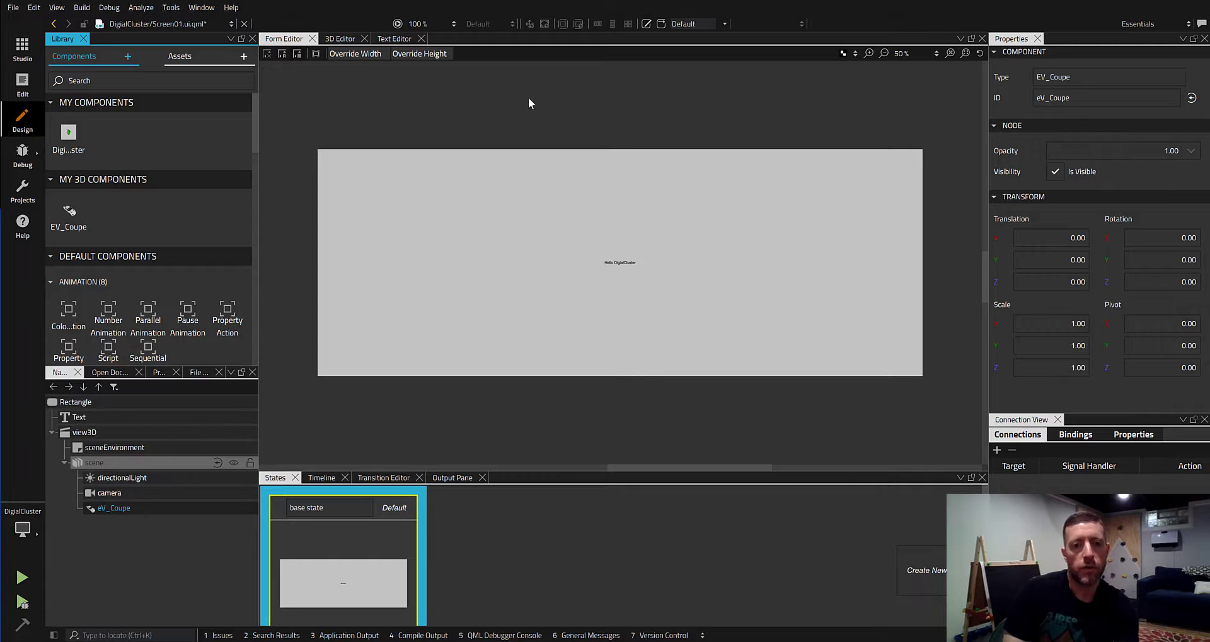
click(340, 39)
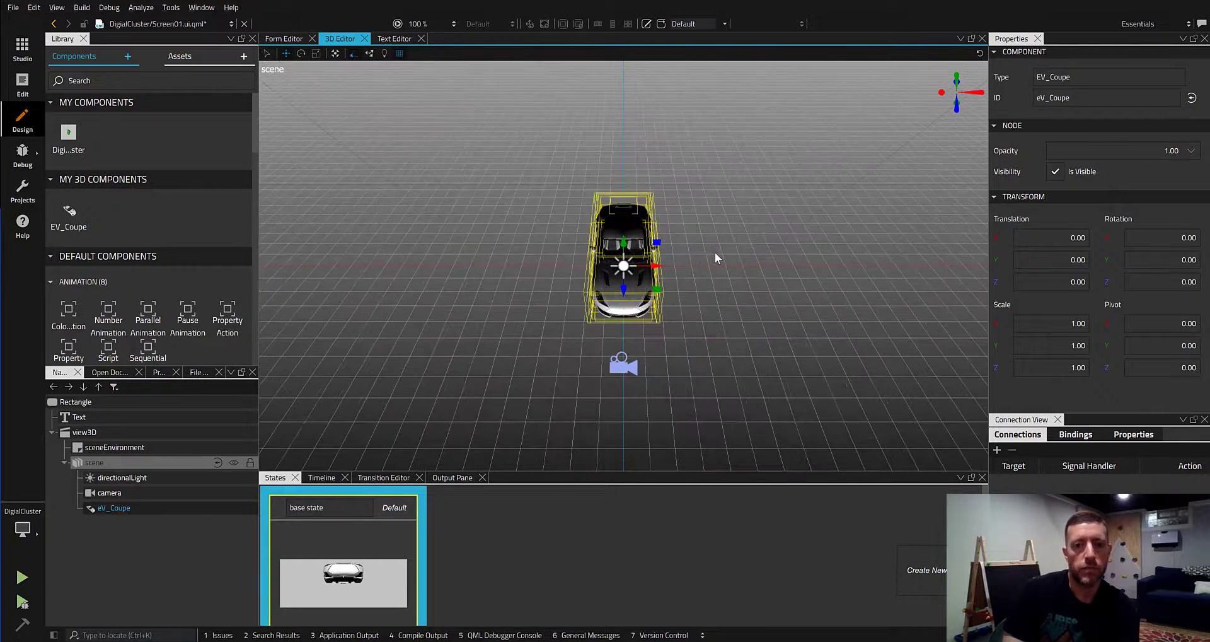
drag(714, 259, 617, 359)
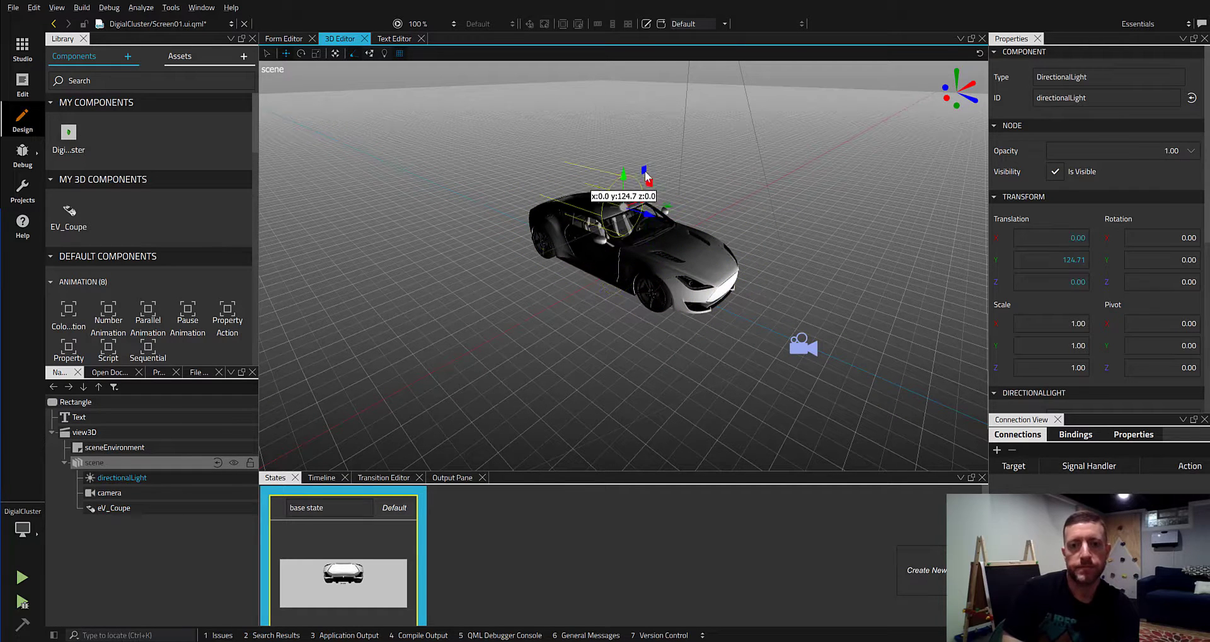
drag(644, 174, 829, 251)
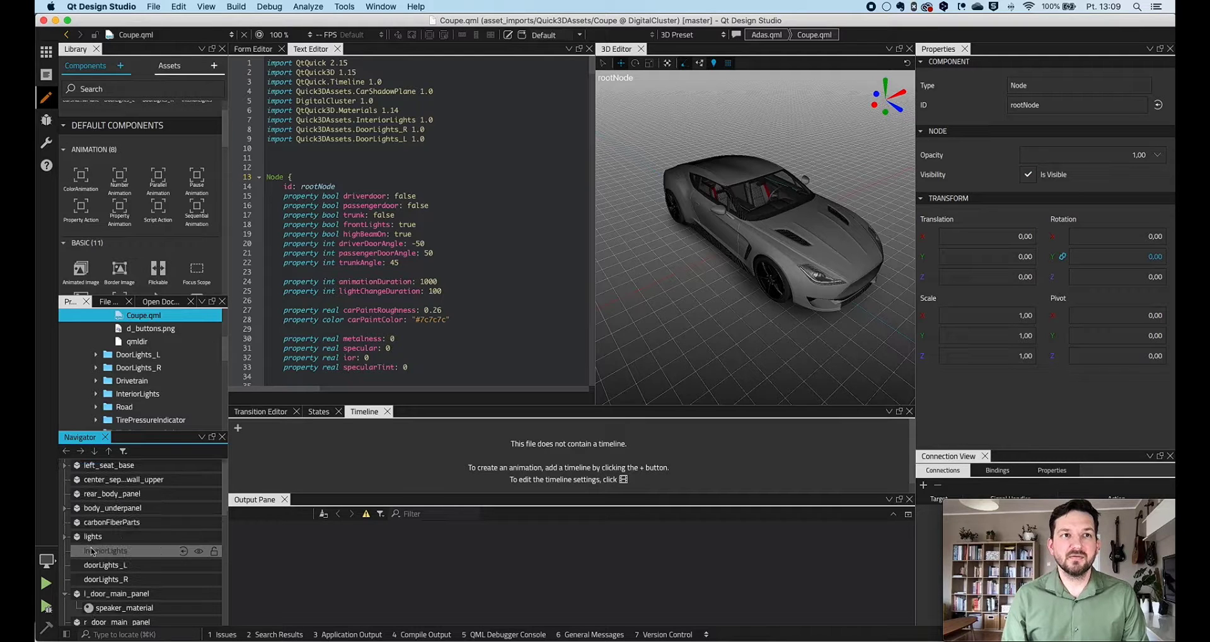
Scroll through Coupe.qml's door, light and paint properties and its scene tree parts.
scroll(down, 3)
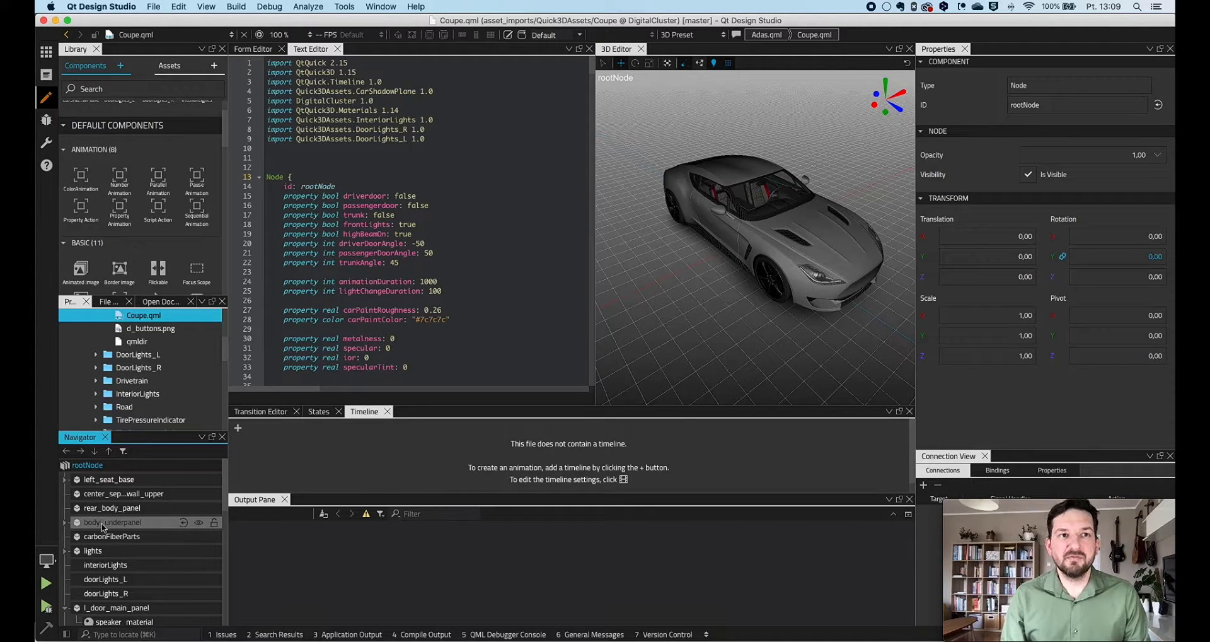
scroll(down, 3)
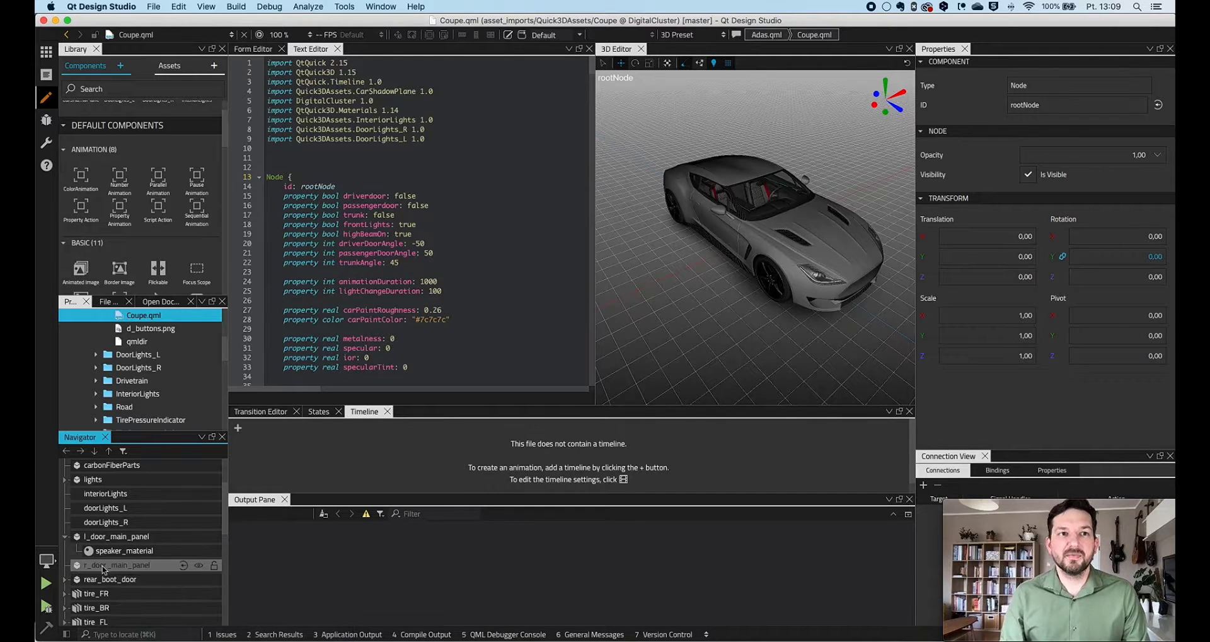
mouse_move(85, 565)
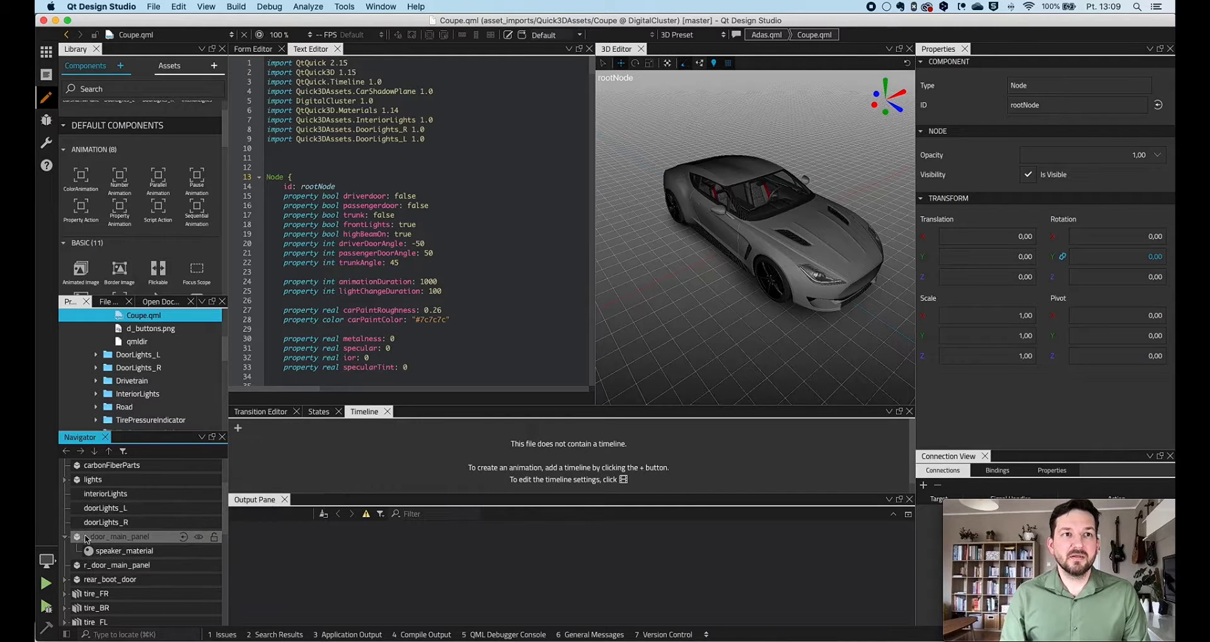
scroll(down, 3)
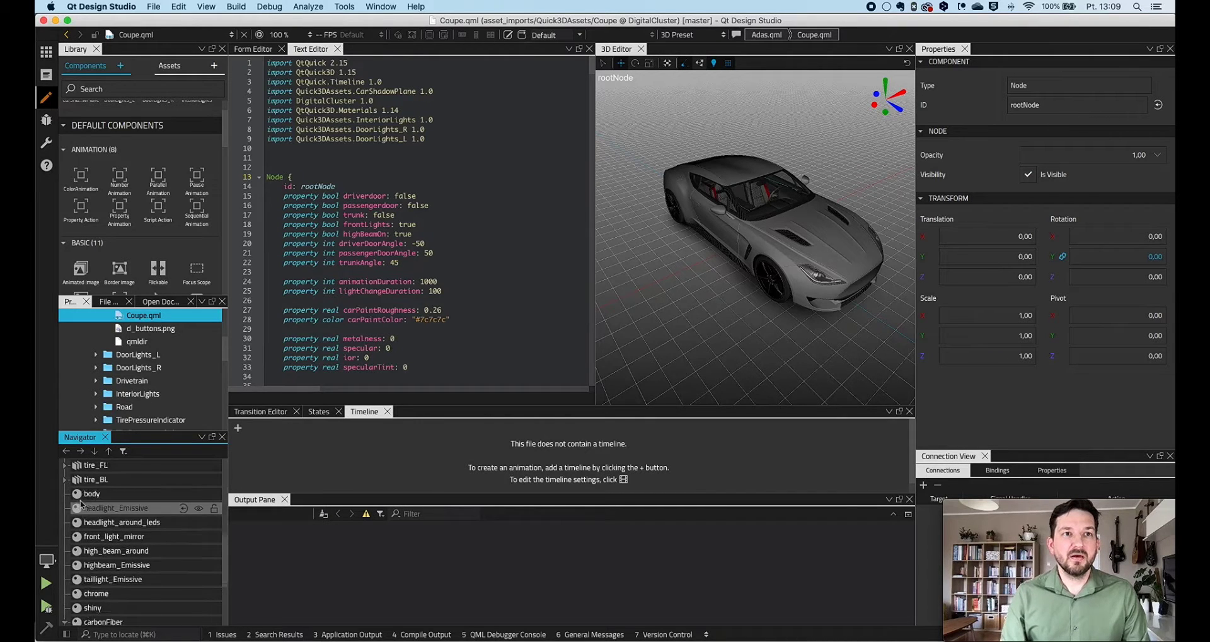
mouse_move(92, 493)
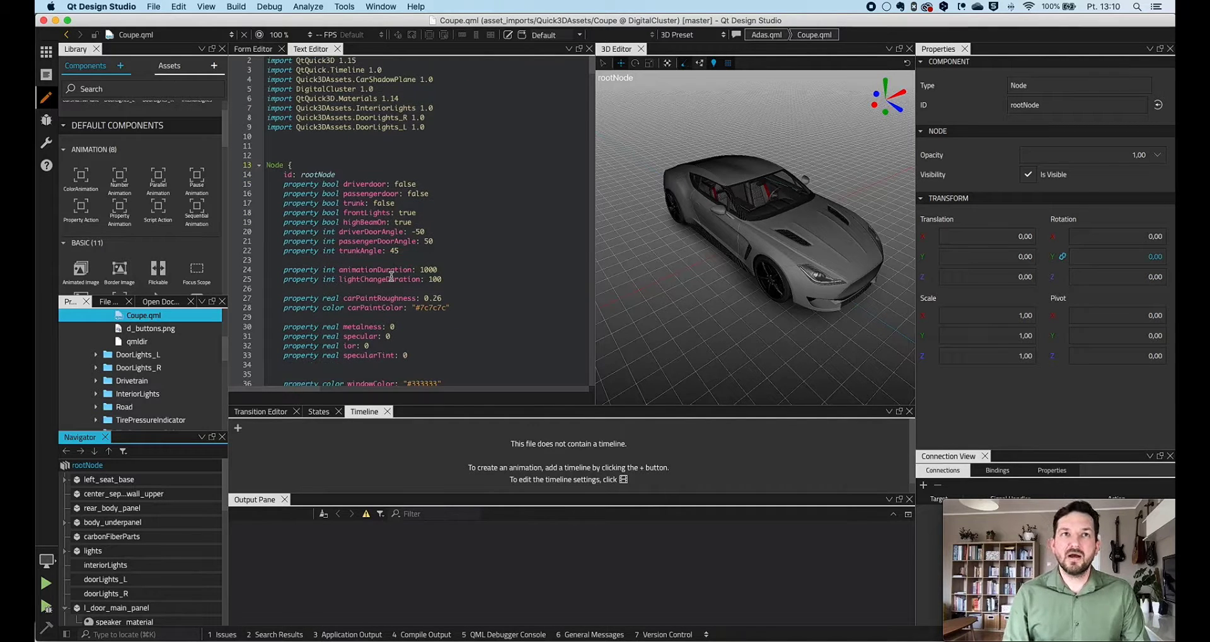
scroll(down, 3)
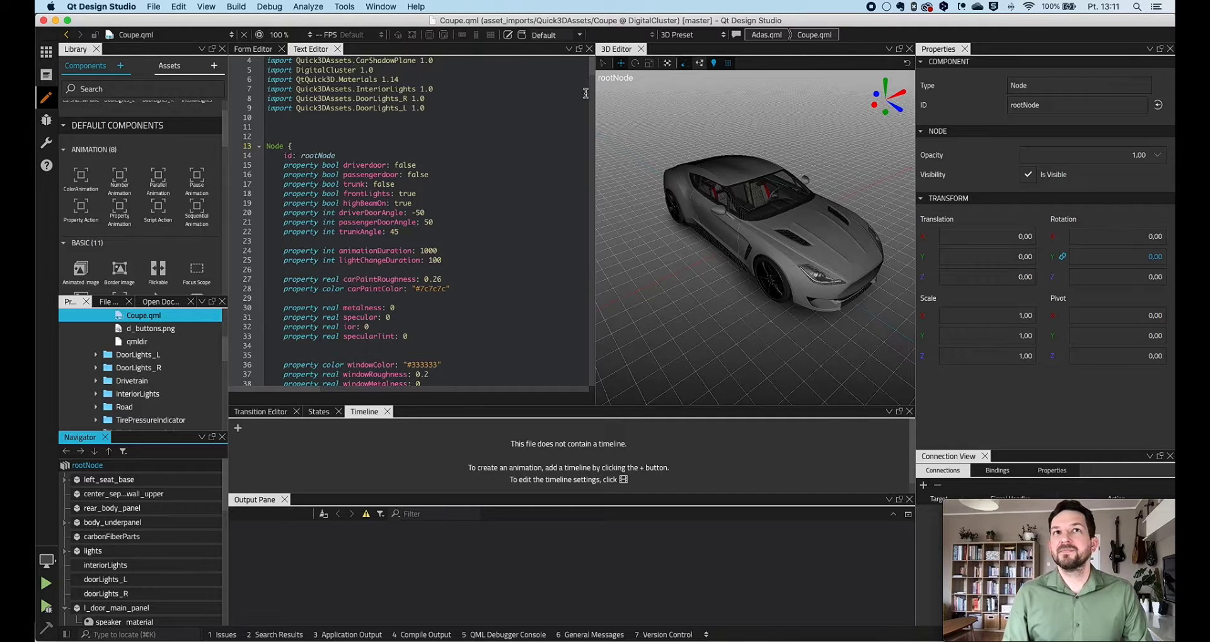
mouse_move(216, 38)
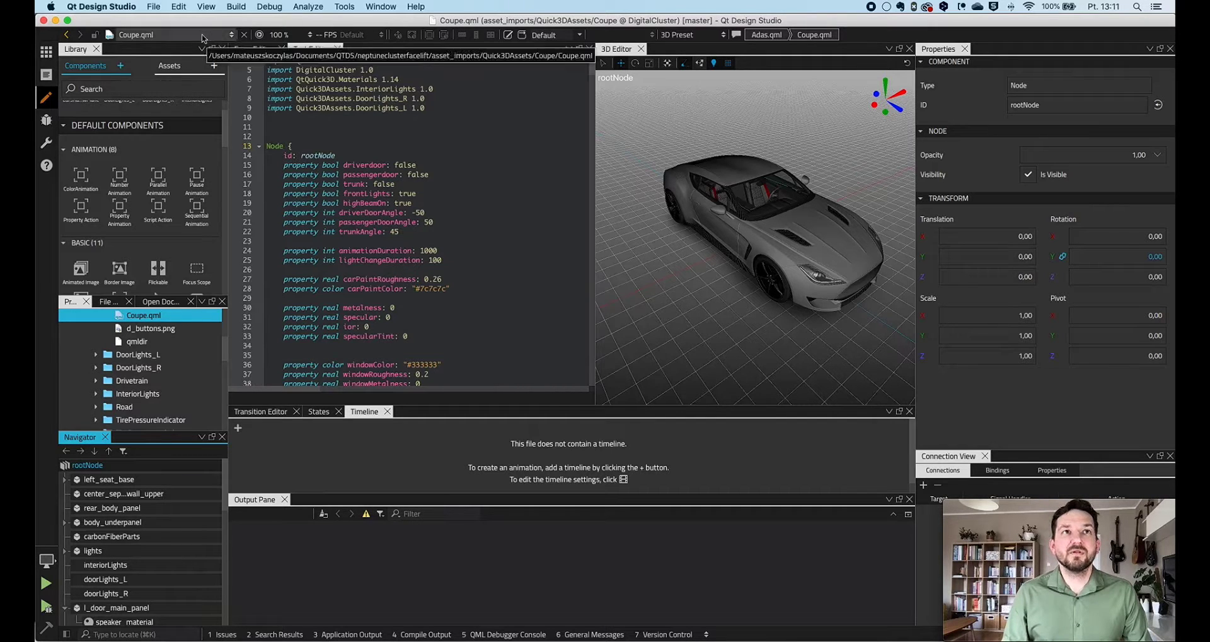
click(228, 35)
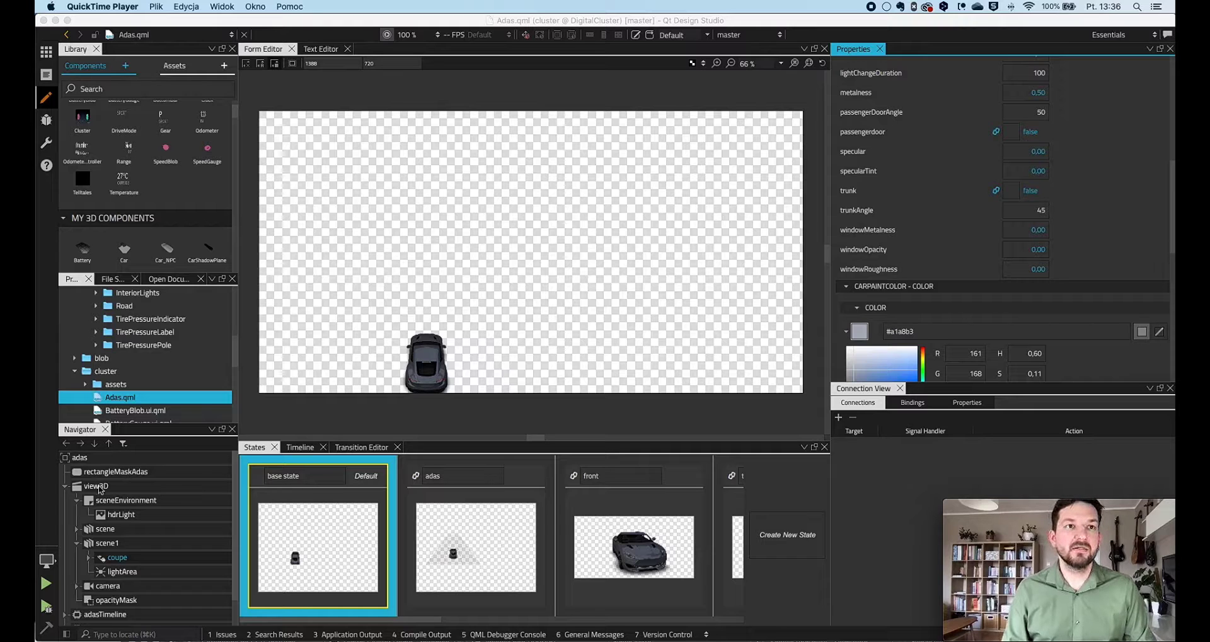
mouse_move(106, 491)
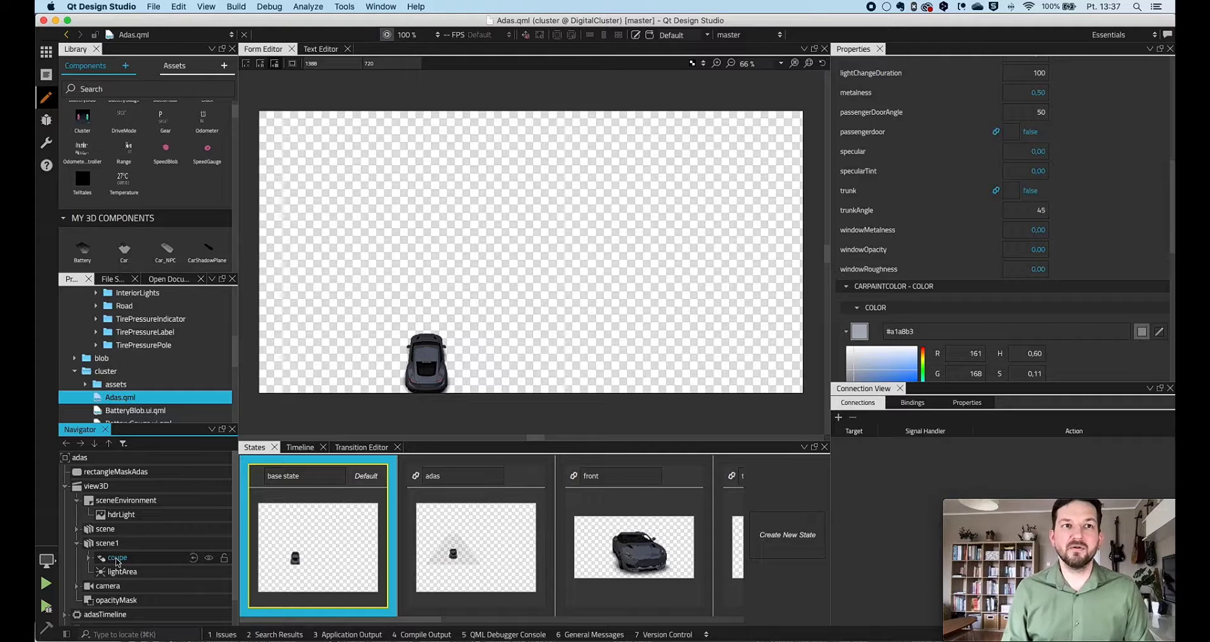
mouse_move(117, 557)
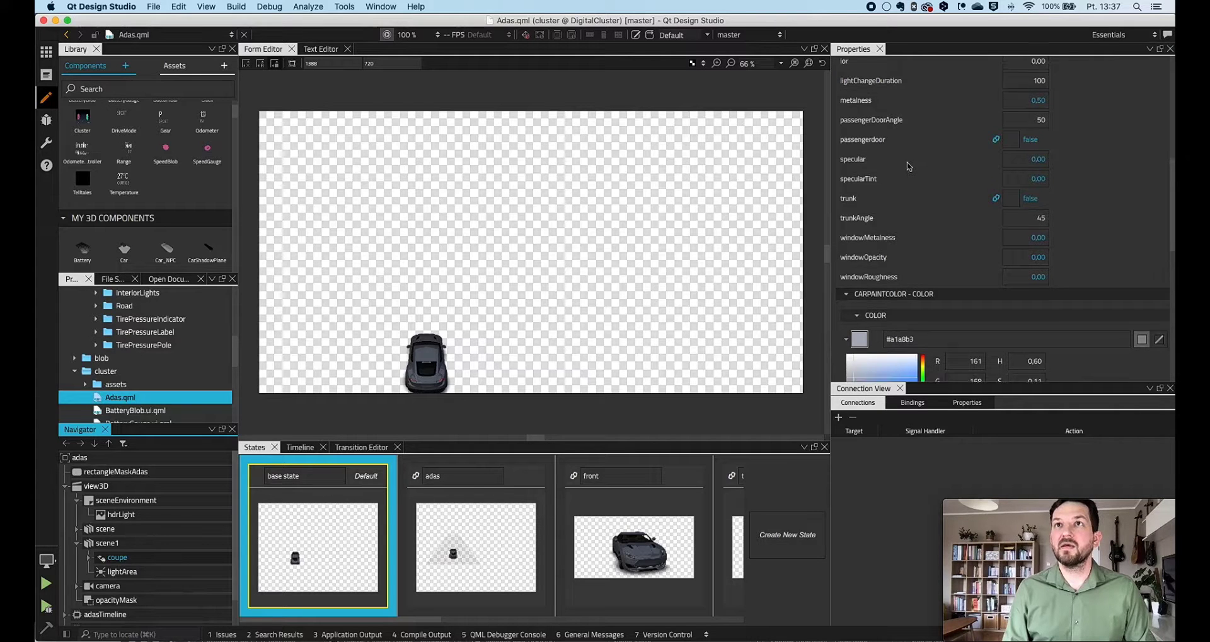
Set the coupe's carPaintColor to a green value in the Properties color picker.
scroll(down, 3)
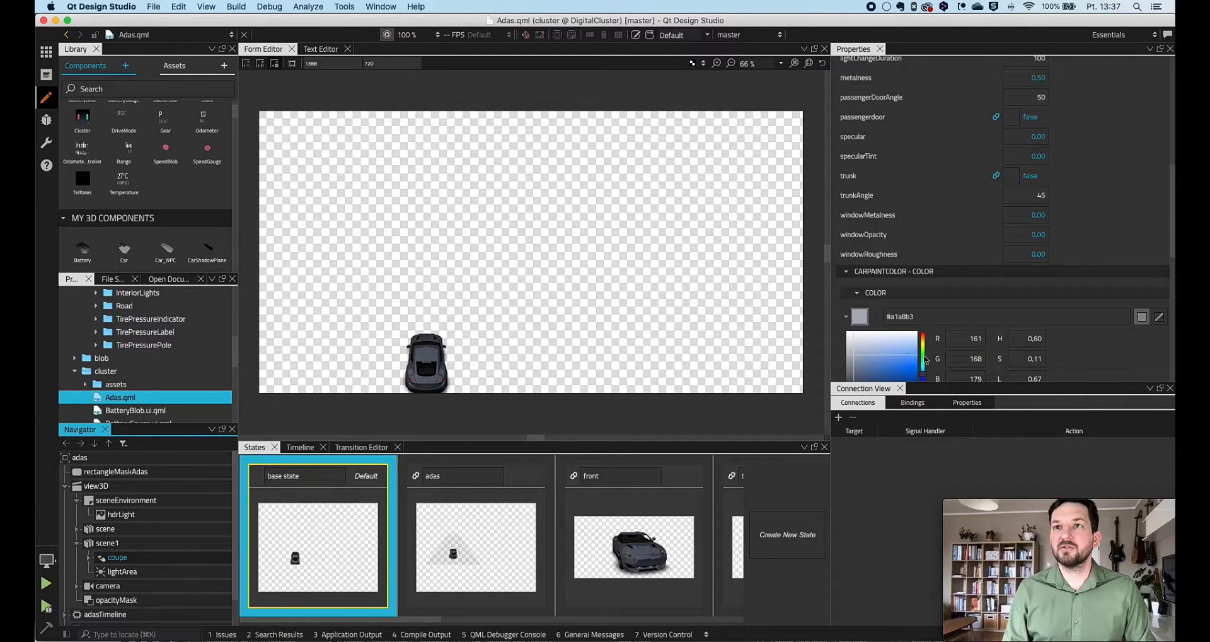
click(875, 359)
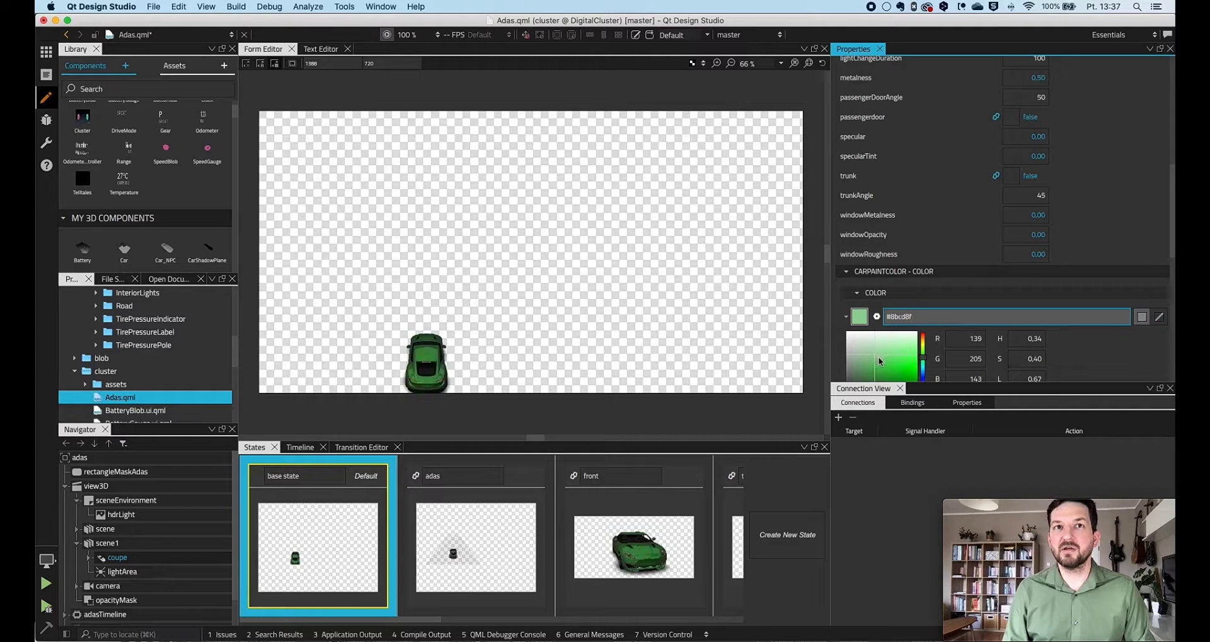
click(893, 361)
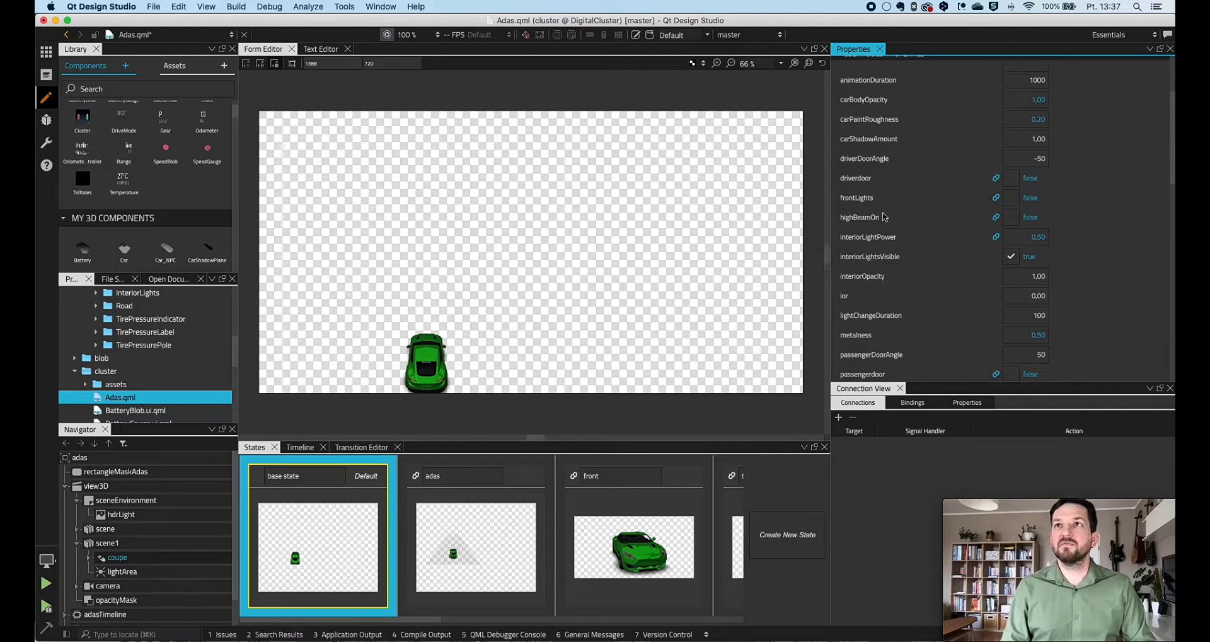
mouse_move(397, 433)
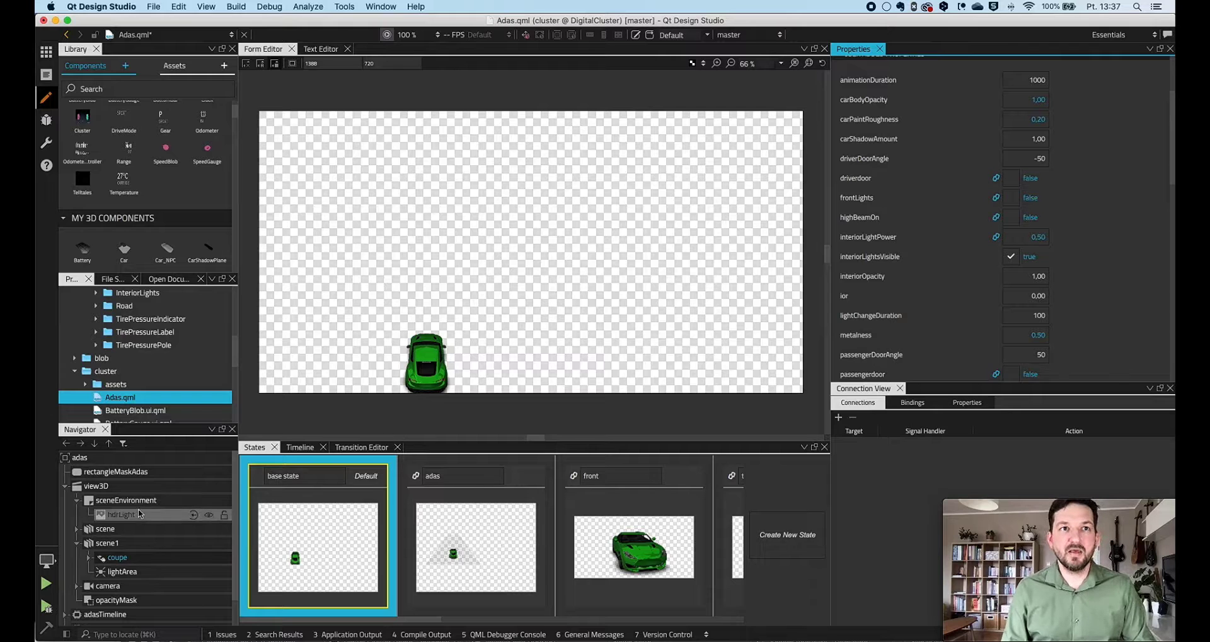
mouse_move(135, 515)
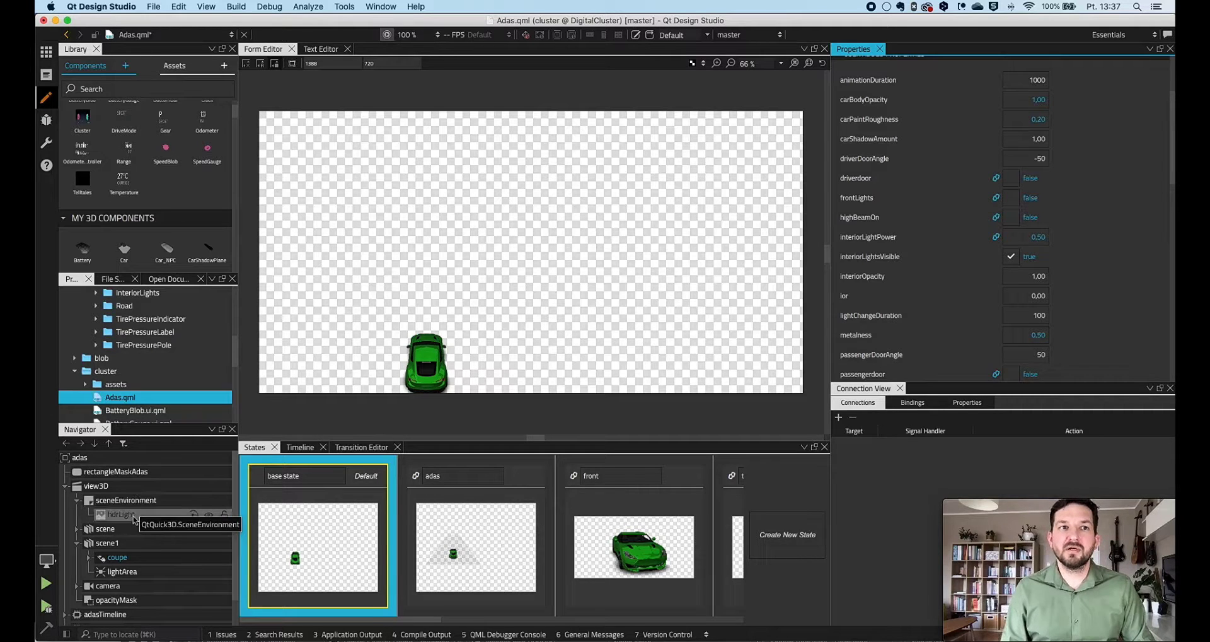
mouse_move(132, 519)
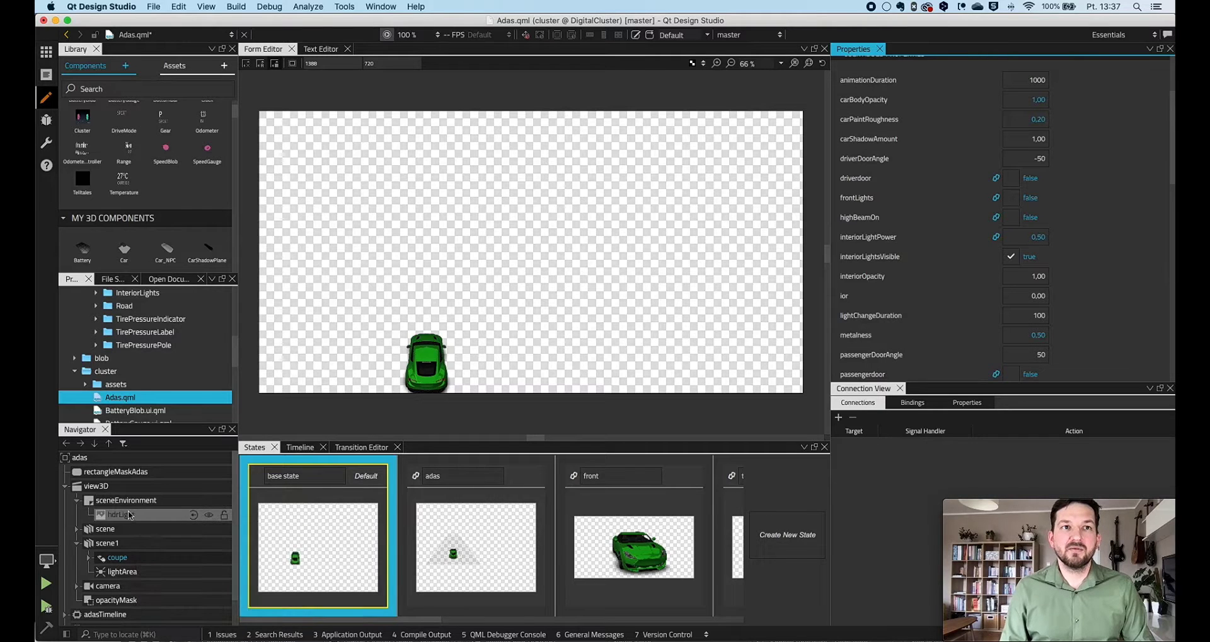
mouse_move(129, 516)
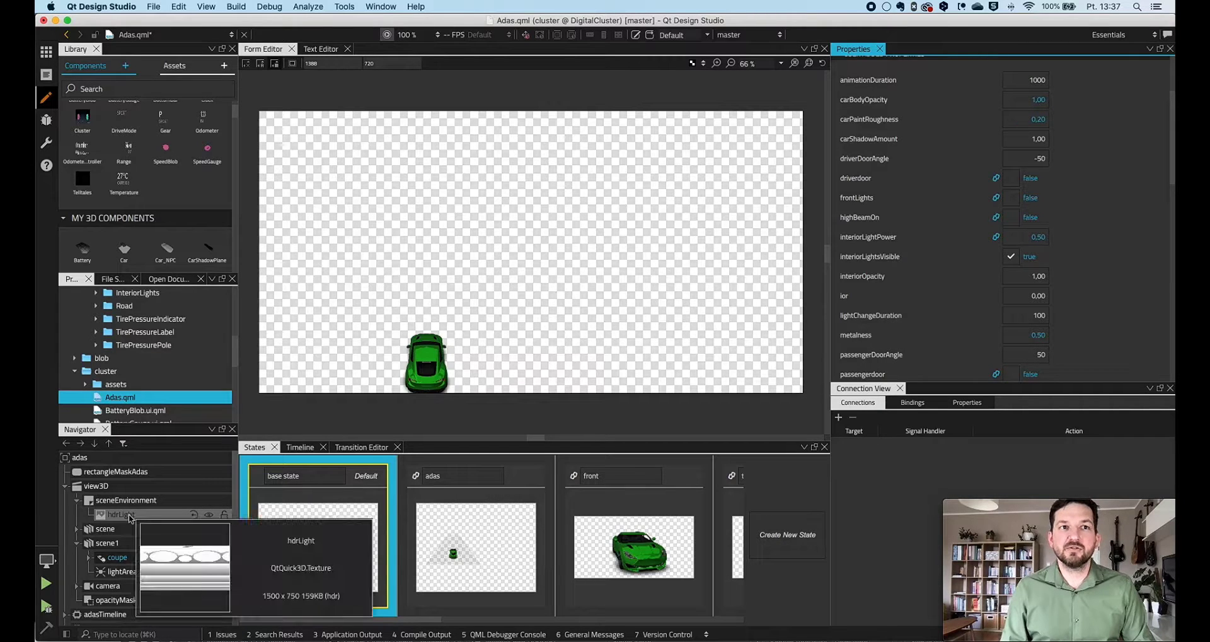
Check hdrLight's HDR source, then show sceneEnvironment's Image Based Lighting using hdrLight at brightness 120.
click(120, 514)
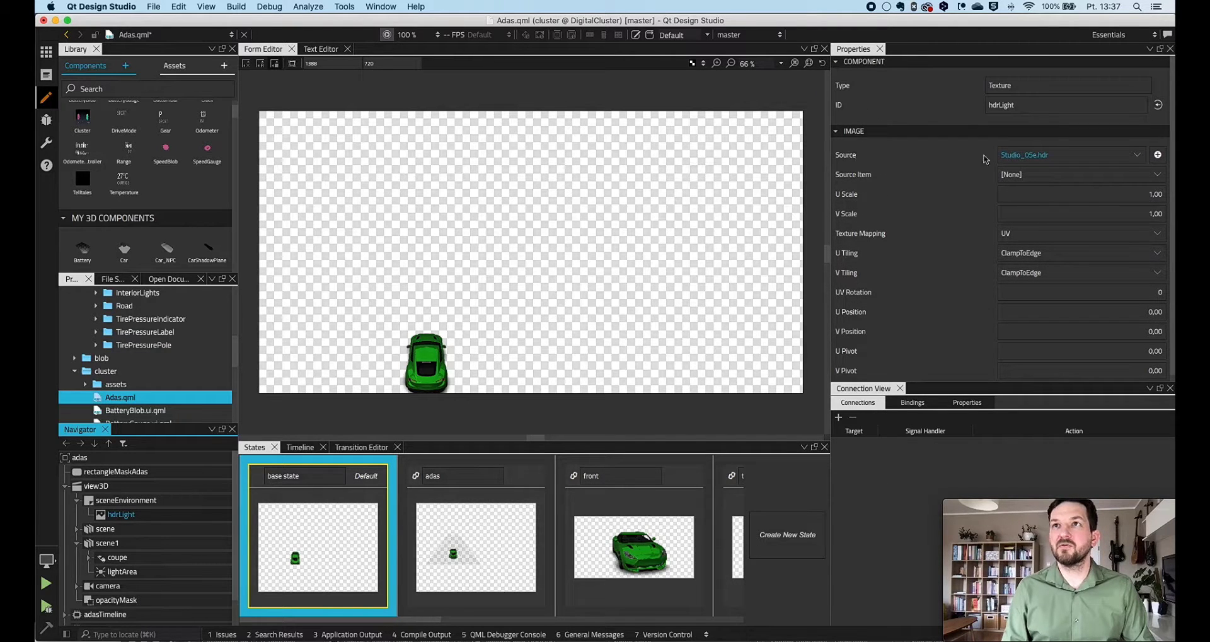
click(1069, 155)
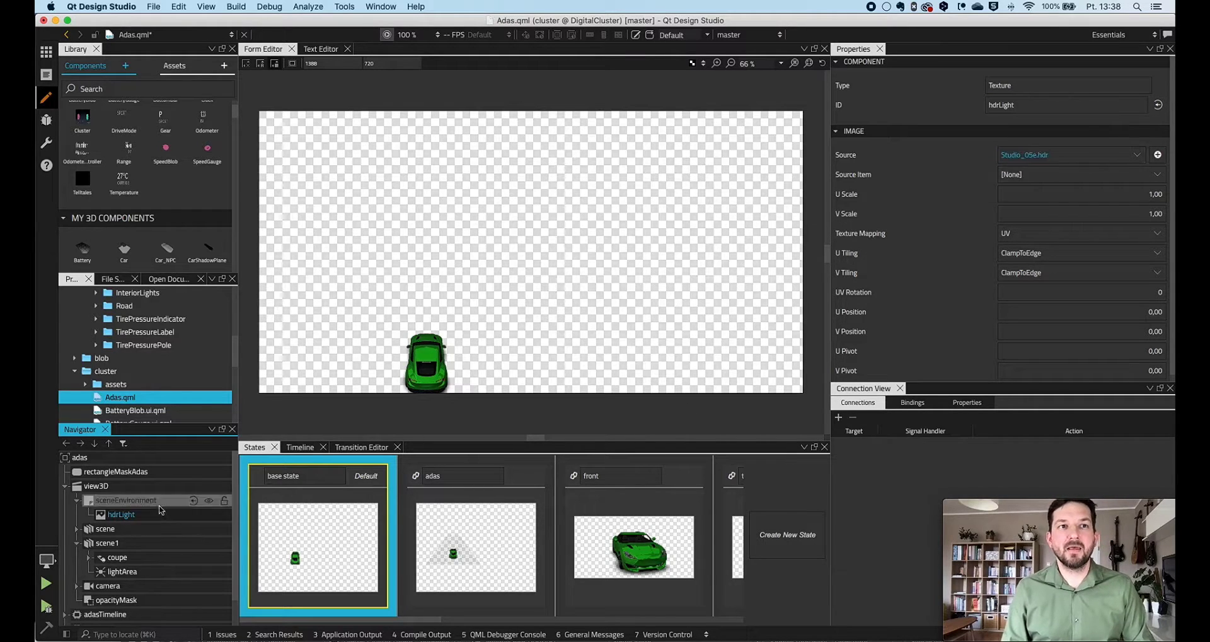
click(125, 500)
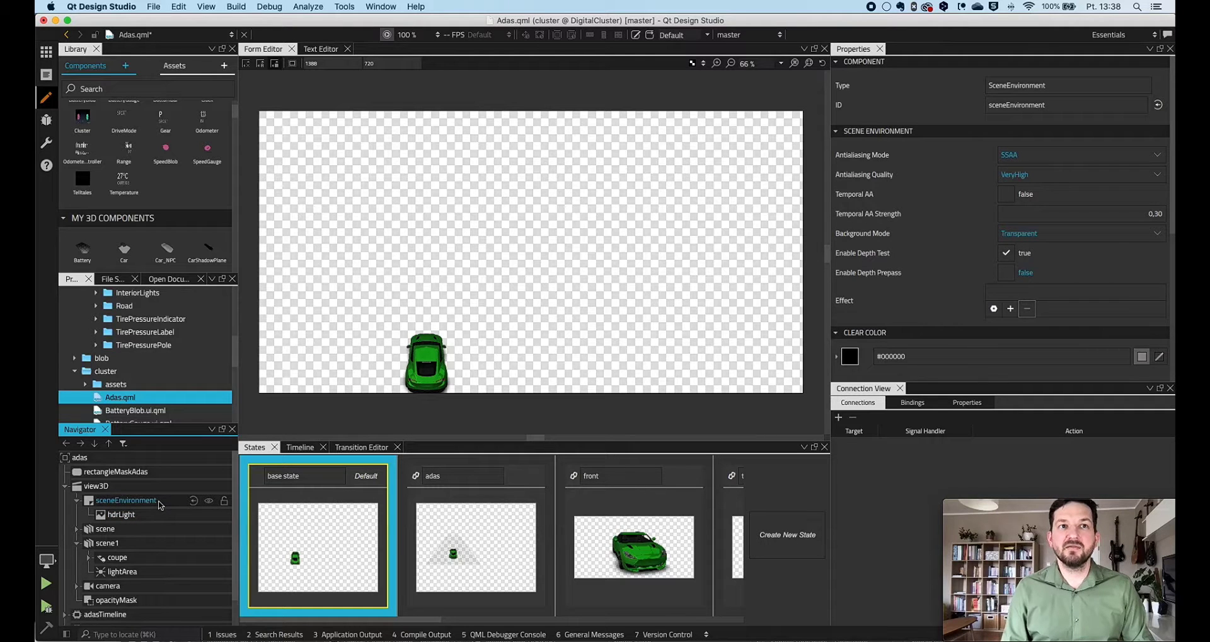
mouse_move(940, 319)
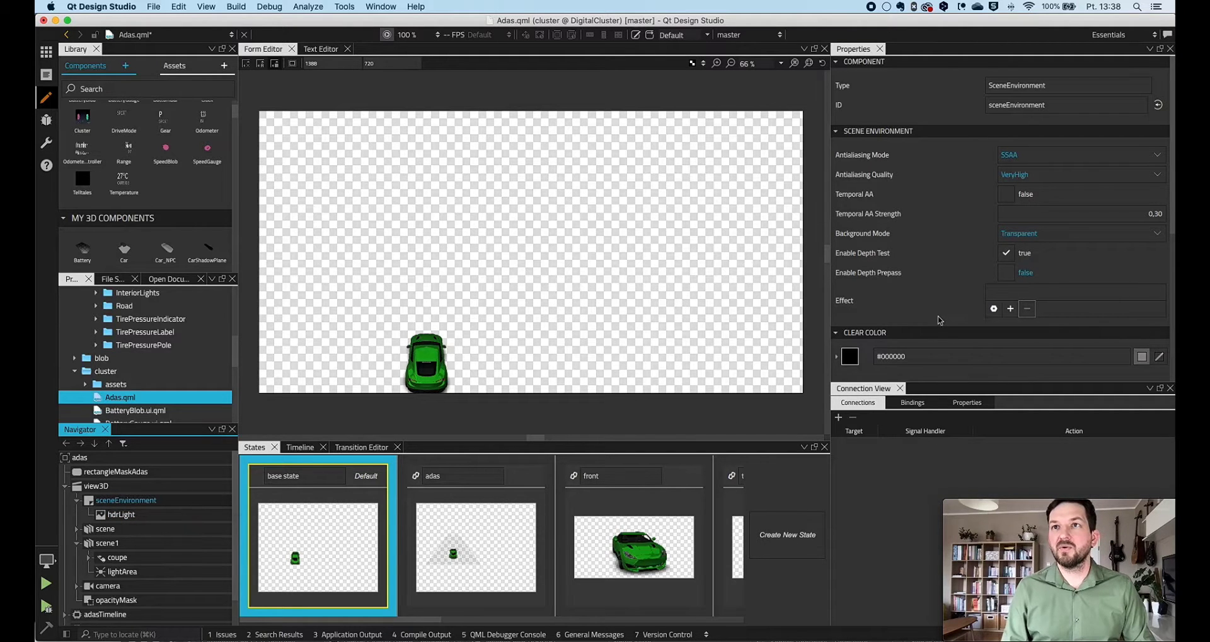
scroll(down, 3)
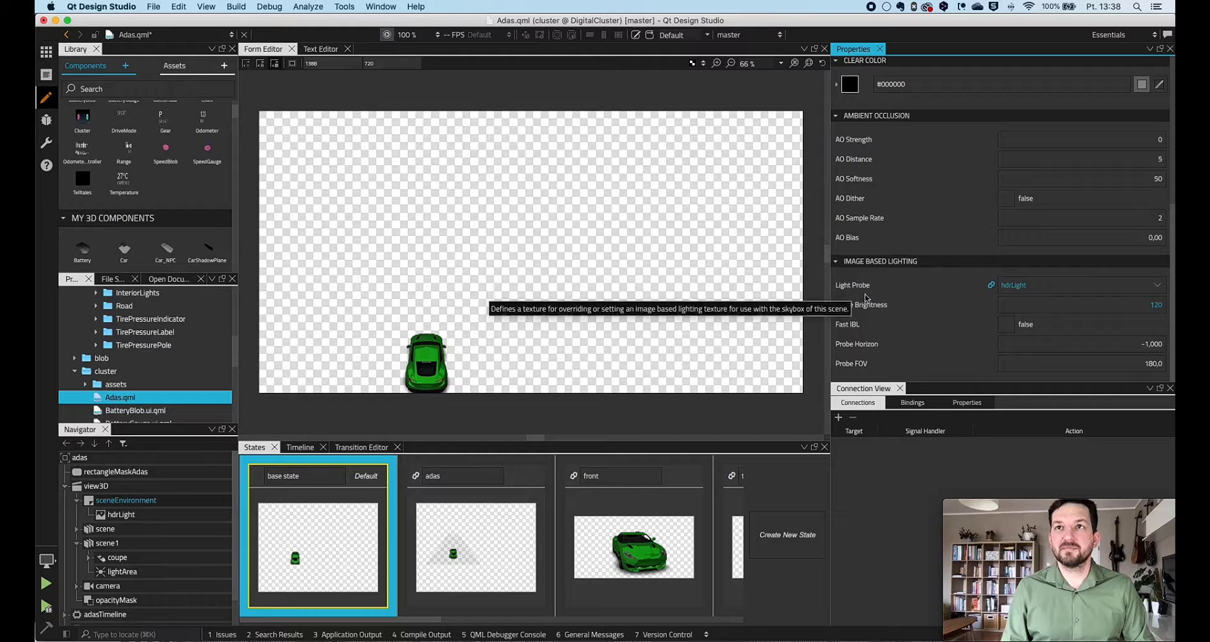
mouse_move(920, 308)
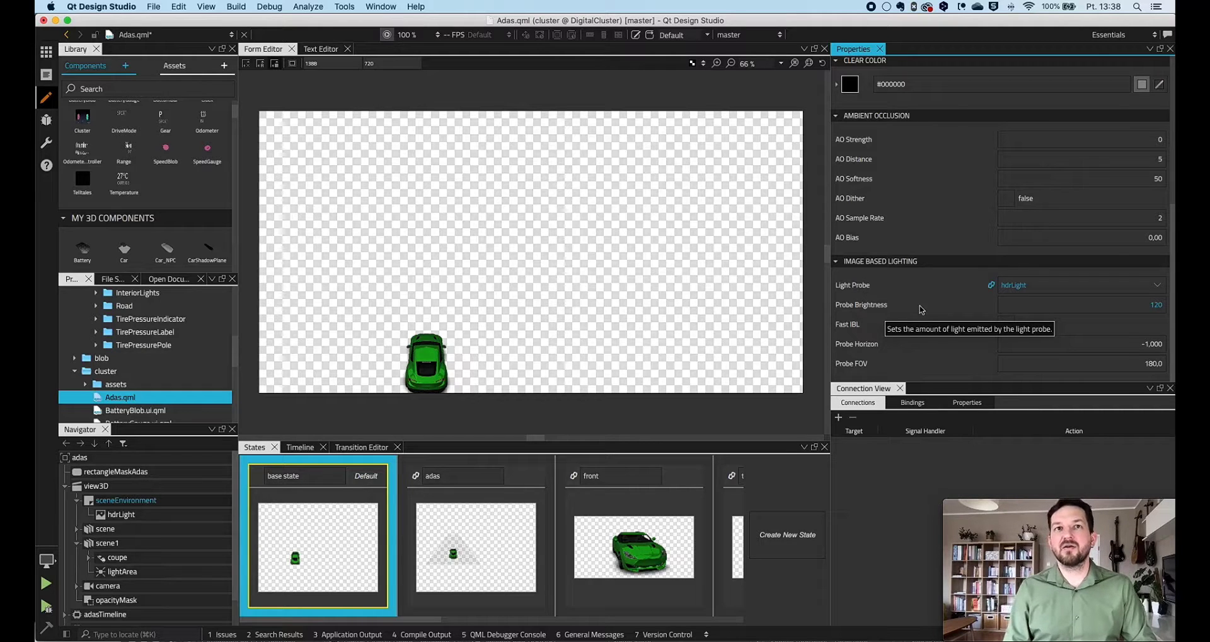
mouse_move(751, 348)
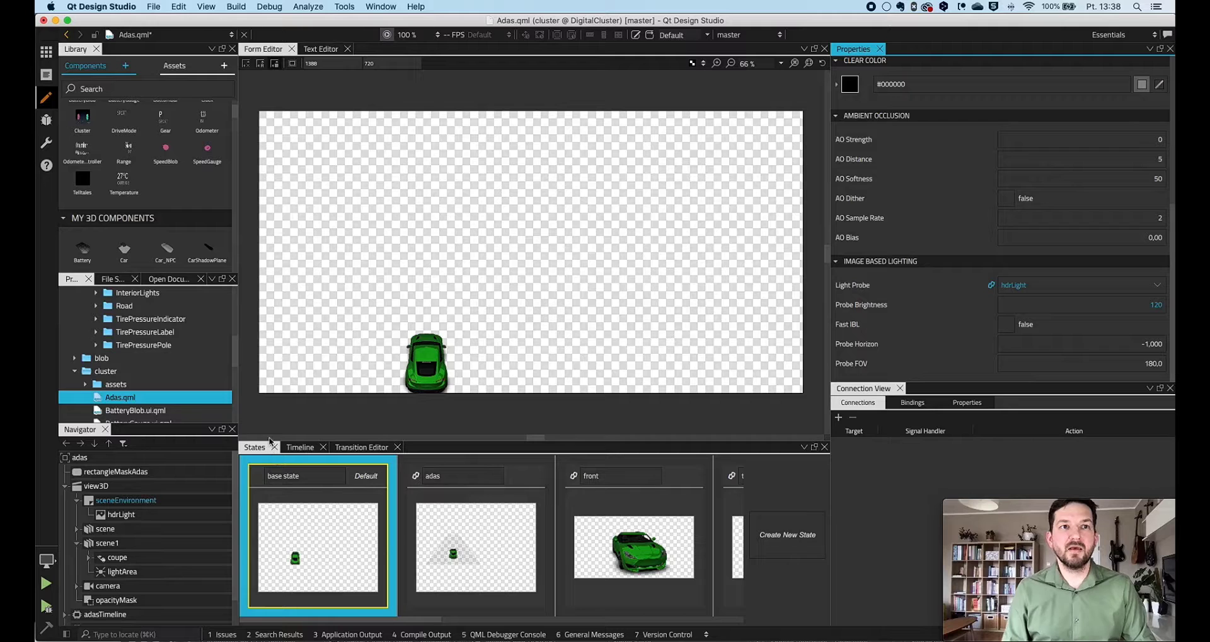
mouse_move(272, 430)
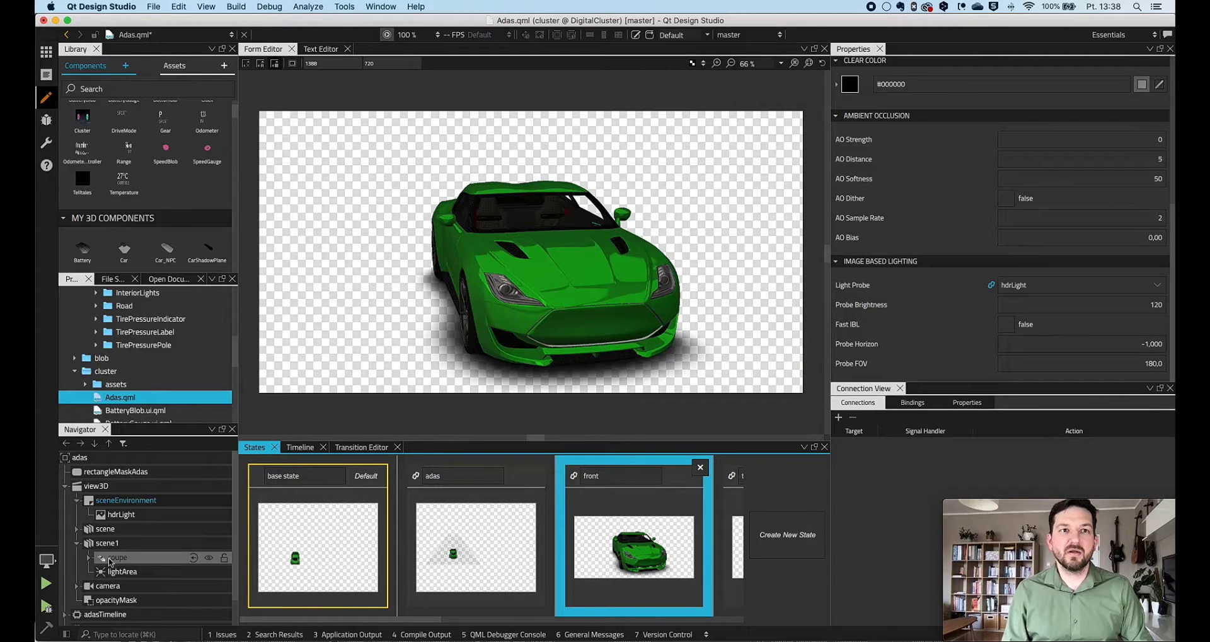
mouse_move(106, 557)
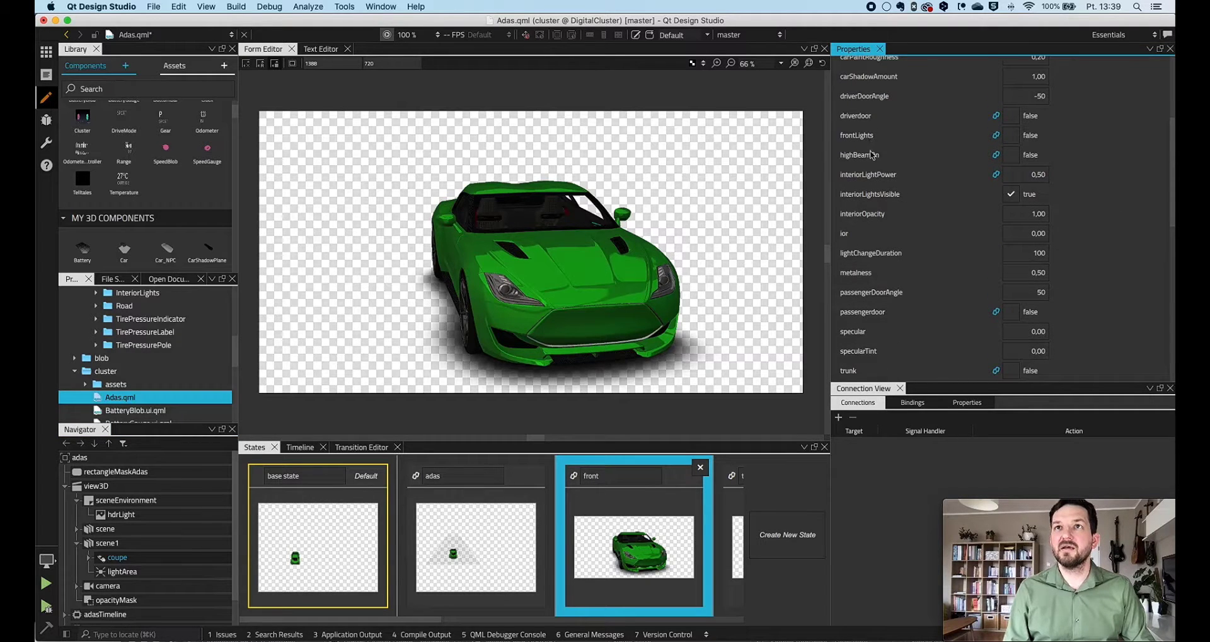
mouse_move(868, 158)
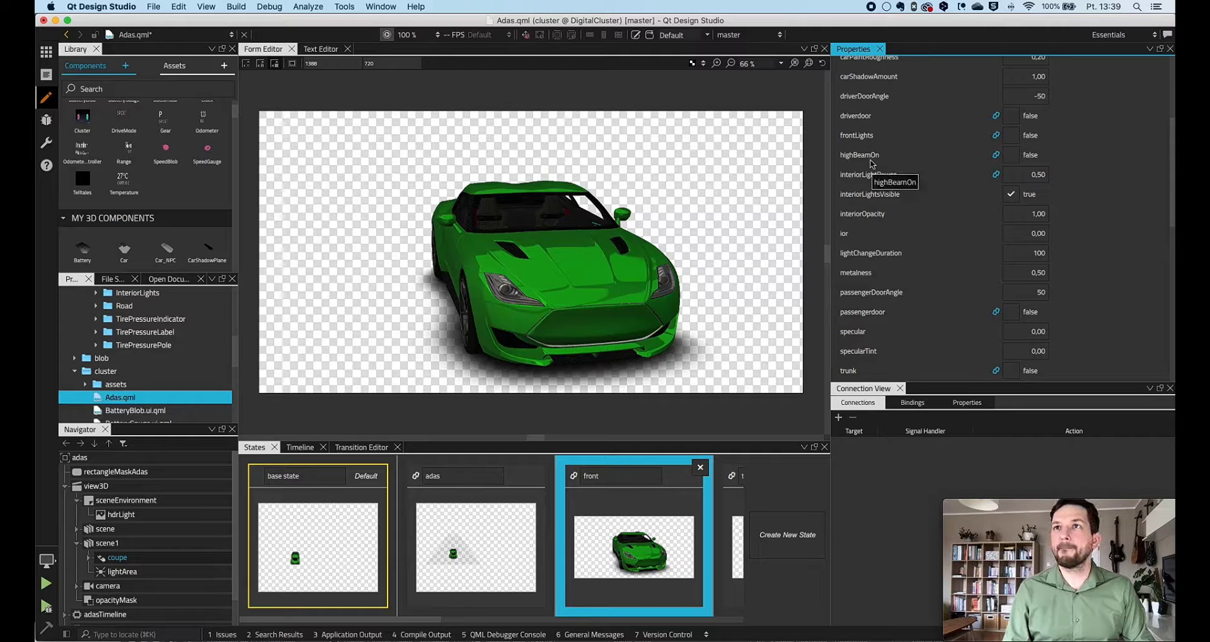
Confirm frontLights is bound to Car3dControl.frontLightsOn, then set frontLights and highBeamOn to true.
click(996, 135)
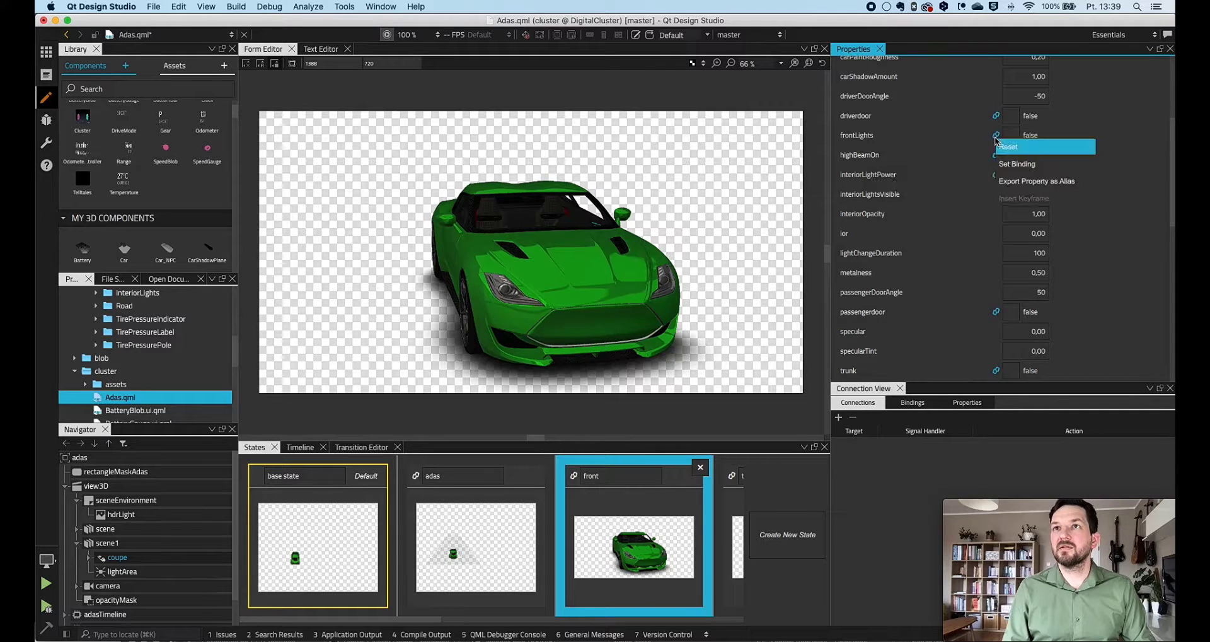
mouse_move(1019, 164)
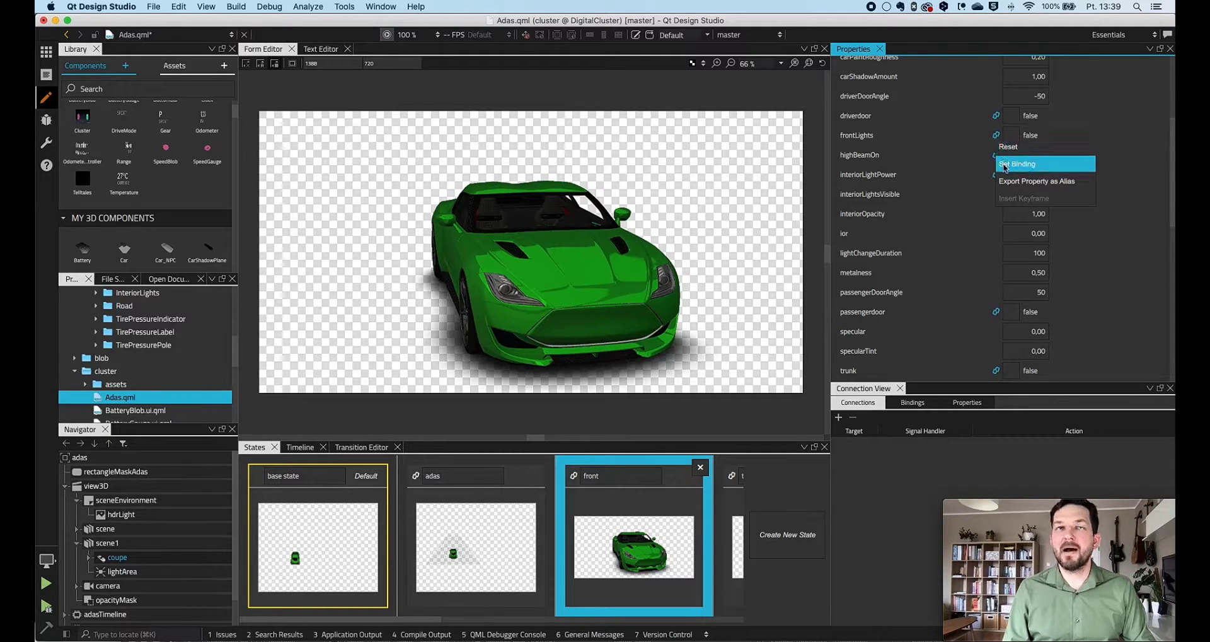
click(1018, 164)
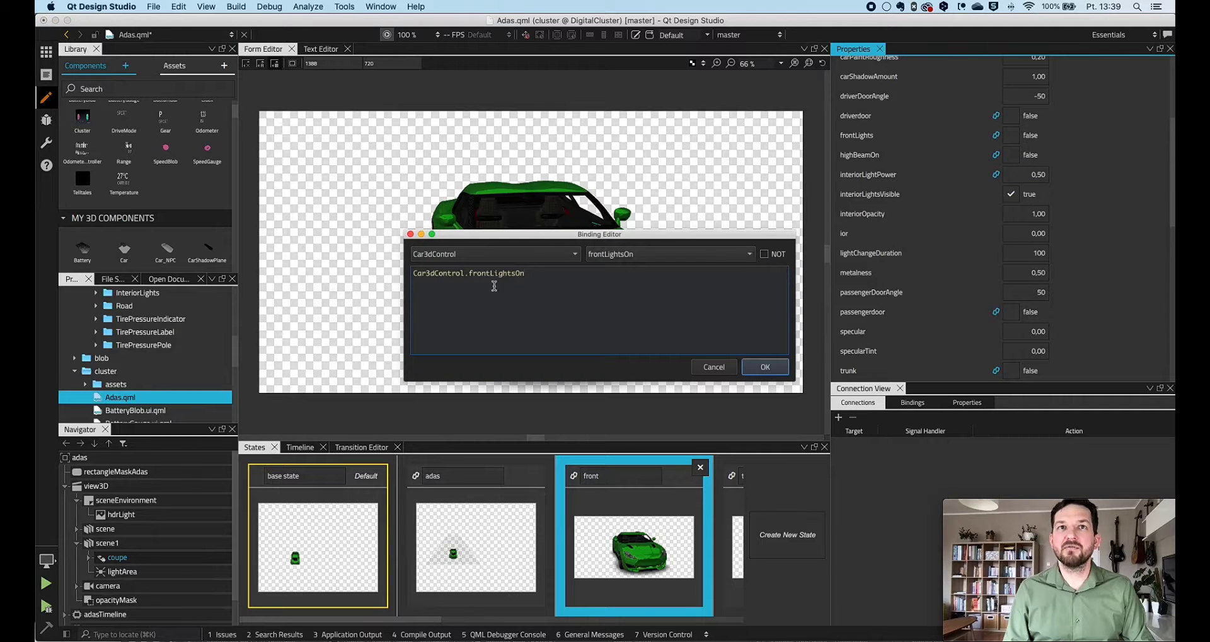
mouse_move(491, 292)
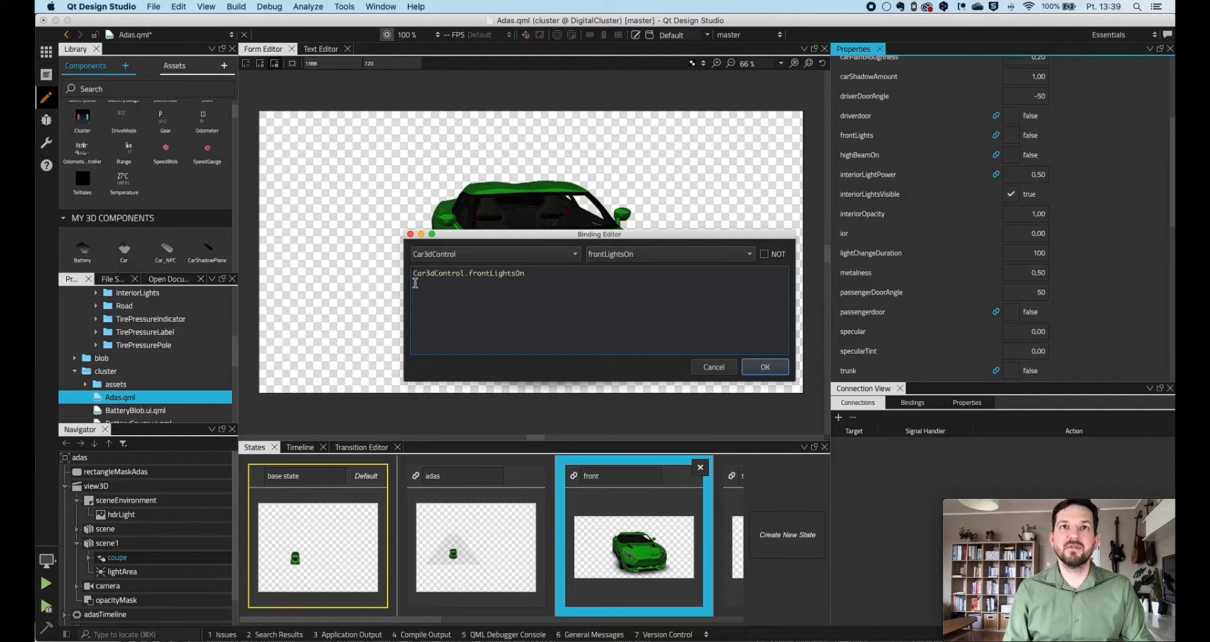
mouse_move(693, 360)
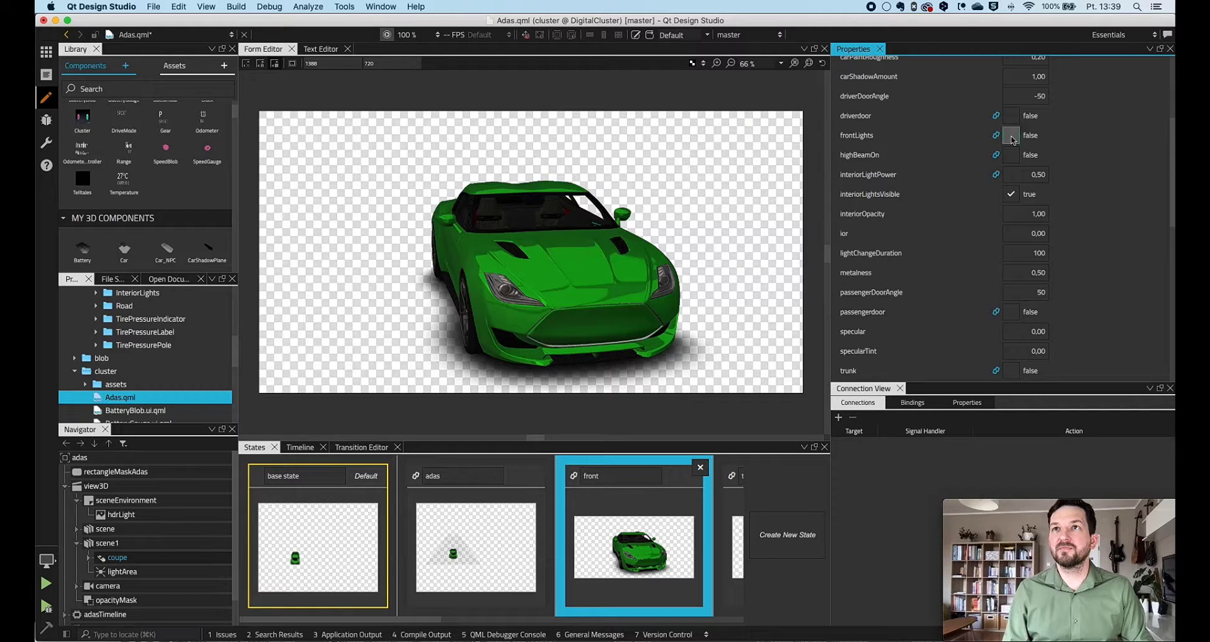
click(1010, 135)
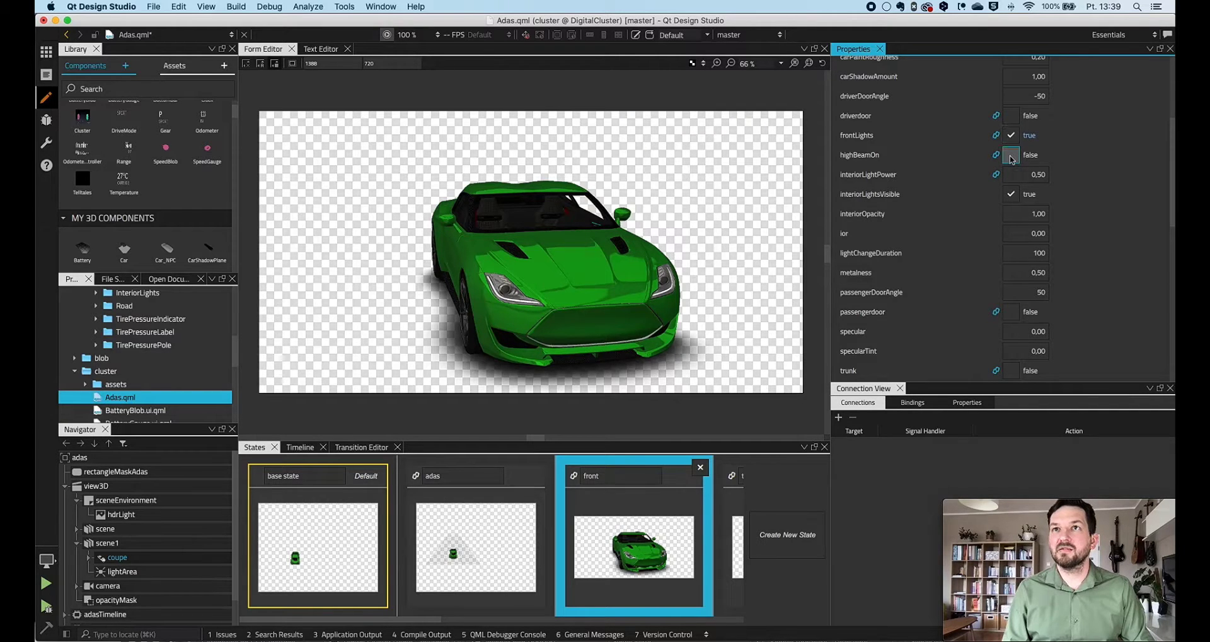
click(1011, 154)
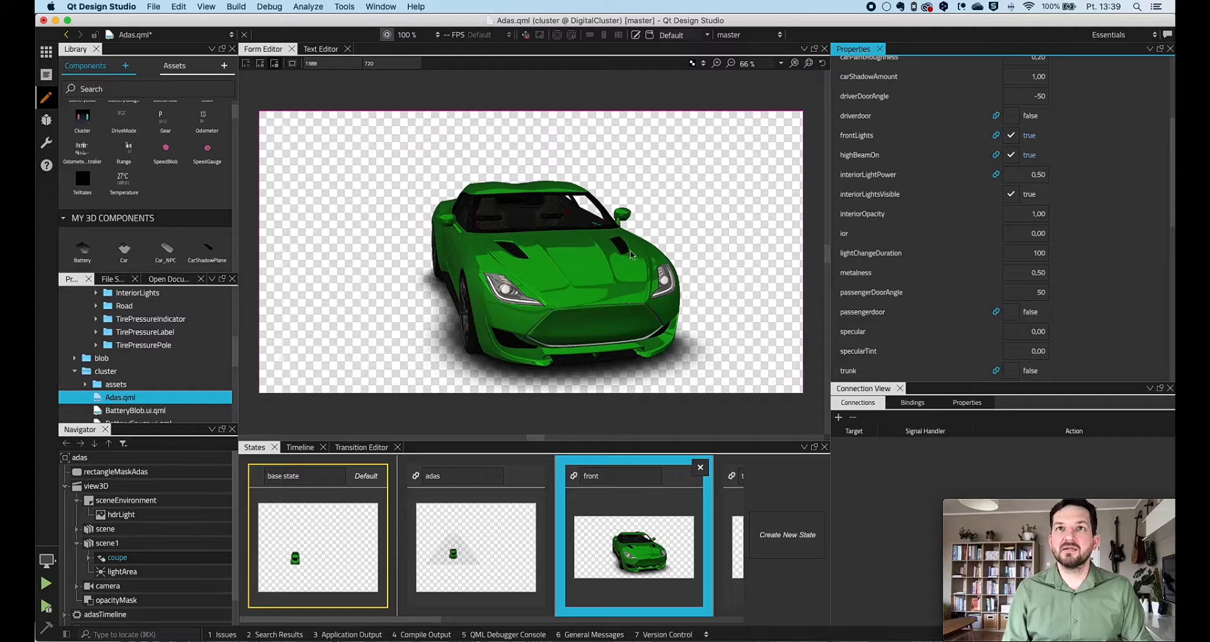
mouse_move(613, 308)
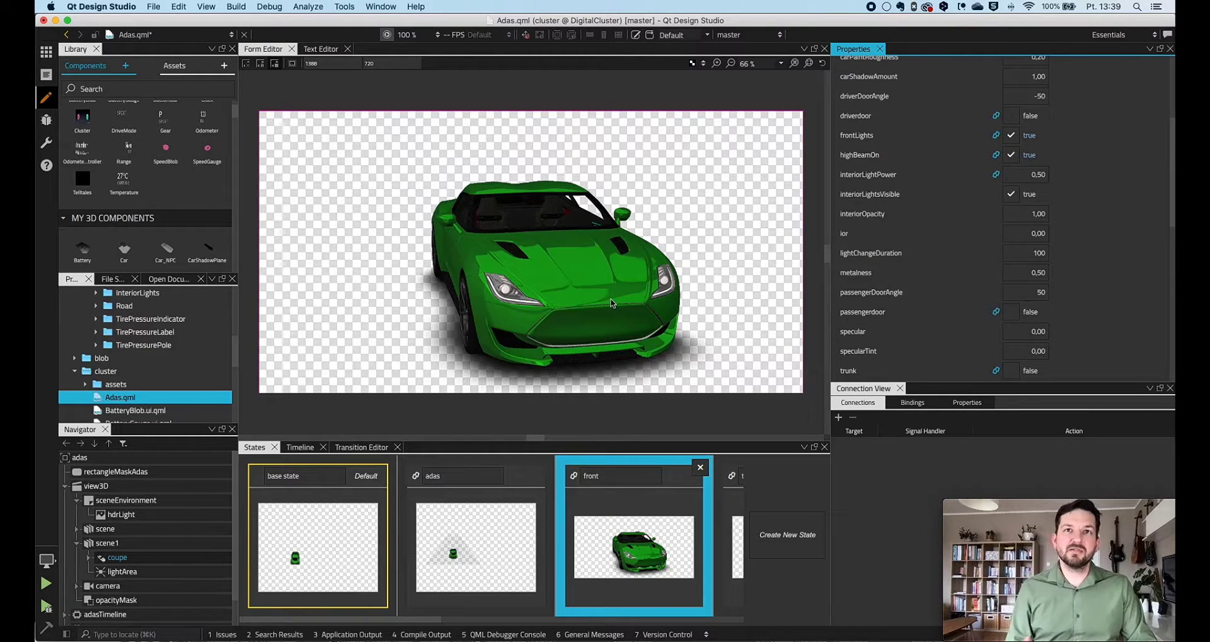
mouse_move(621, 307)
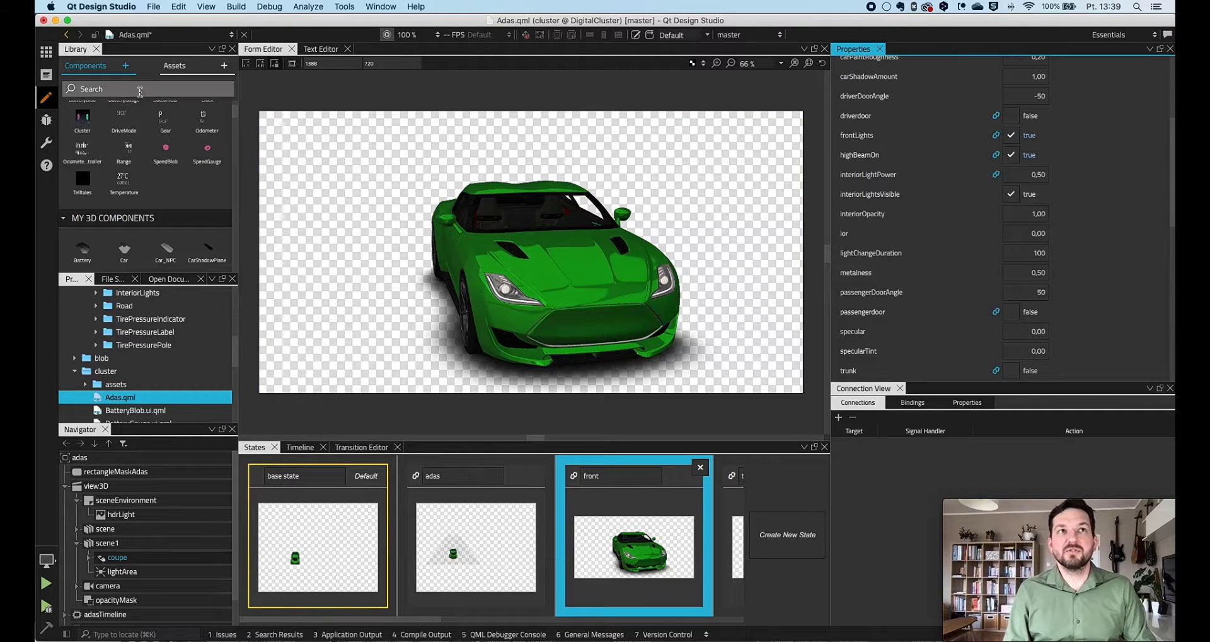
Add an HDR Bloom Tonemap effect under sceneEnvironment, assign it as its Effect, and show its settings.
text(bloom)
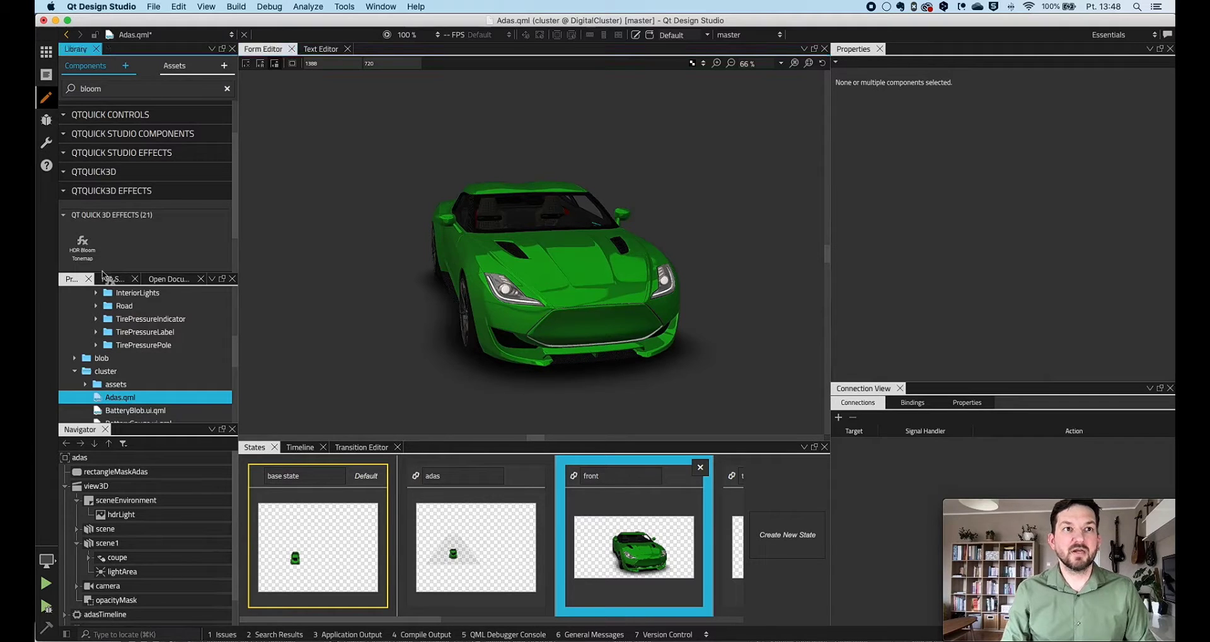
click(126, 500)
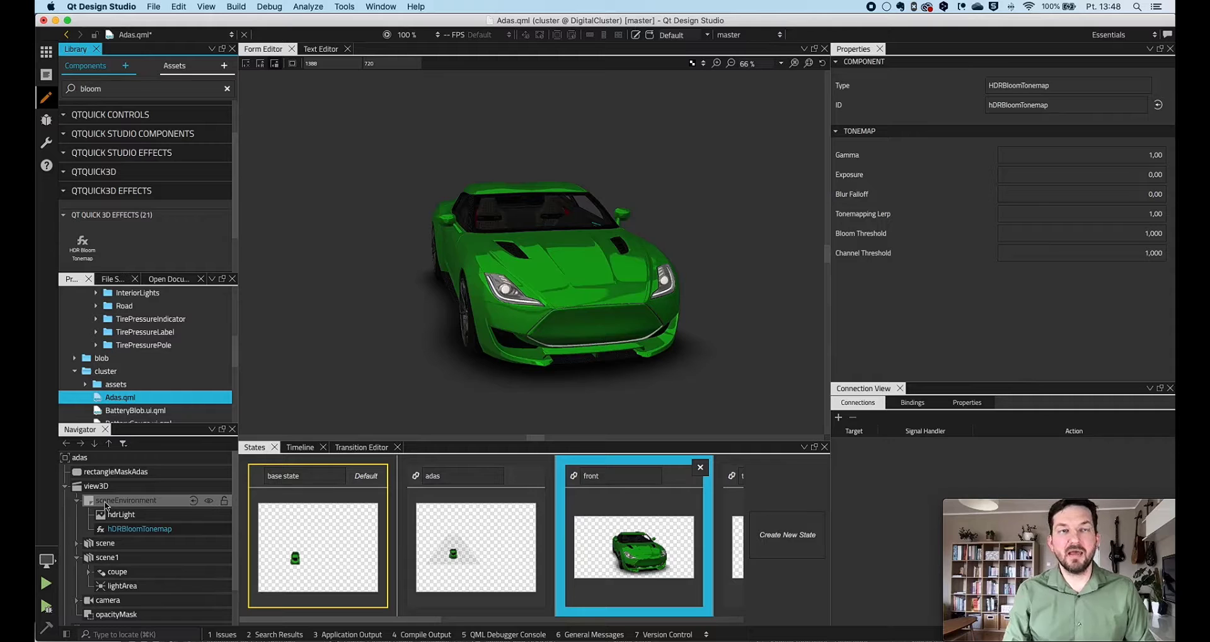
mouse_move(108, 507)
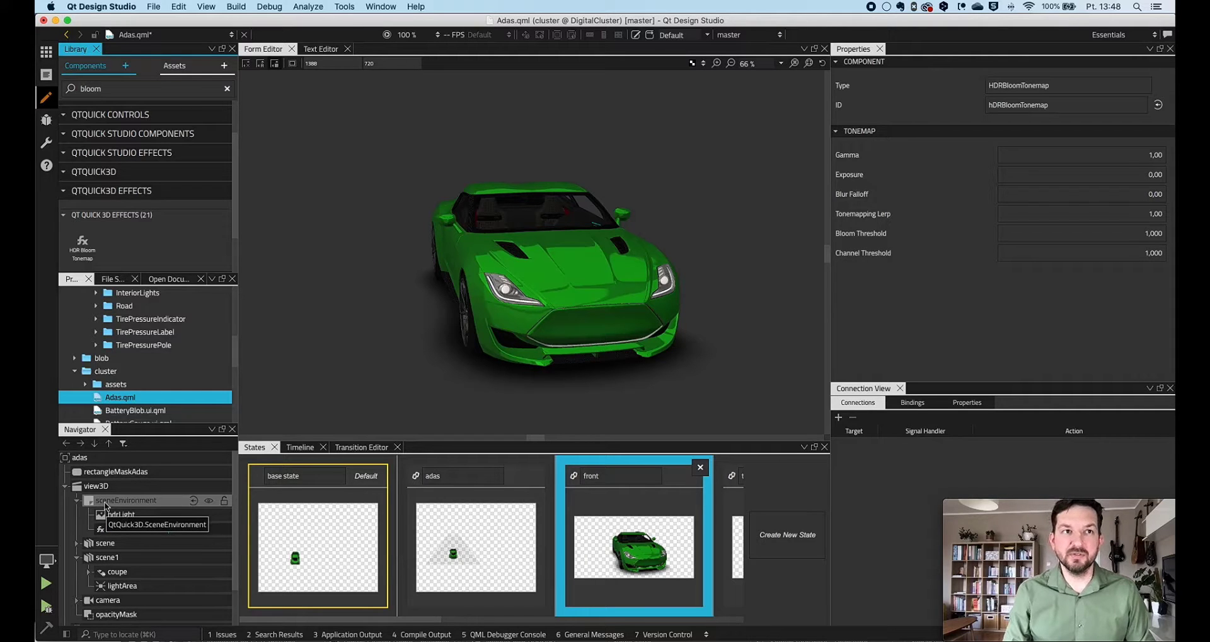
click(126, 500)
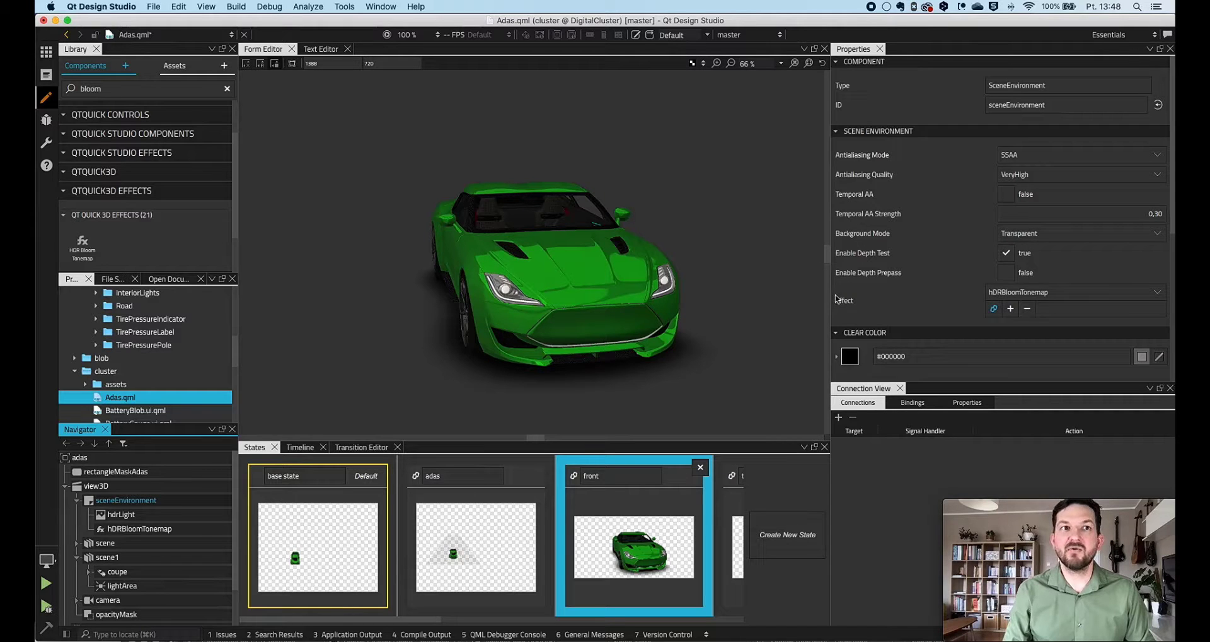
mouse_move(843, 300)
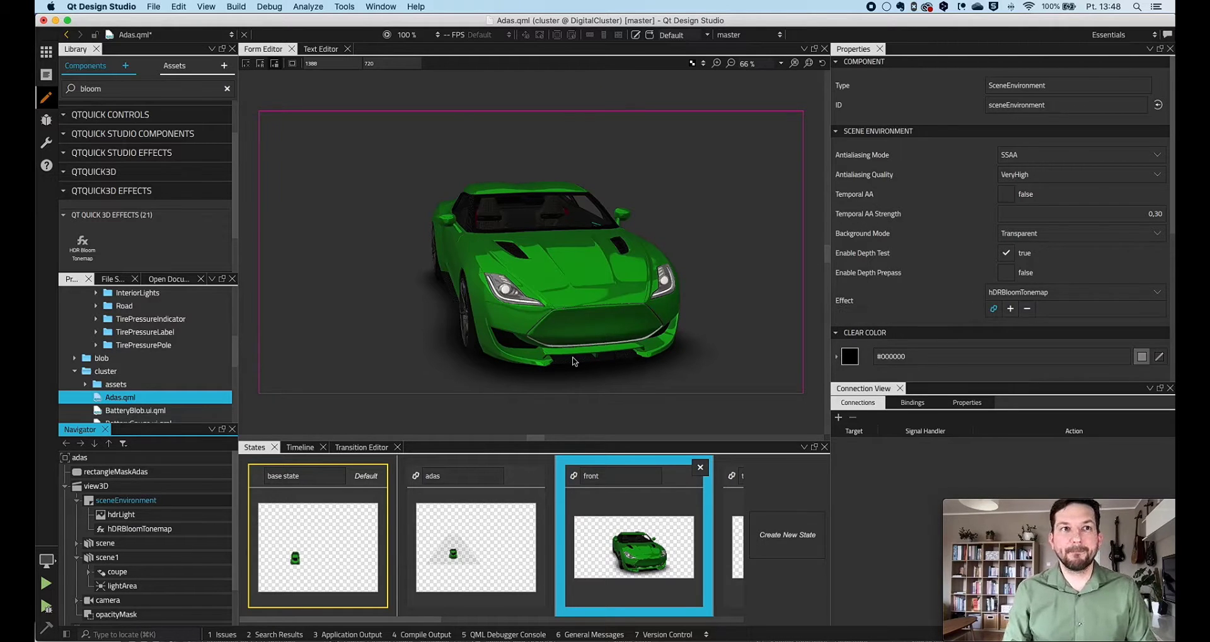
click(124, 529)
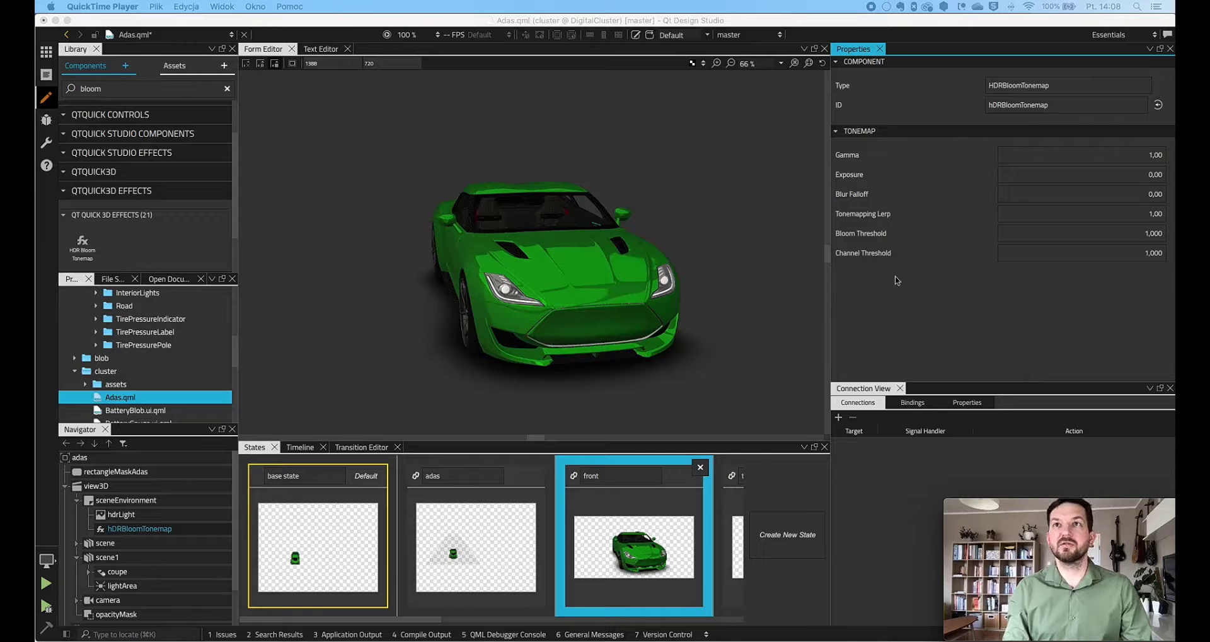
mouse_move(930, 251)
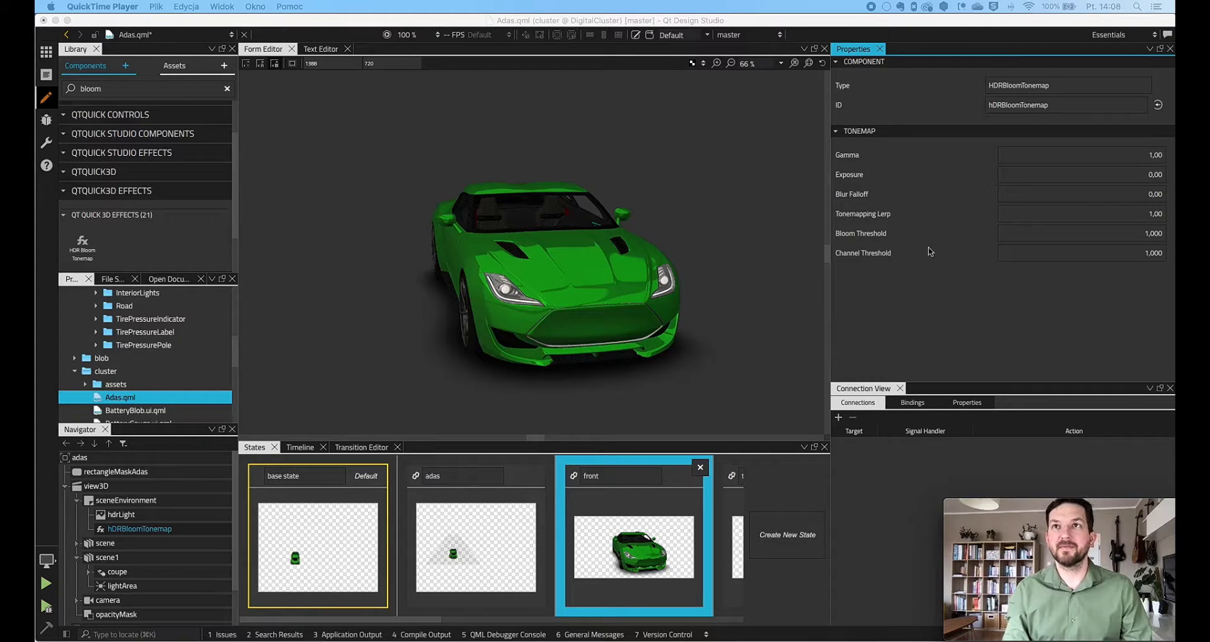
mouse_move(913, 259)
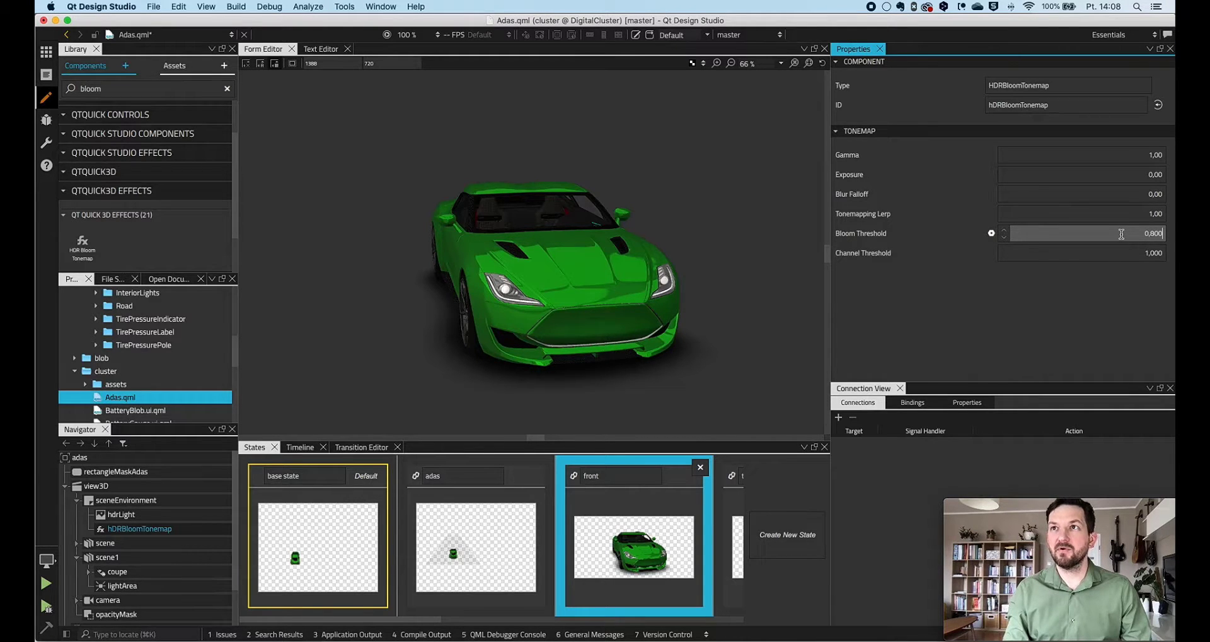
Set Bloom Threshold 0.400, Channel Threshold 0.600 and Blur Falloff 2.00 on the bloom tonemap.
text(0.500)
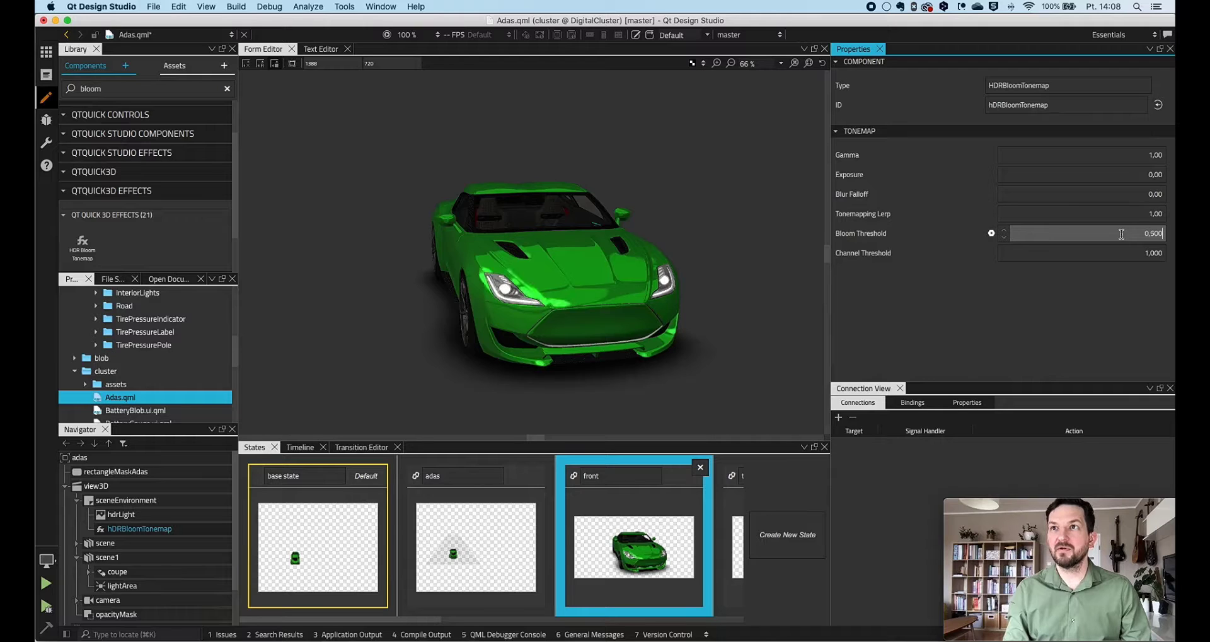
text(0.400)
click(1086, 252)
text(0,700)
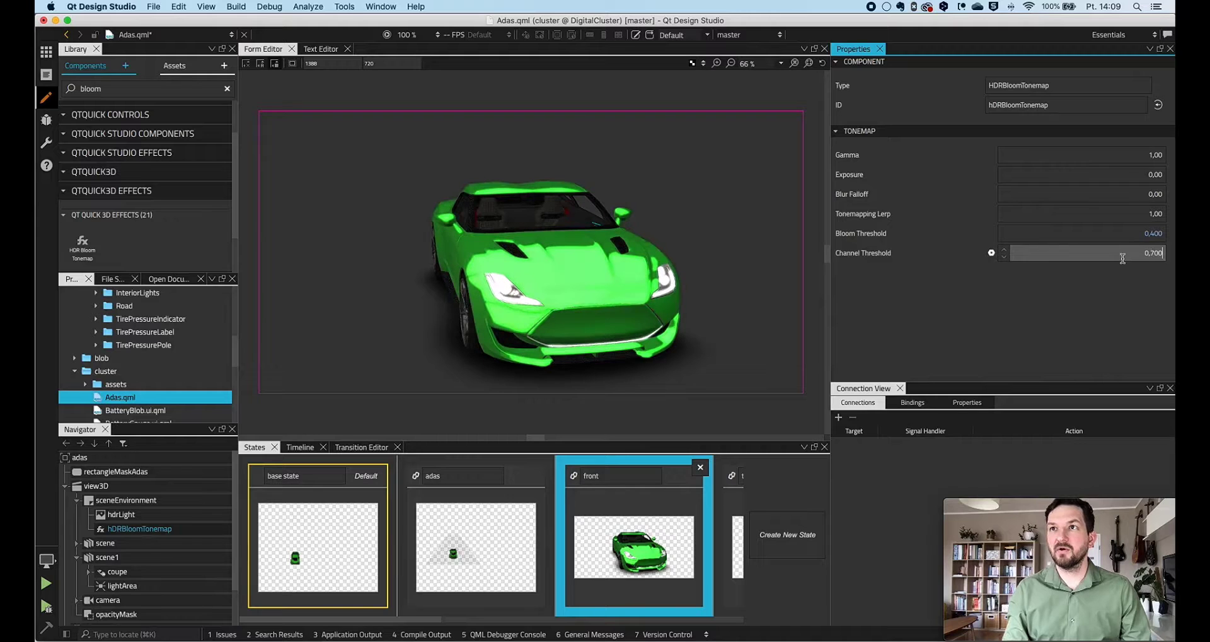
drag(1119, 252, 1080, 253)
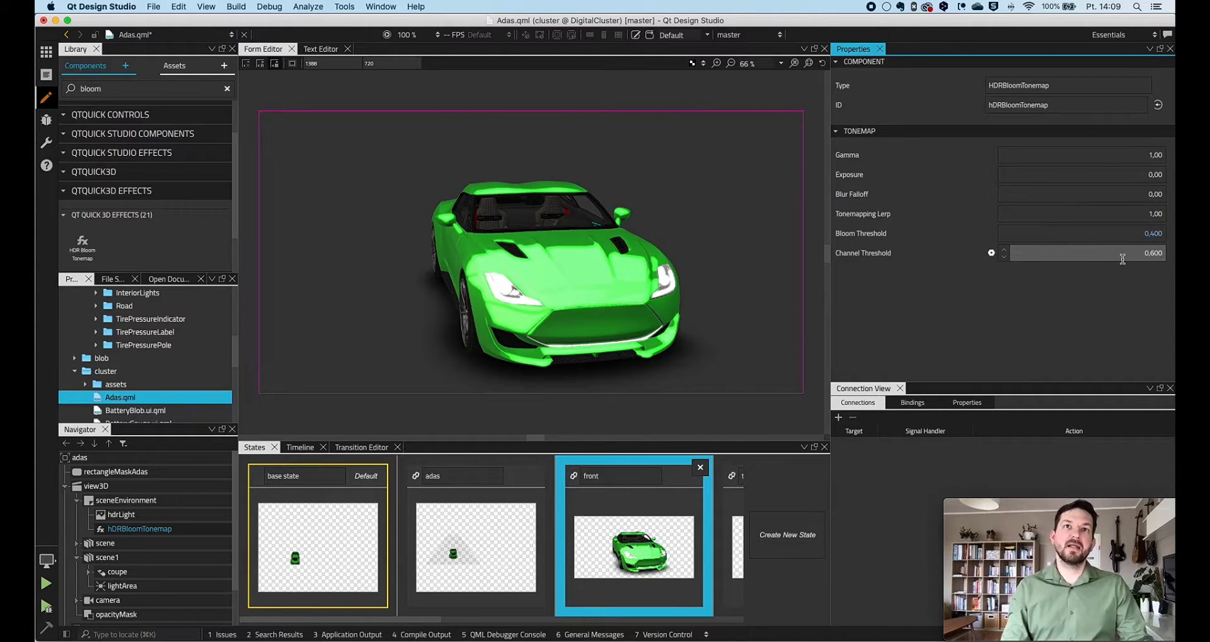
mouse_move(1058, 287)
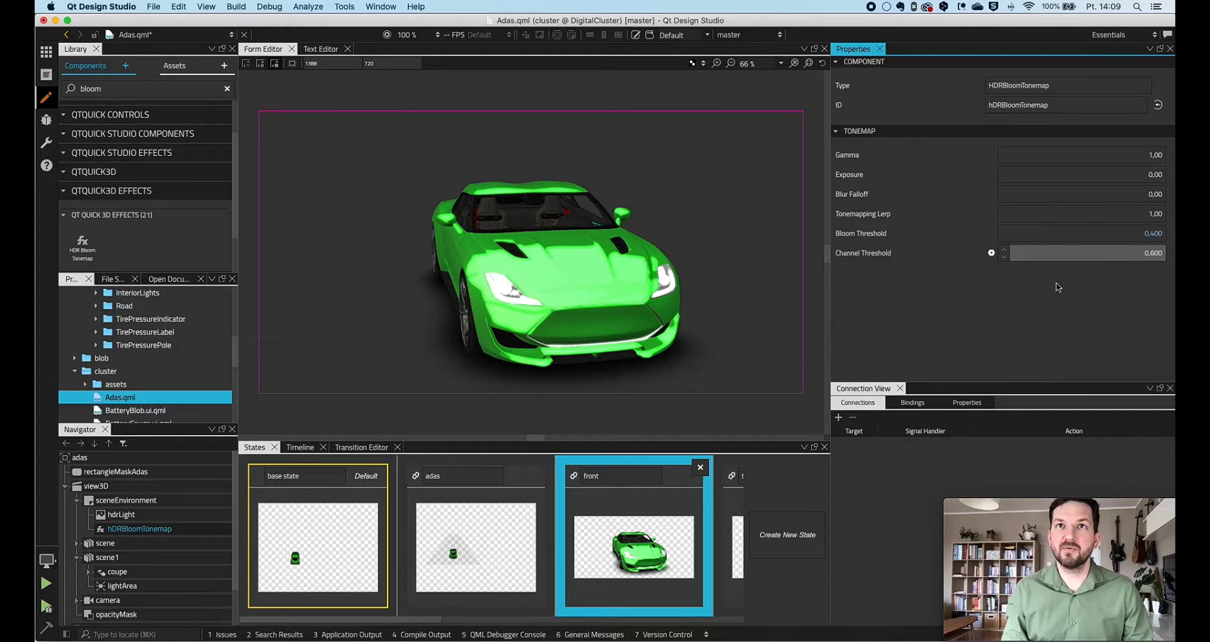
mouse_move(921, 287)
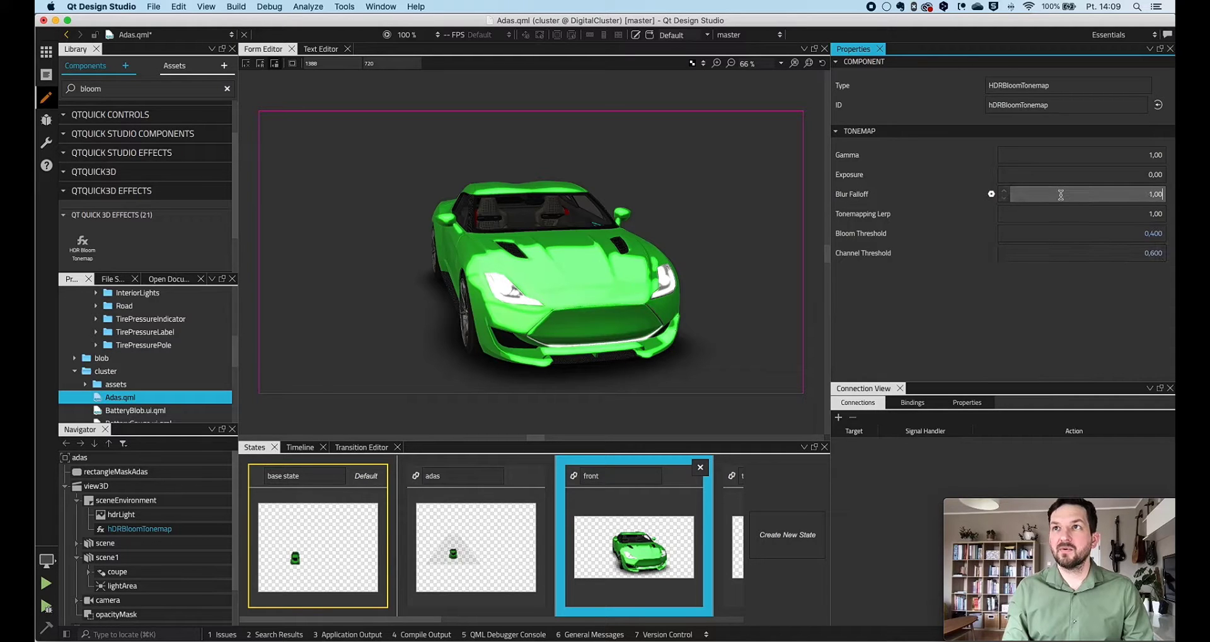
text(2.00)
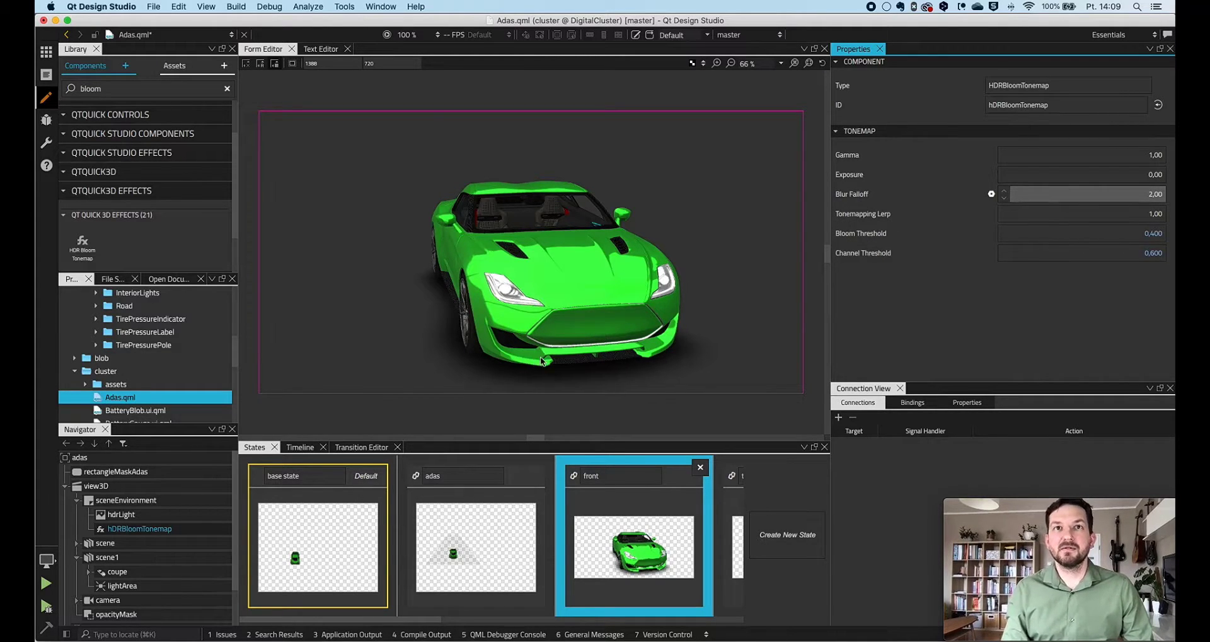
mouse_move(468, 284)
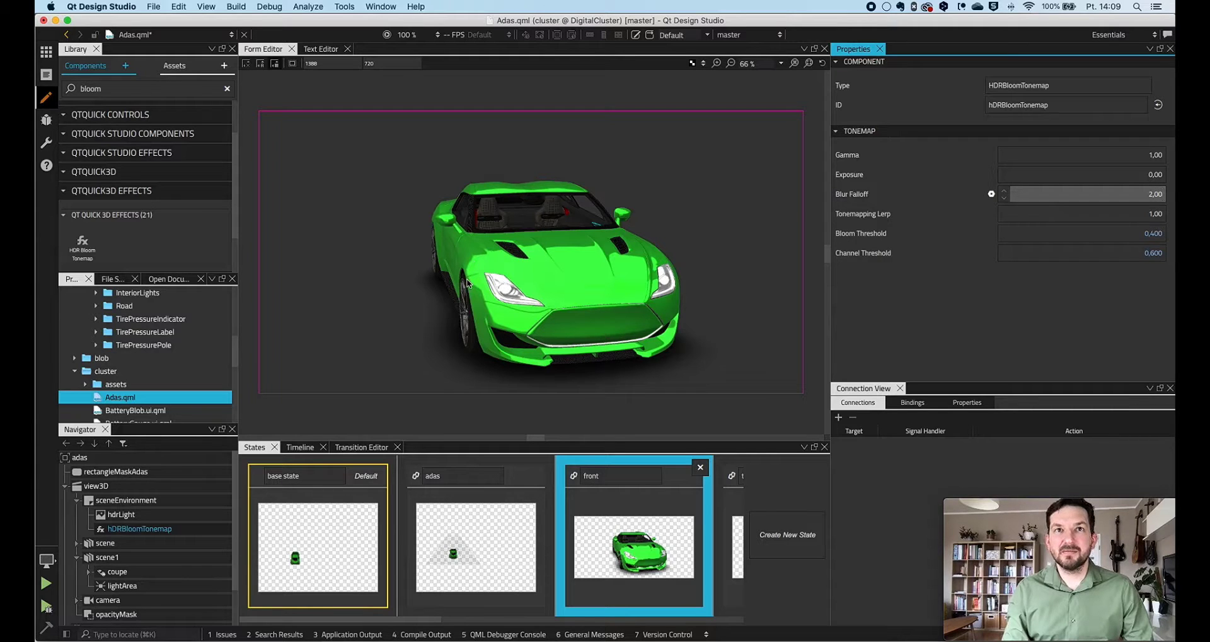
mouse_move(501, 356)
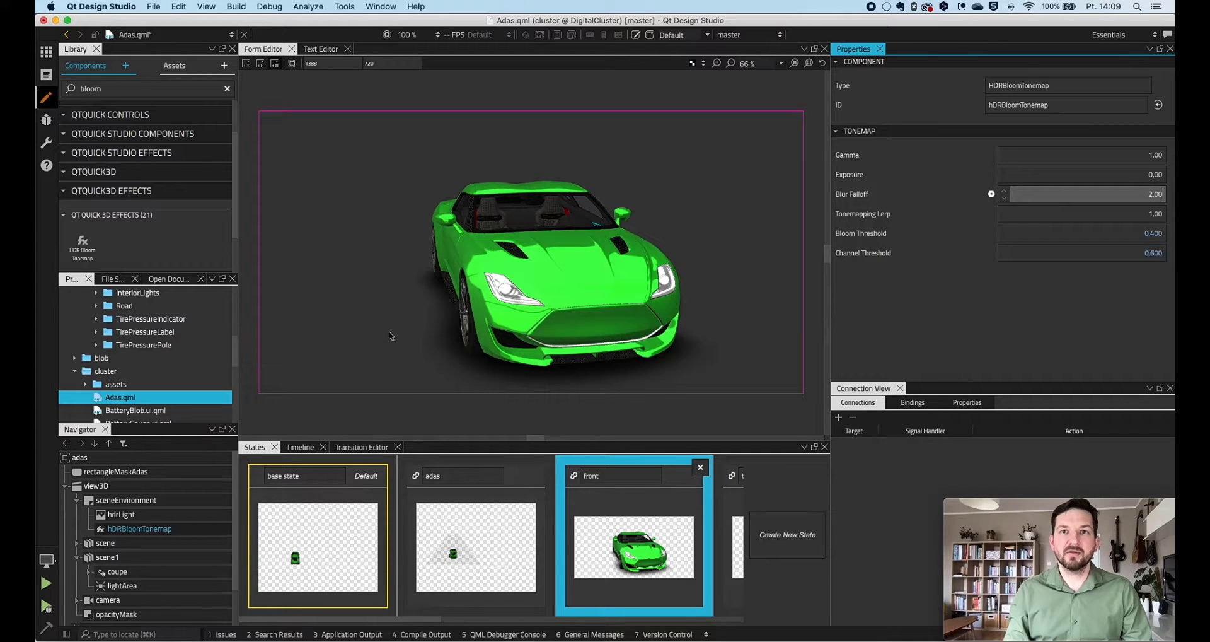
mouse_move(379, 351)
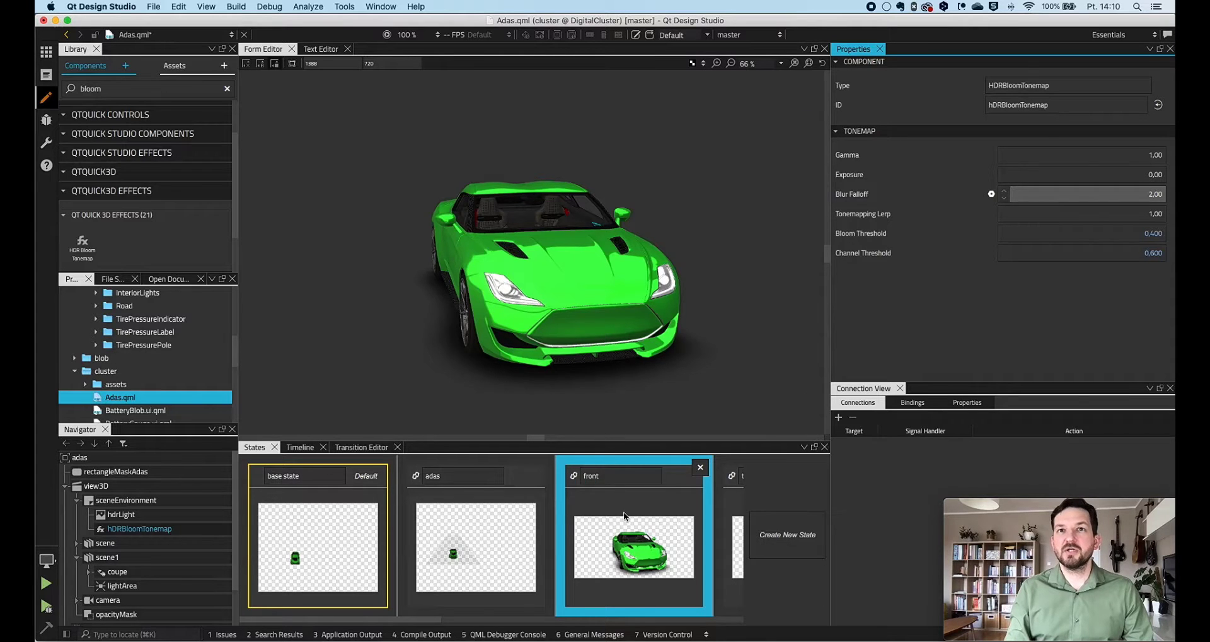
mouse_move(632, 507)
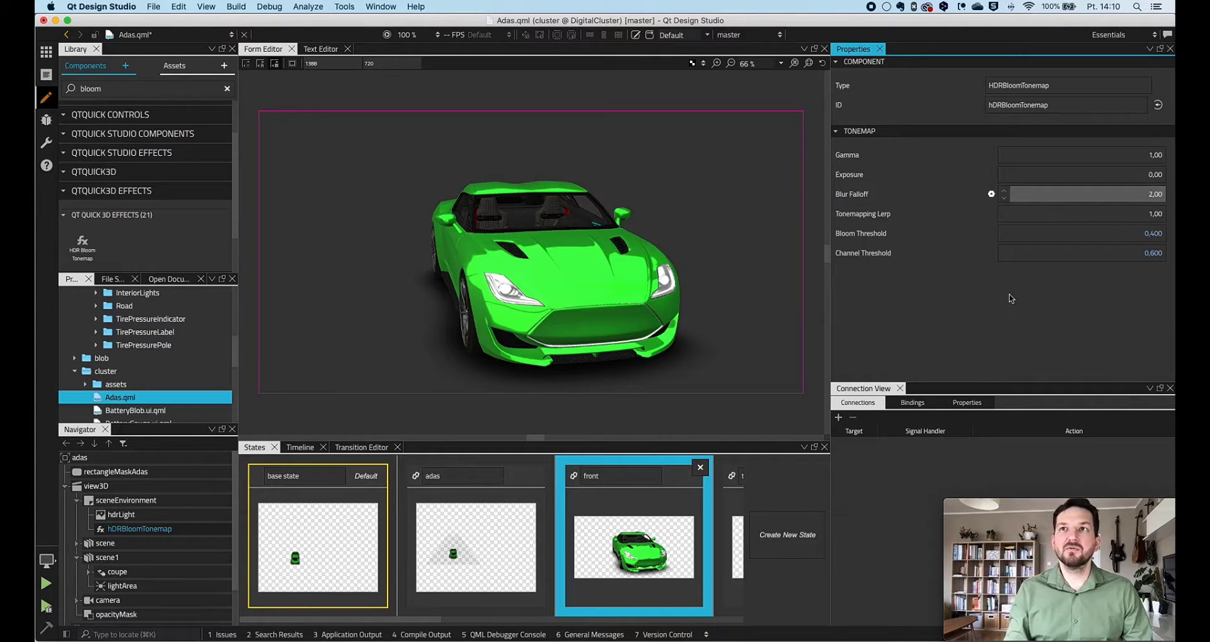
mouse_move(1077, 291)
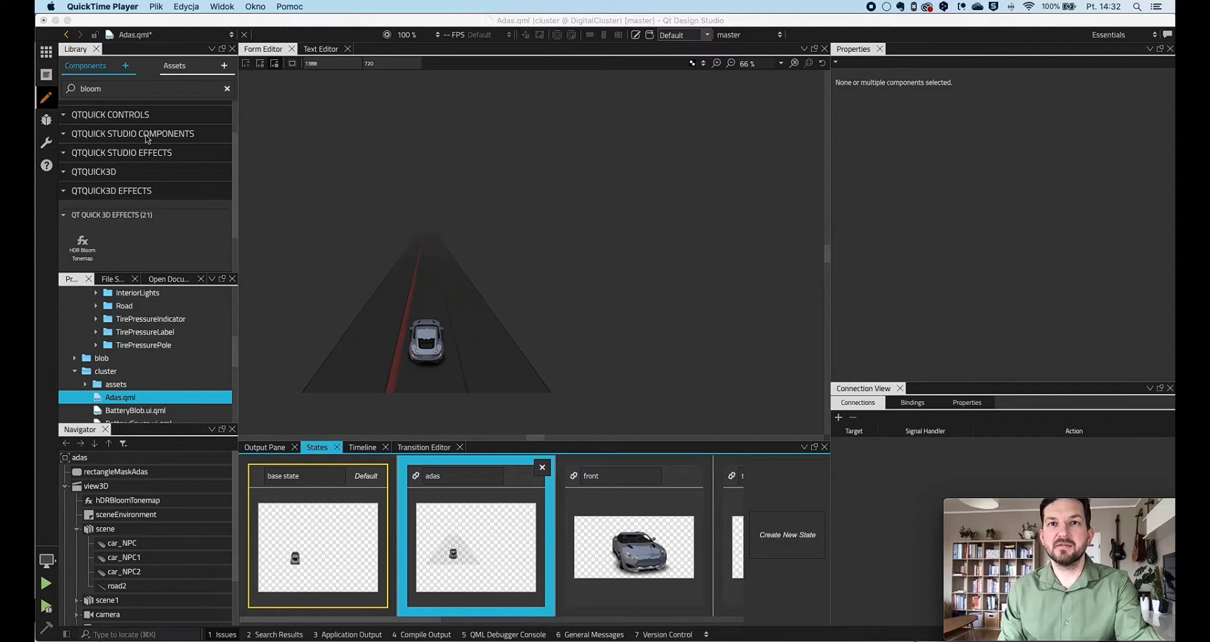
Preview the front state, then the battery state with its see-through car, and show transitionFromAdas.
click(633, 549)
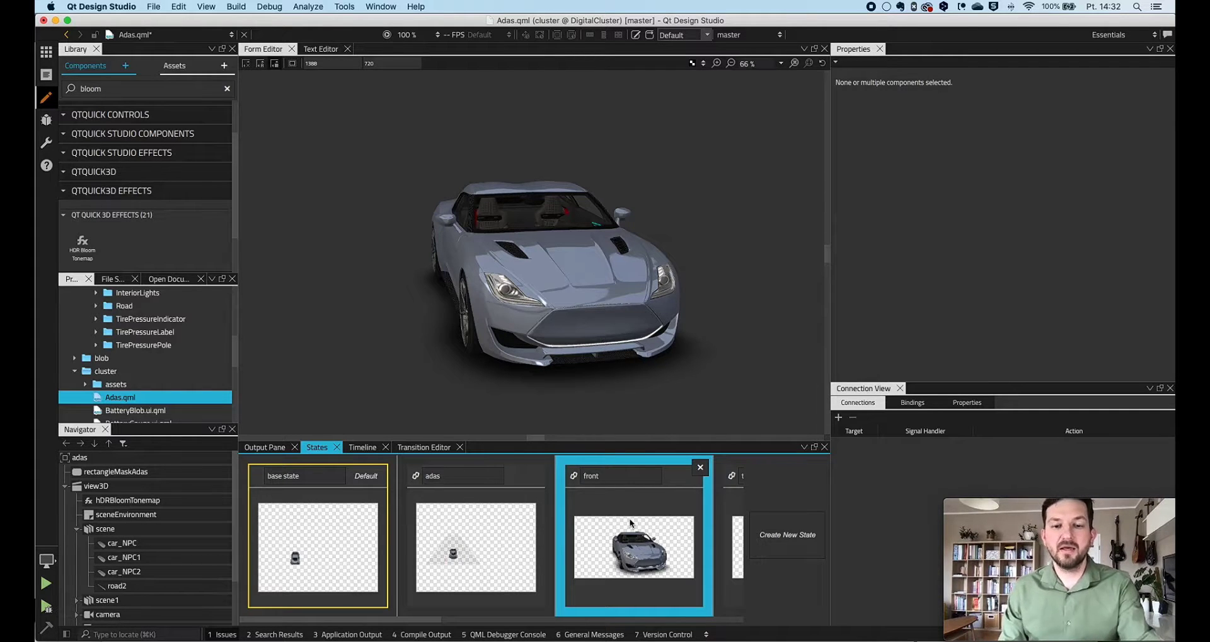
scroll(right, 3)
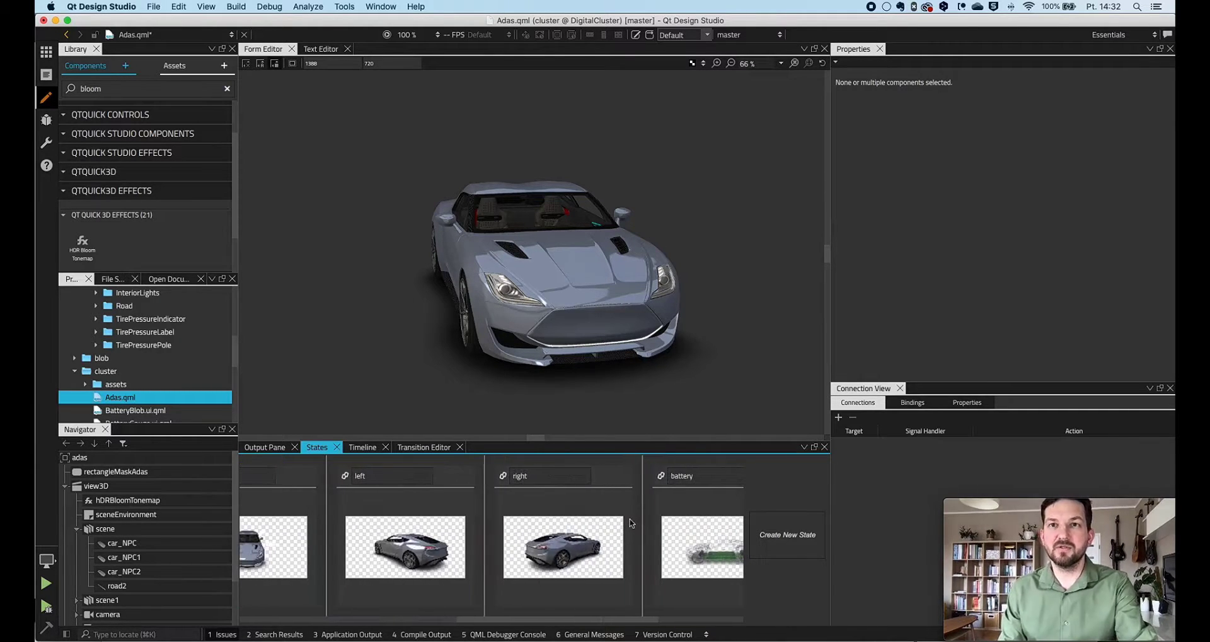
click(702, 549)
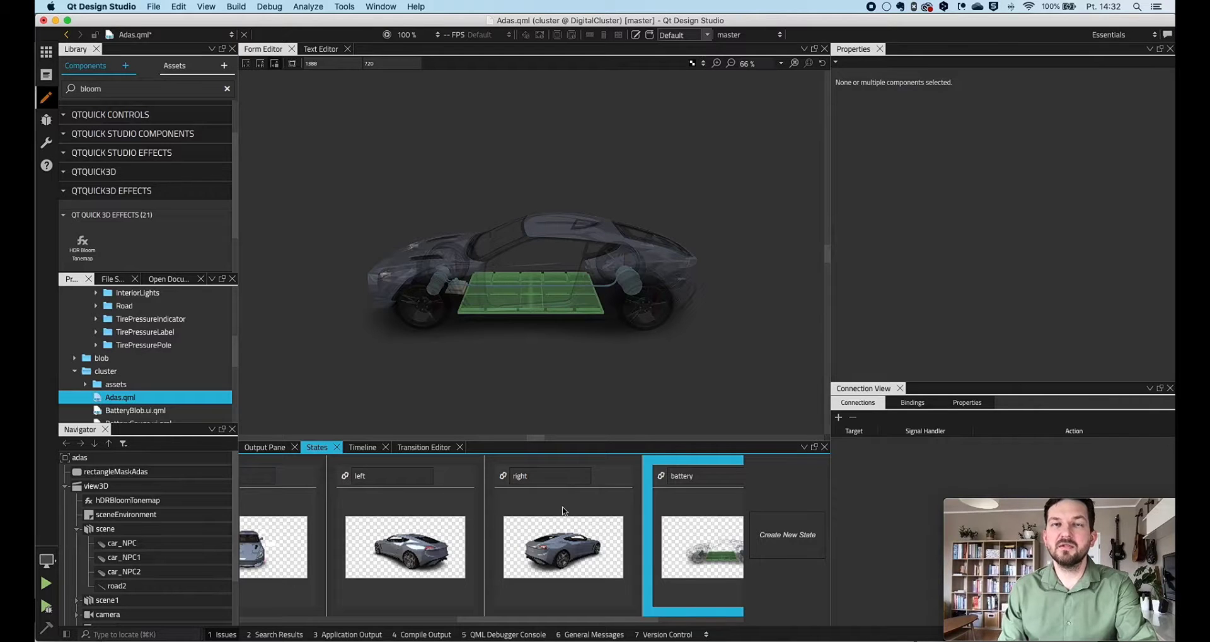
click(423, 447)
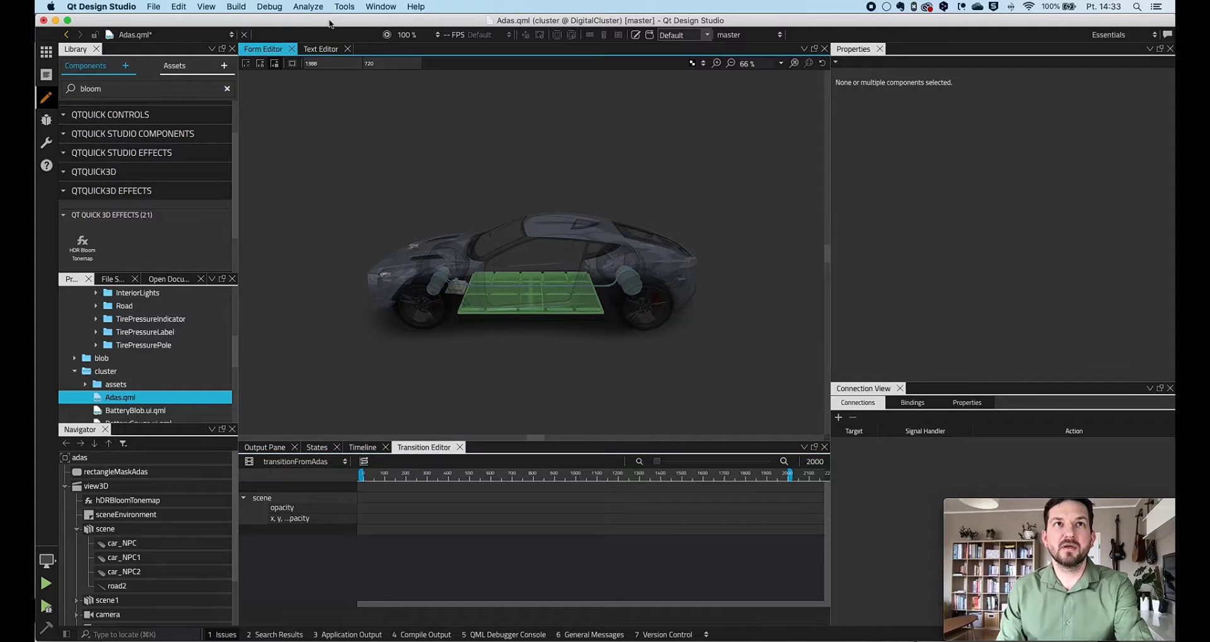
Read transitionFromAdas's QML code in the Text Editor, then return to the Form Editor view.
click(327, 49)
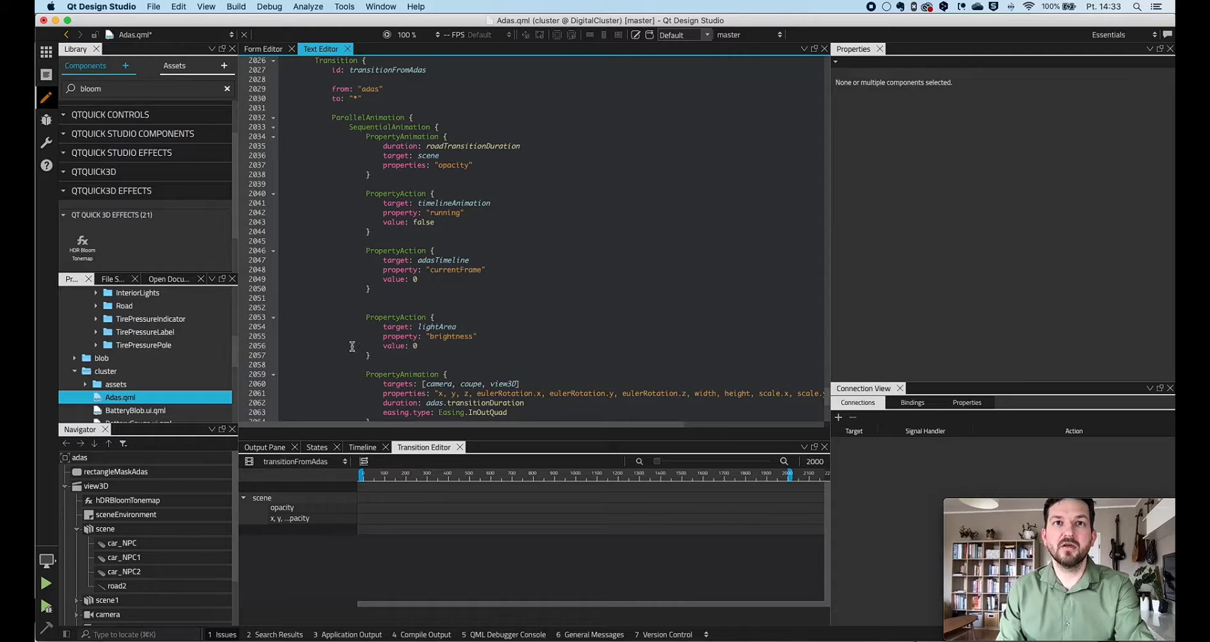
scroll(down, 3)
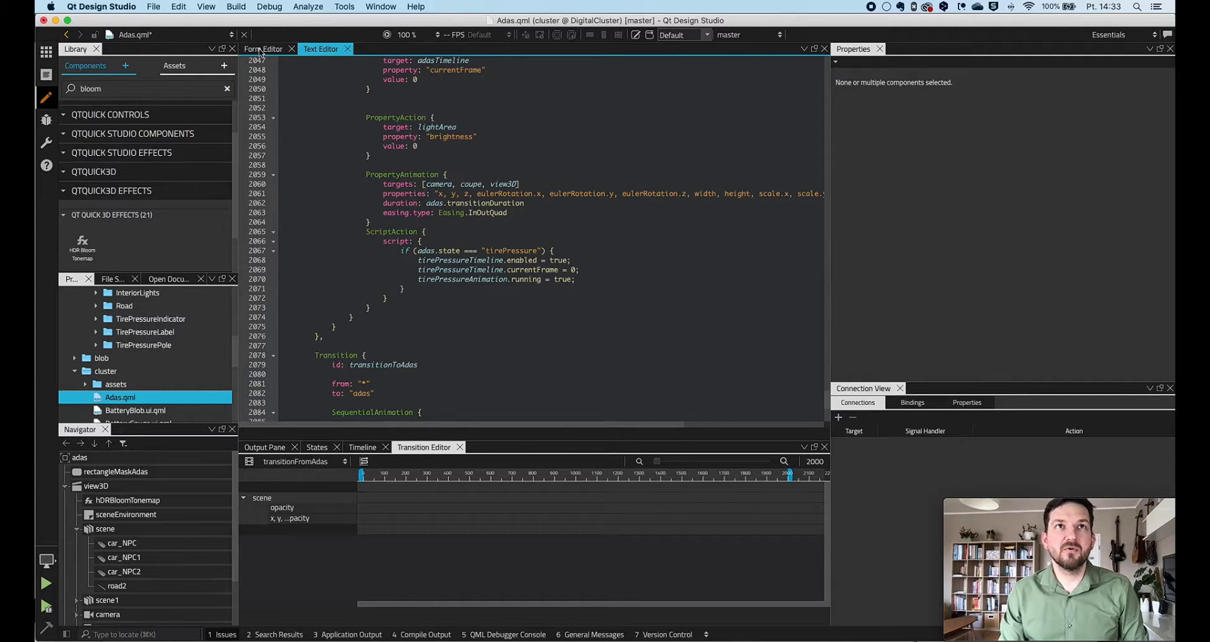
click(268, 49)
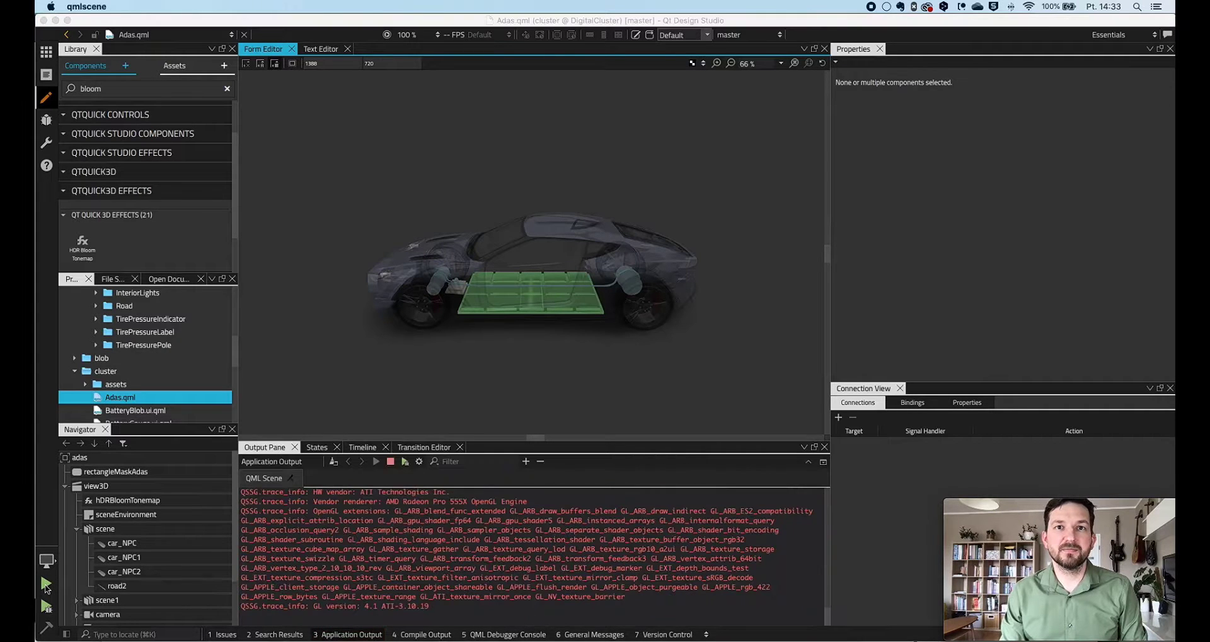
Run the cluster in qmlscene, view the lights view with headlights off, then the ADAS road view.
click(46, 585)
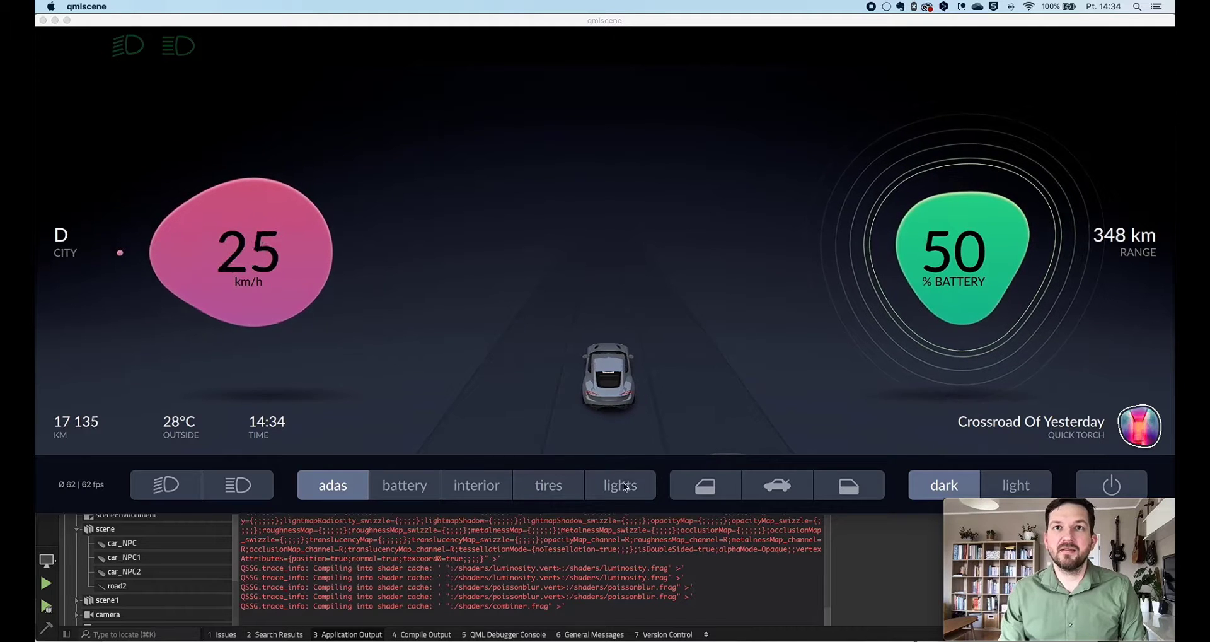
click(620, 484)
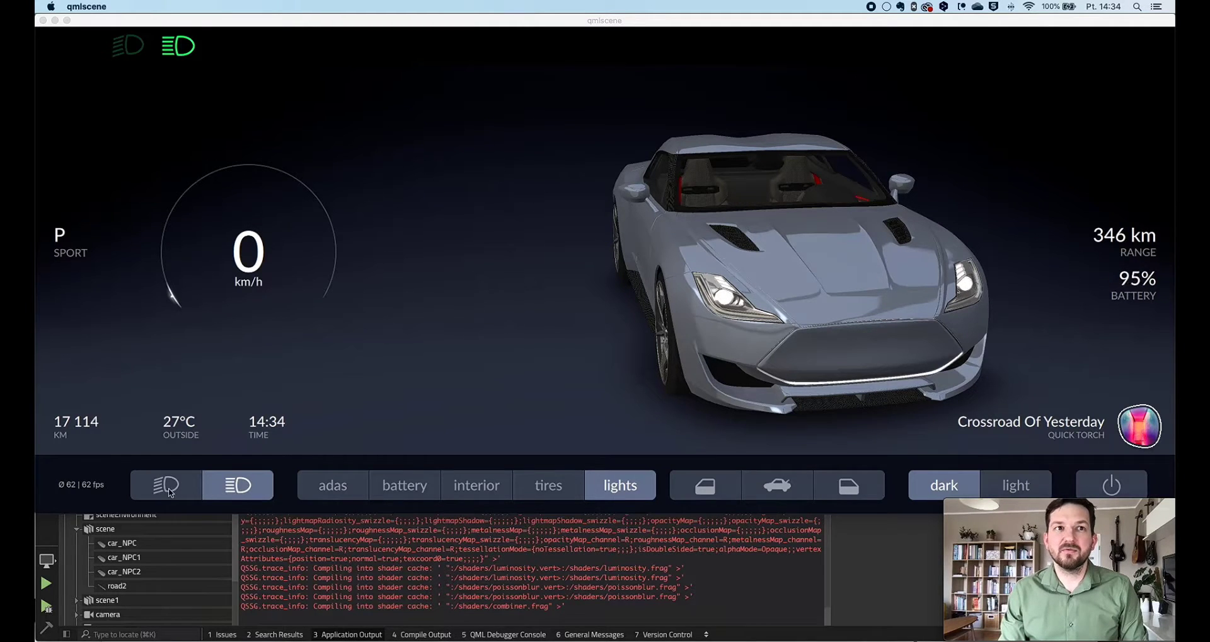
click(166, 485)
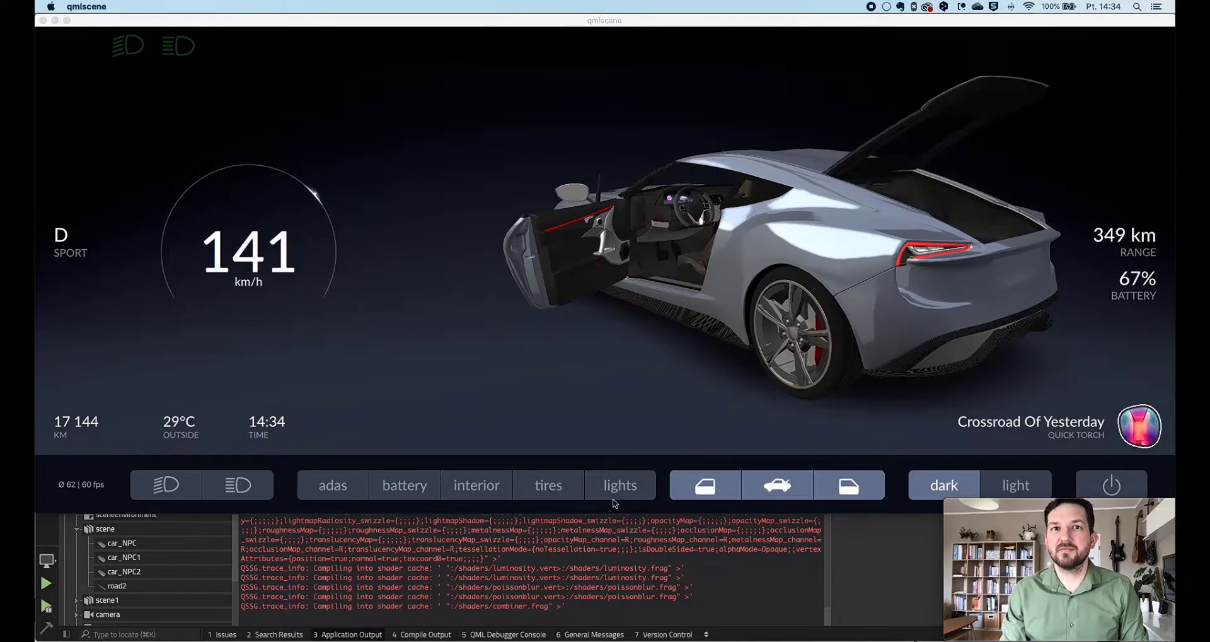
click(332, 485)
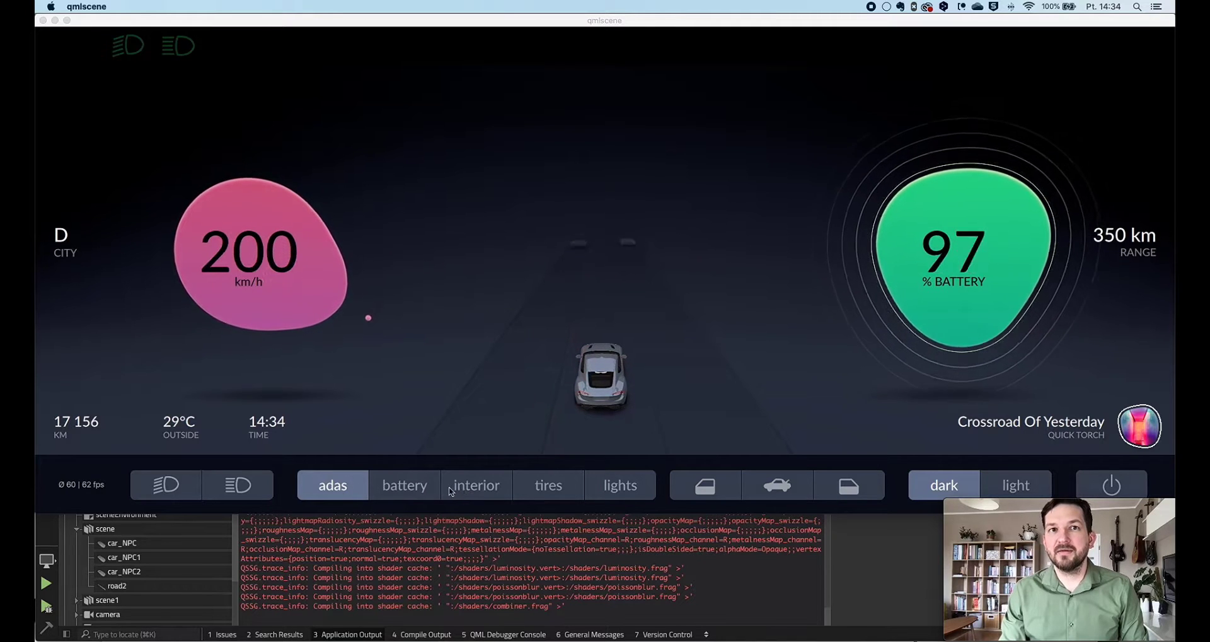
Browse the interior view with brighter, re-hued ambient lighting, try the light theme, then return to dark.
click(476, 485)
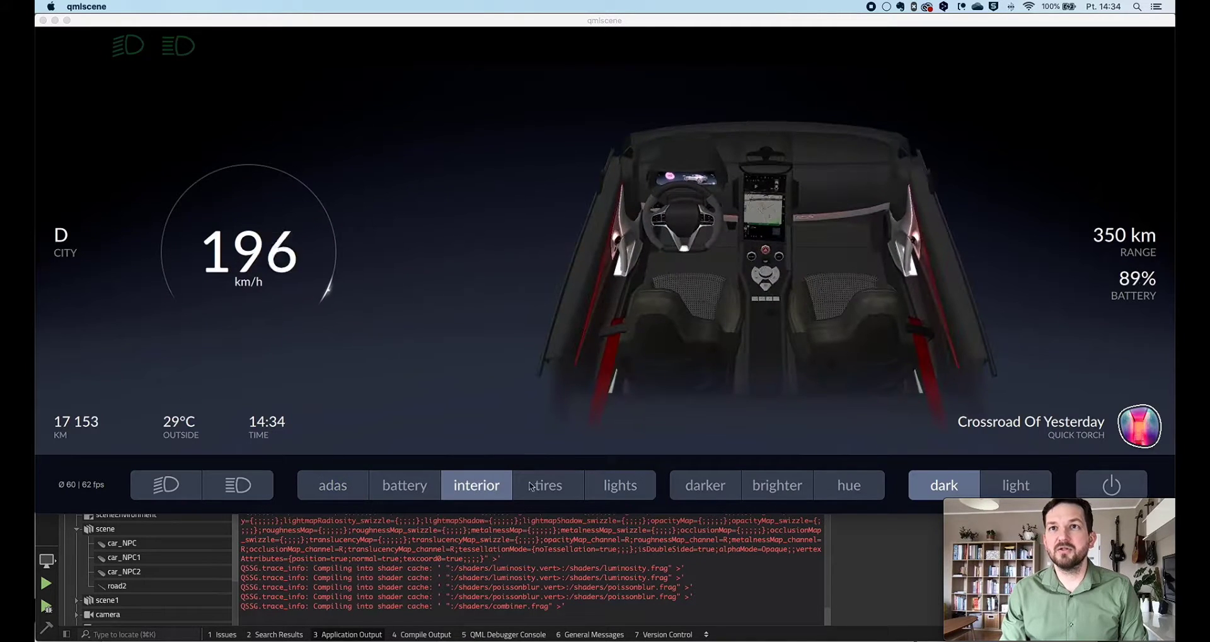
click(778, 485)
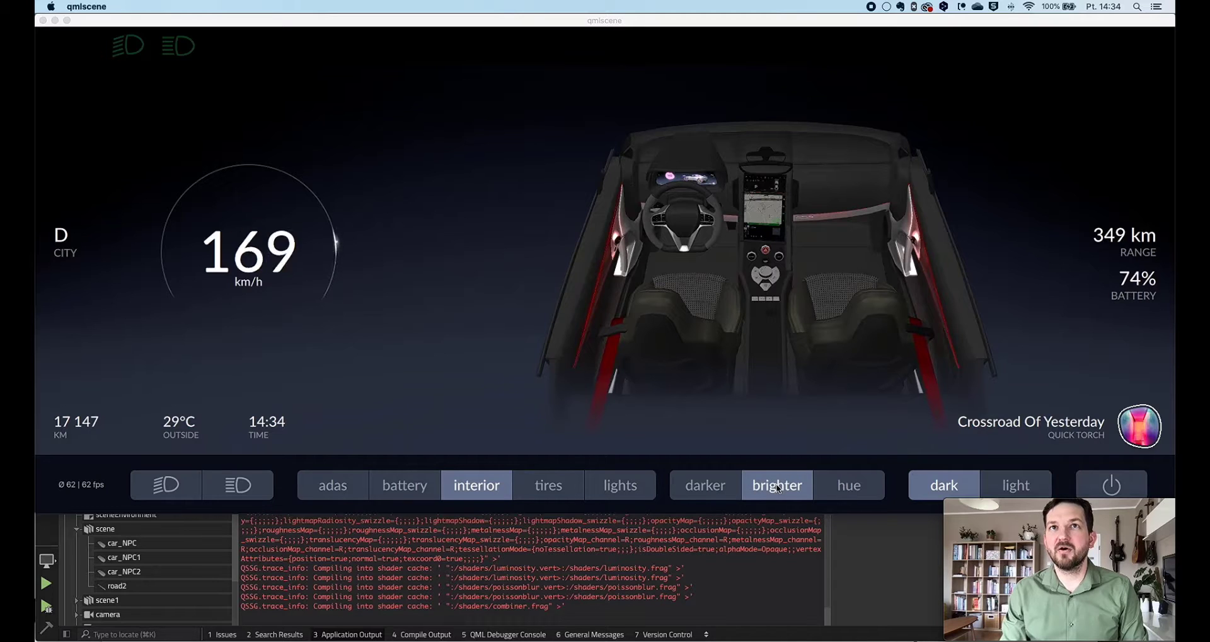
click(849, 484)
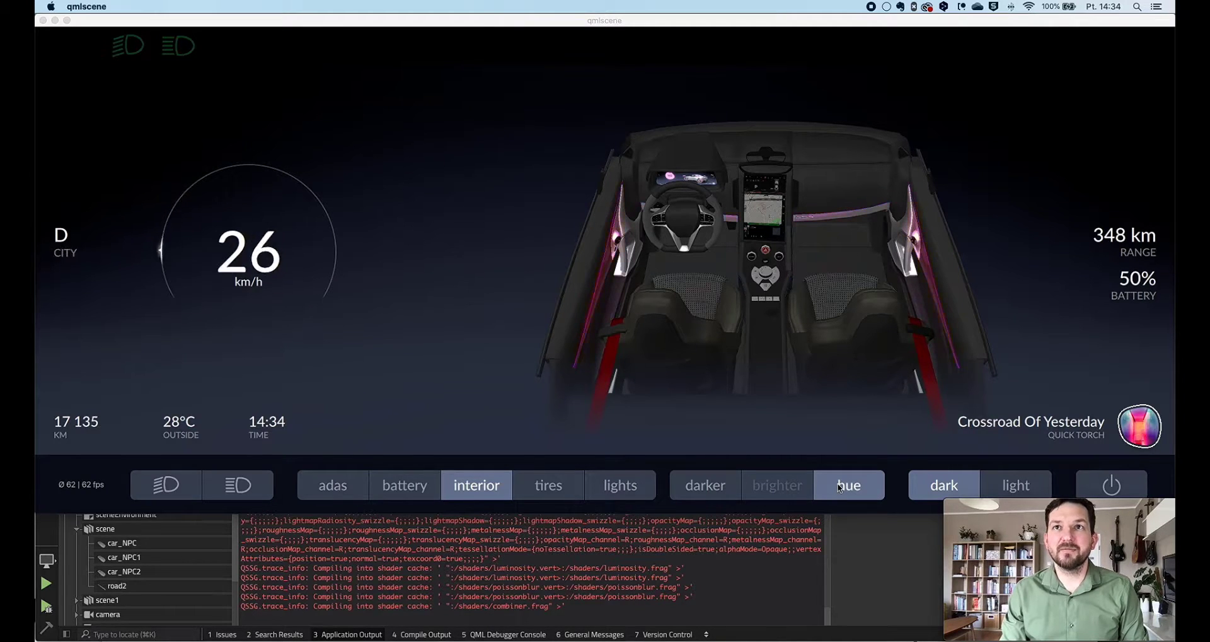
click(849, 485)
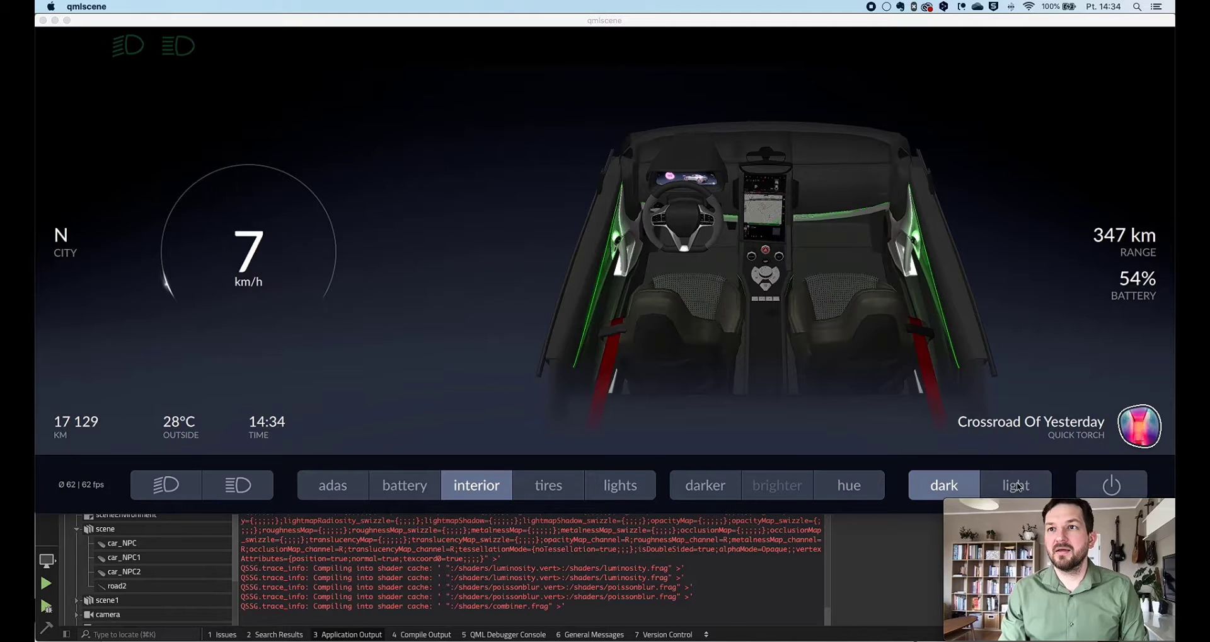
click(1017, 484)
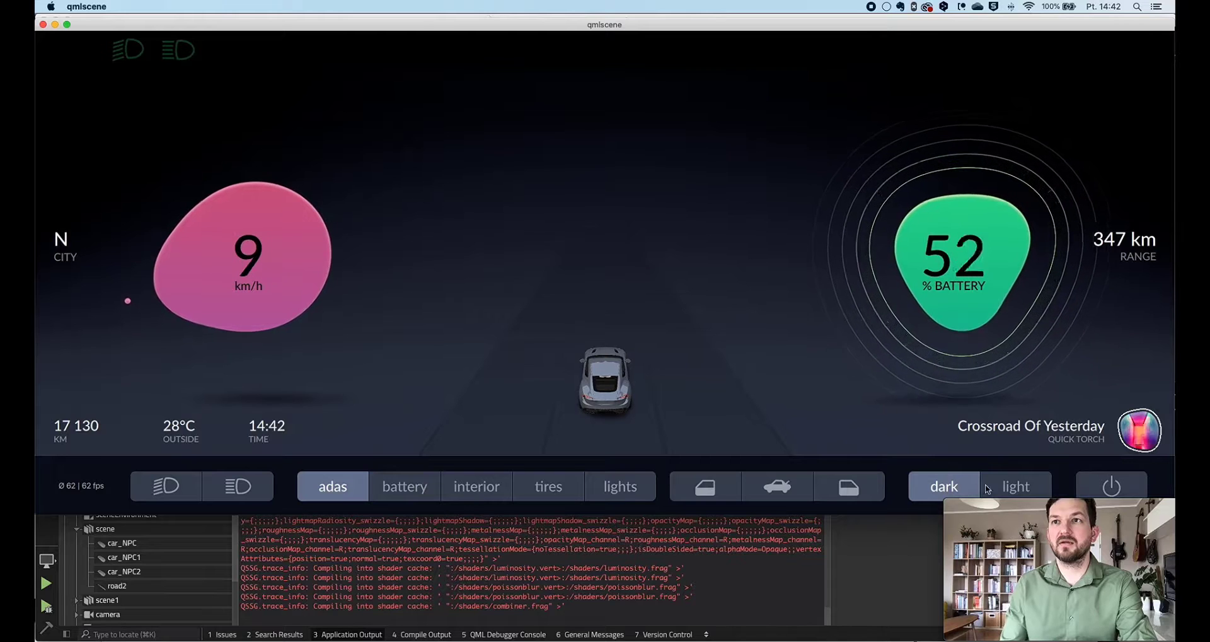
Toggle the running cluster between light and dark themes twice, ending on dark.
click(1016, 486)
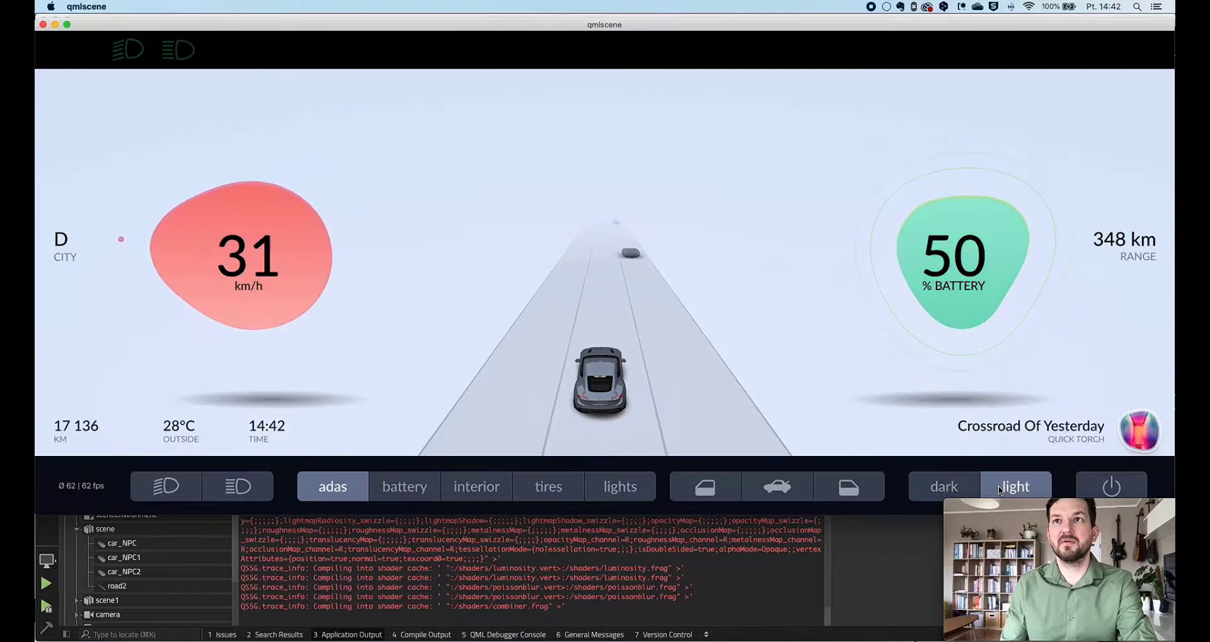
click(944, 486)
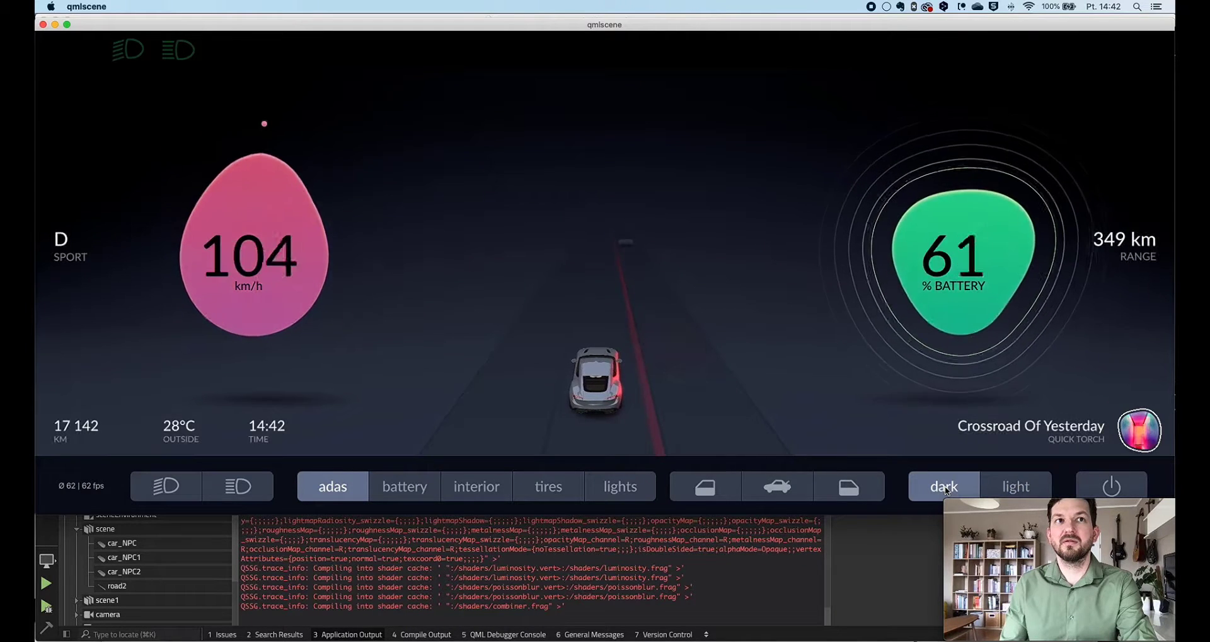
click(1016, 486)
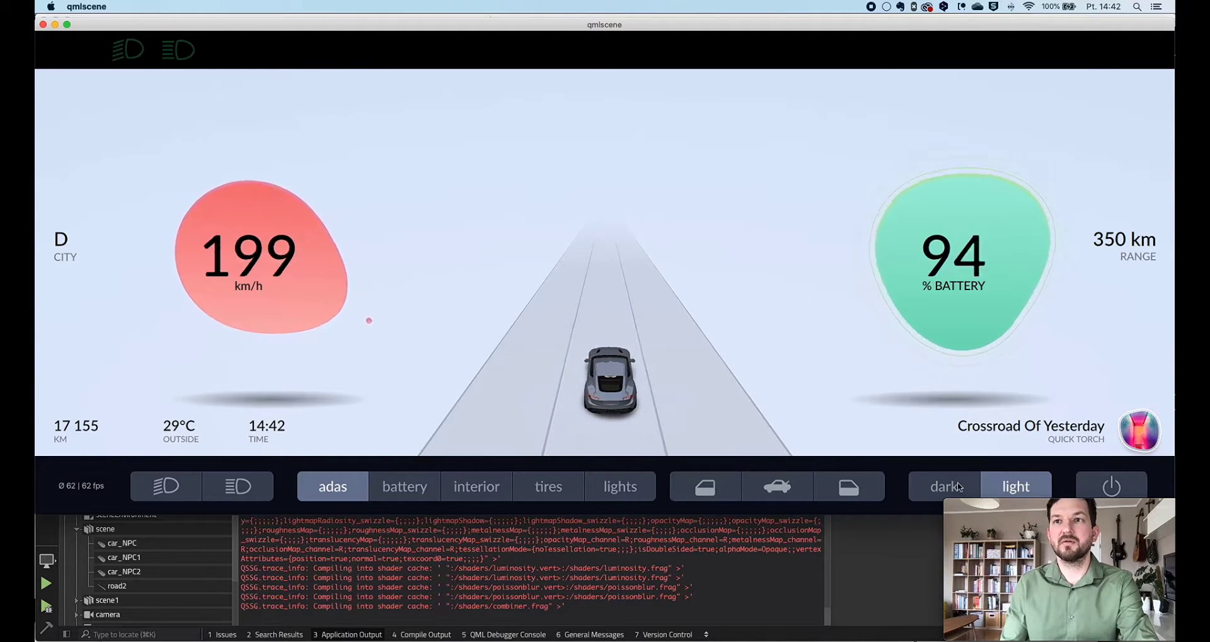
click(943, 486)
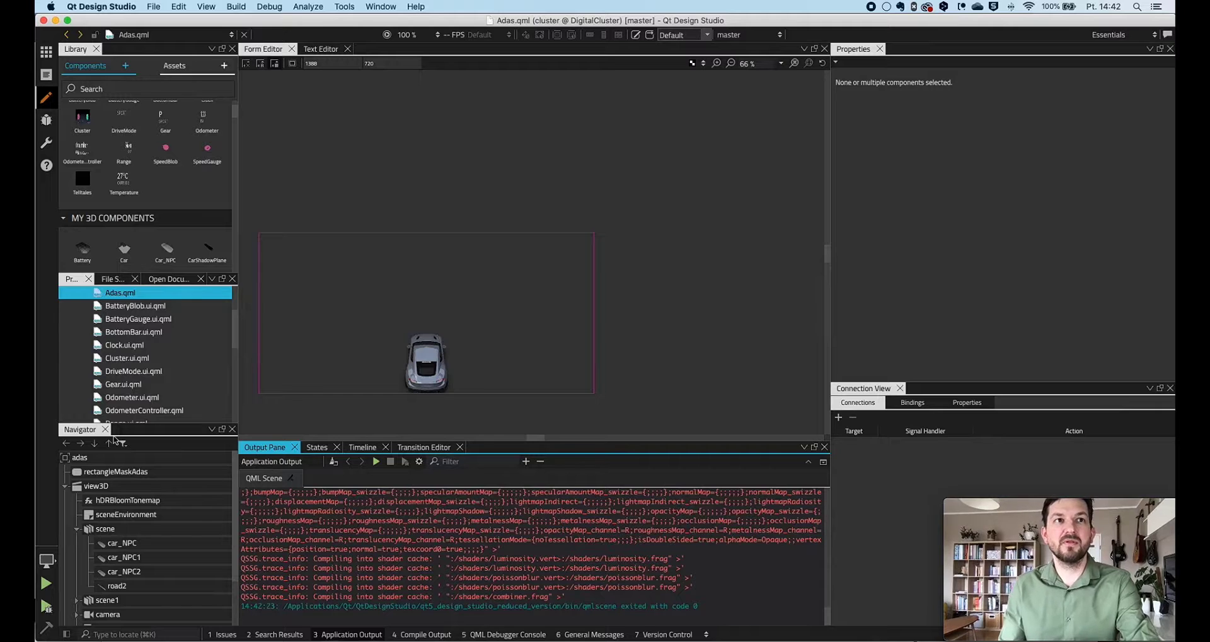
Open Themes.qml from imports/DigitalCluster in the Project panel.
scroll(down, 3)
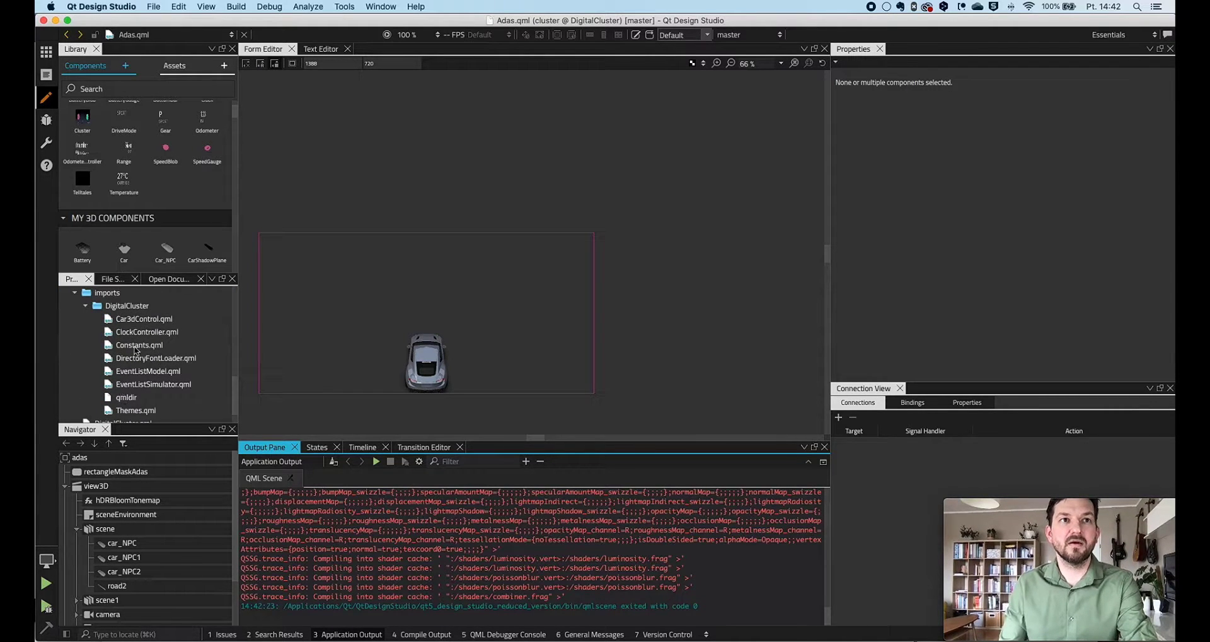
mouse_move(127, 344)
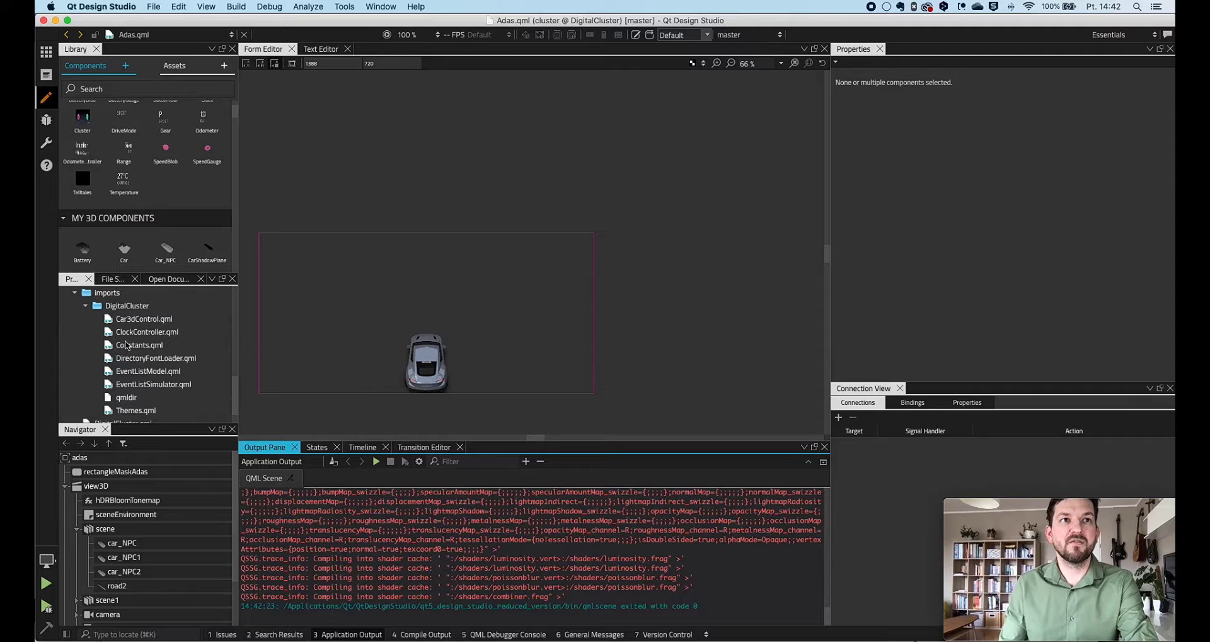
mouse_move(130, 382)
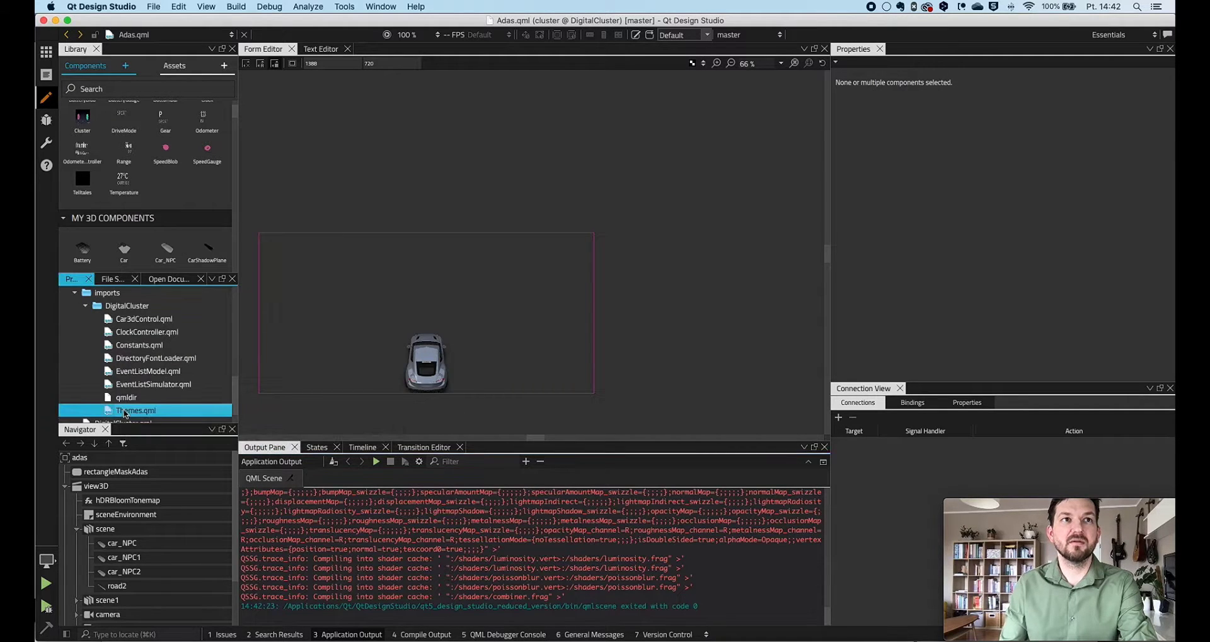
mouse_move(134, 354)
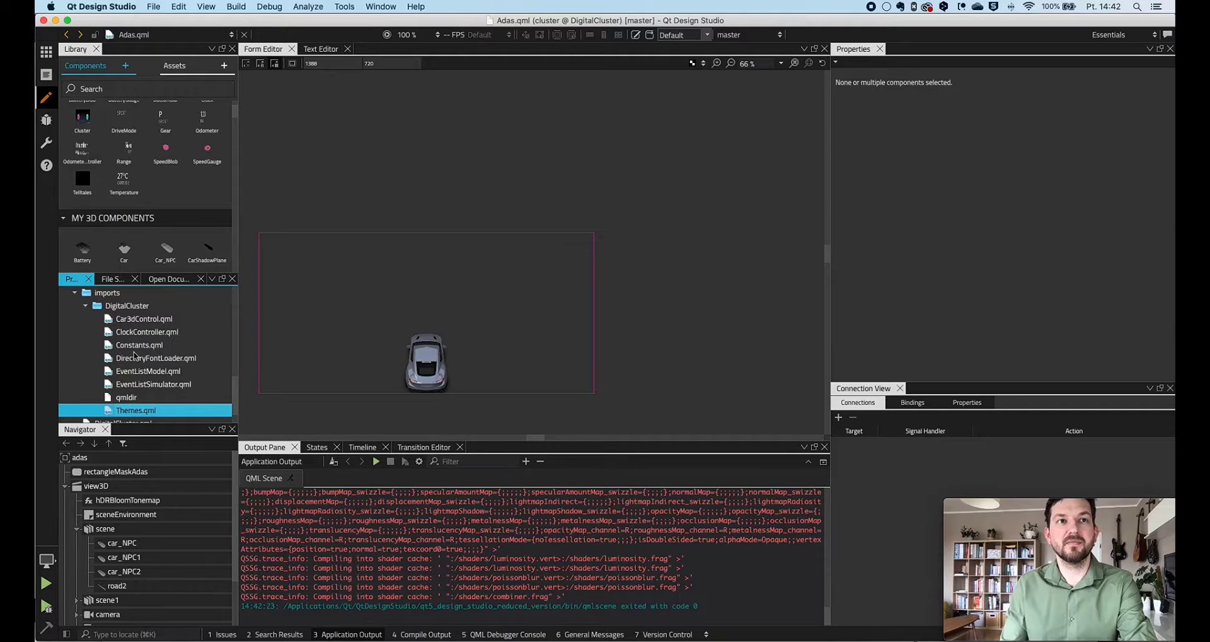
double_click(135, 411)
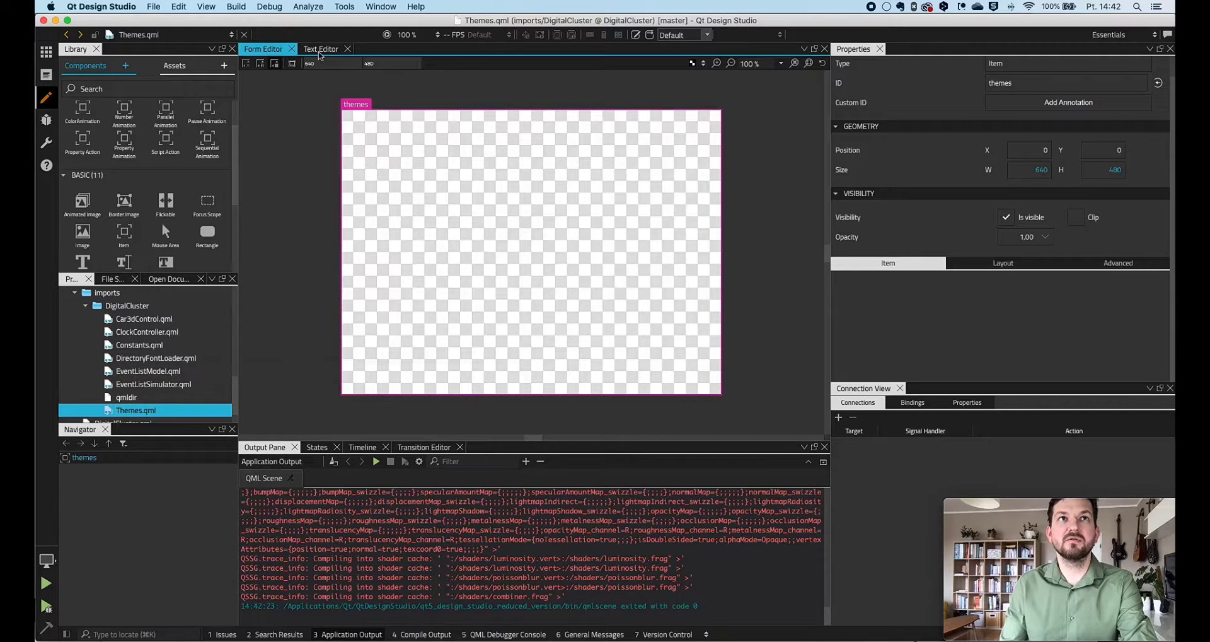
Show Themes.qml as code, listing its colour properties and the darkmode and lightmode states.
click(322, 49)
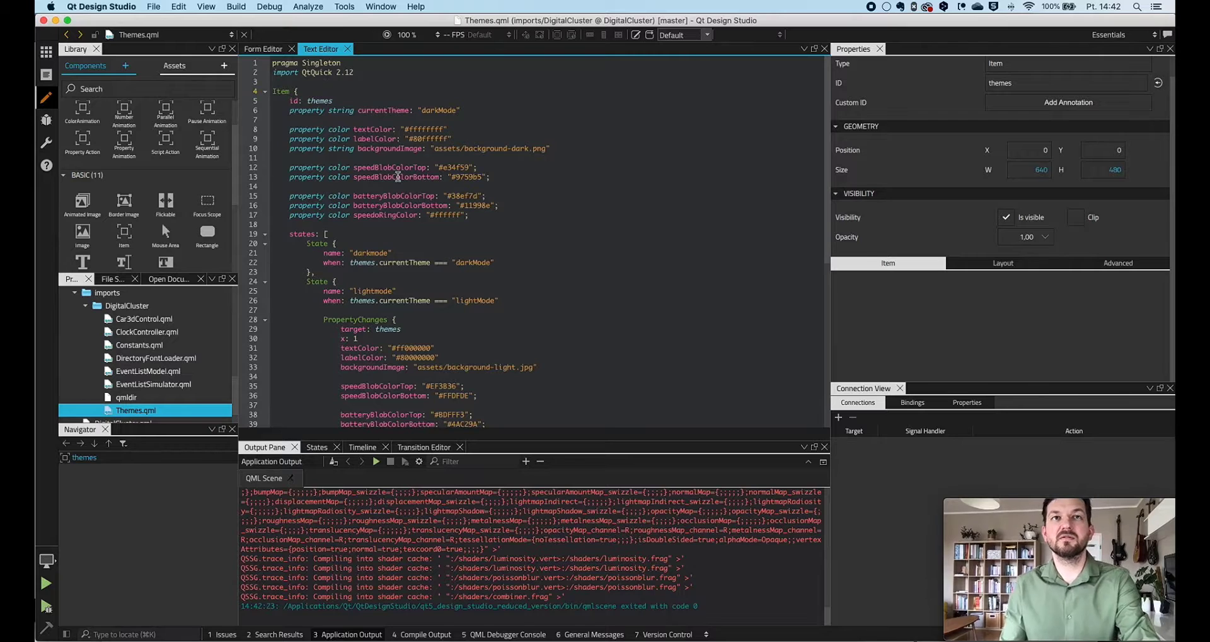
mouse_move(367, 129)
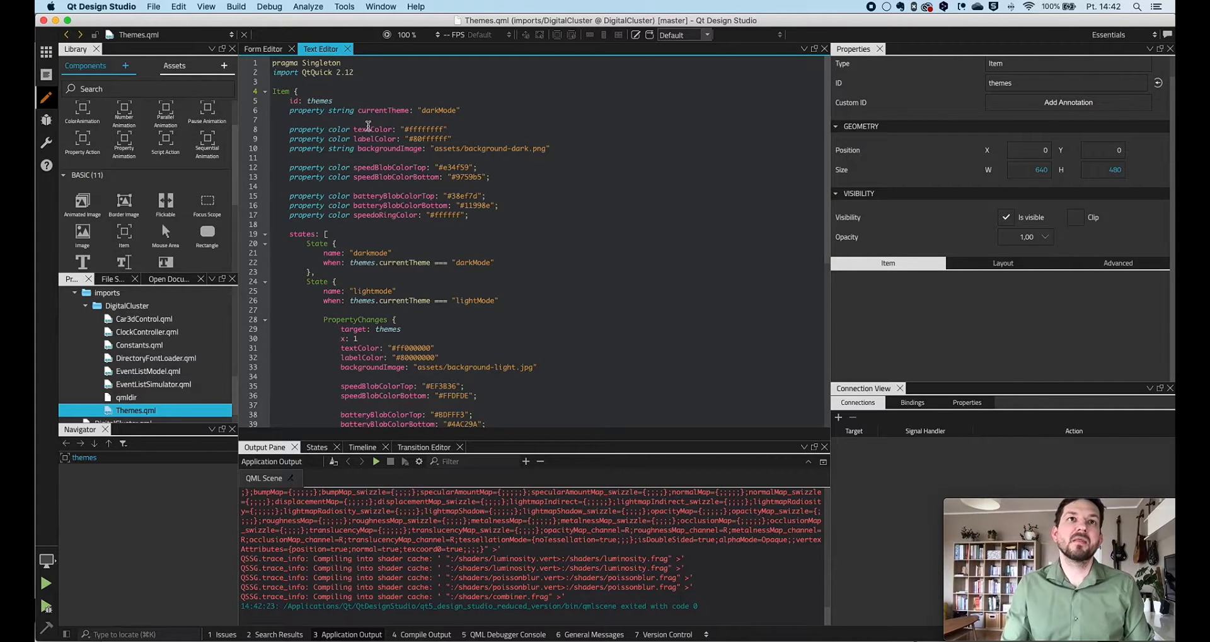
mouse_move(363, 131)
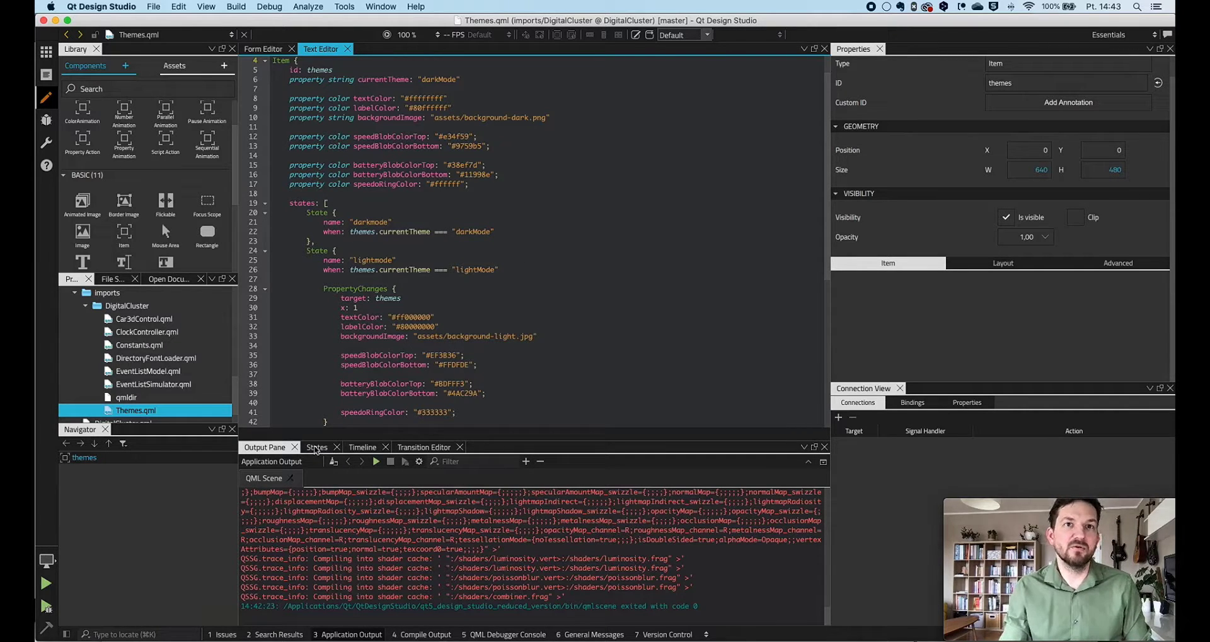
List base state, darkmode and lightmode in States and select the darkmode state in code.
click(316, 447)
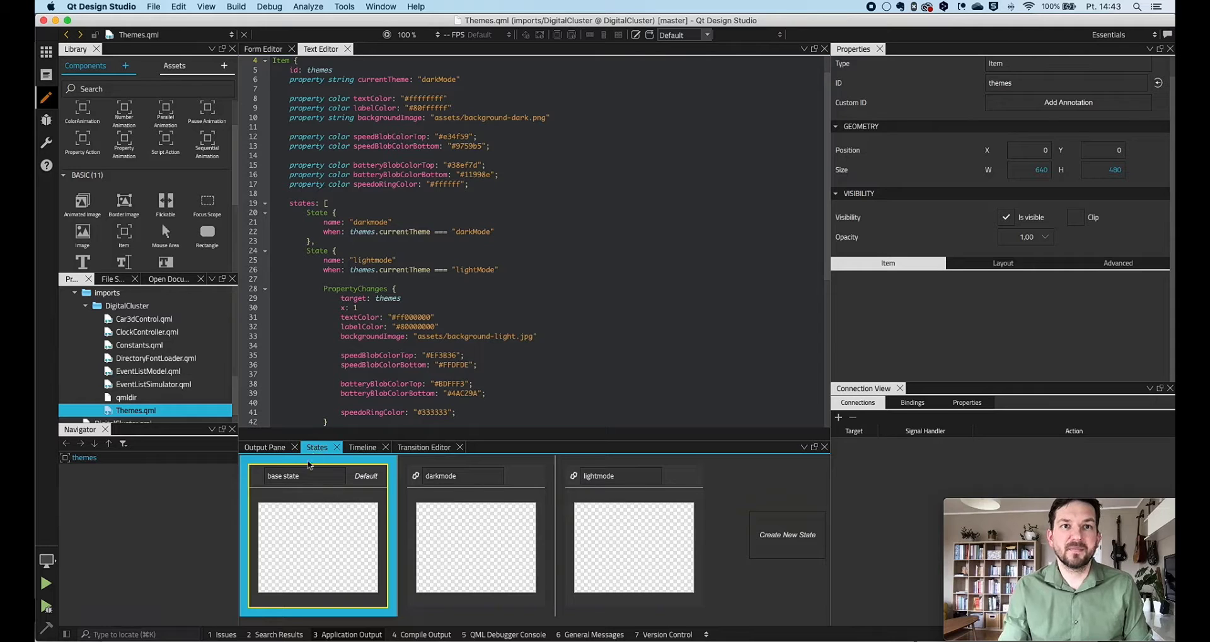
mouse_move(463, 513)
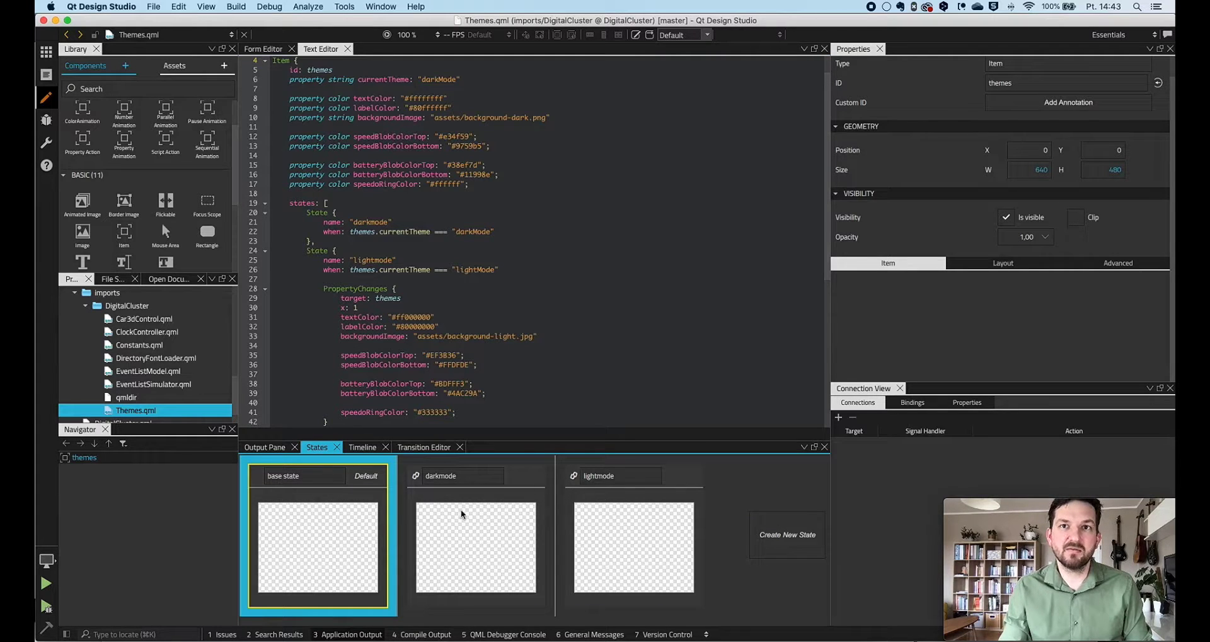
mouse_move(598, 504)
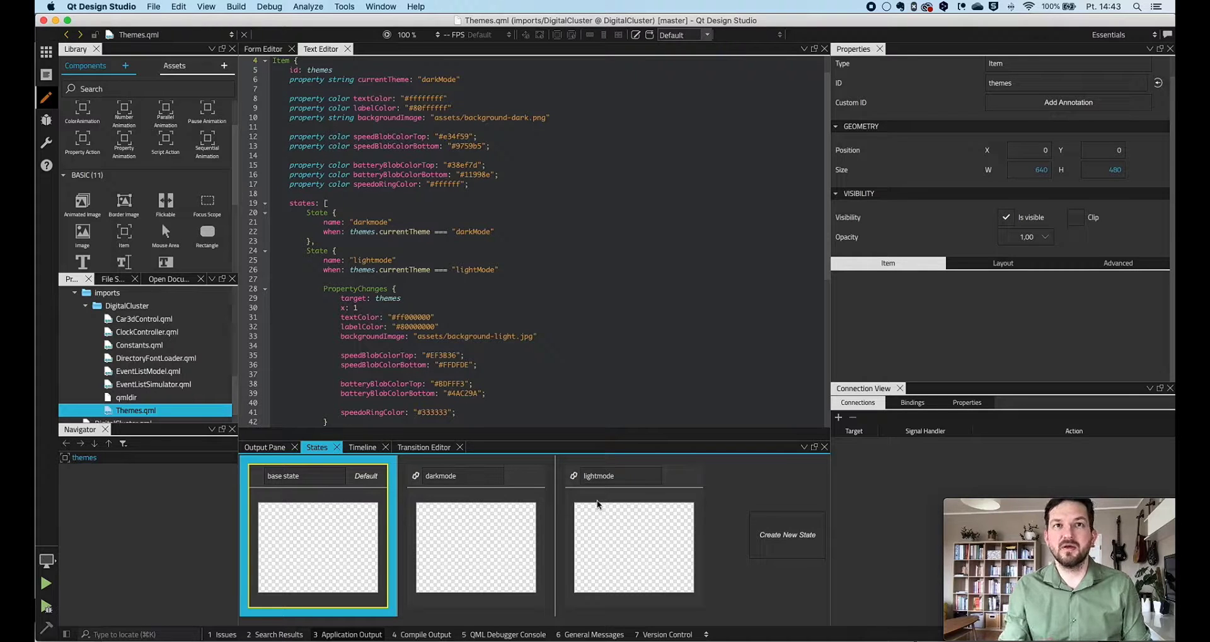
mouse_move(506, 522)
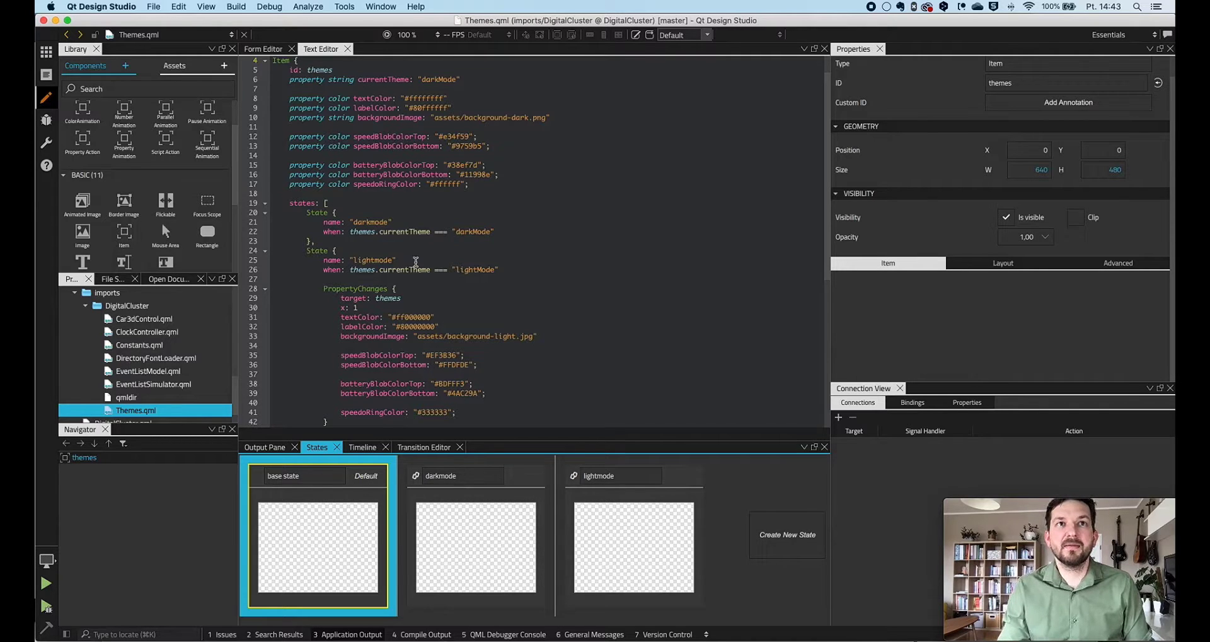
mouse_move(333, 231)
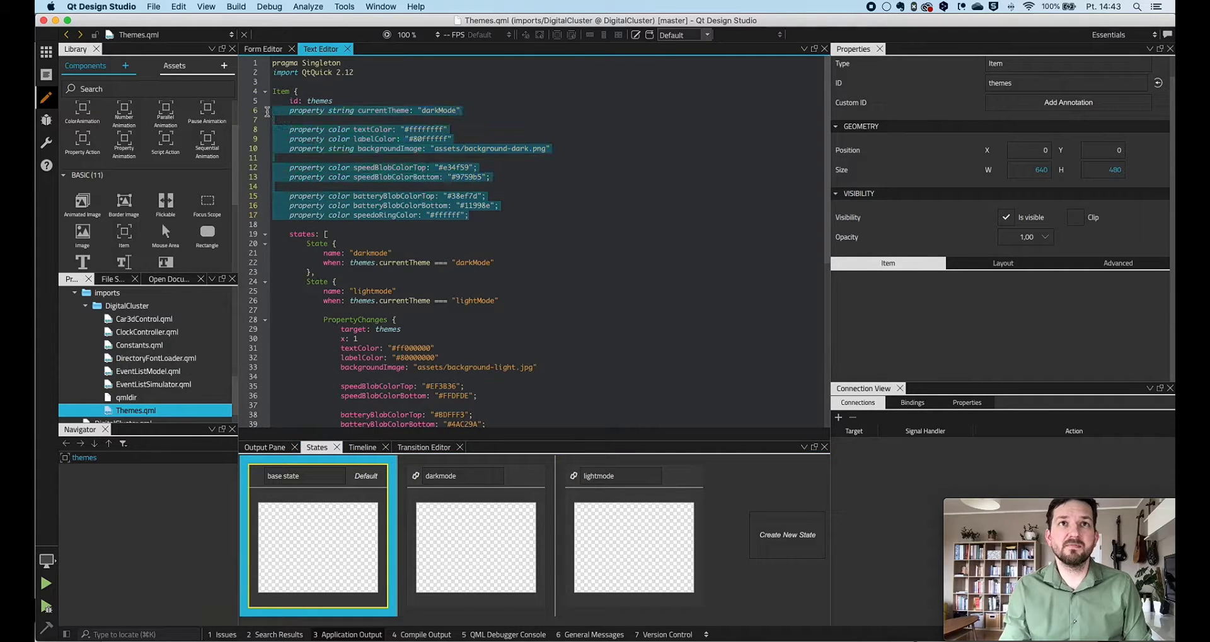
click(391, 253)
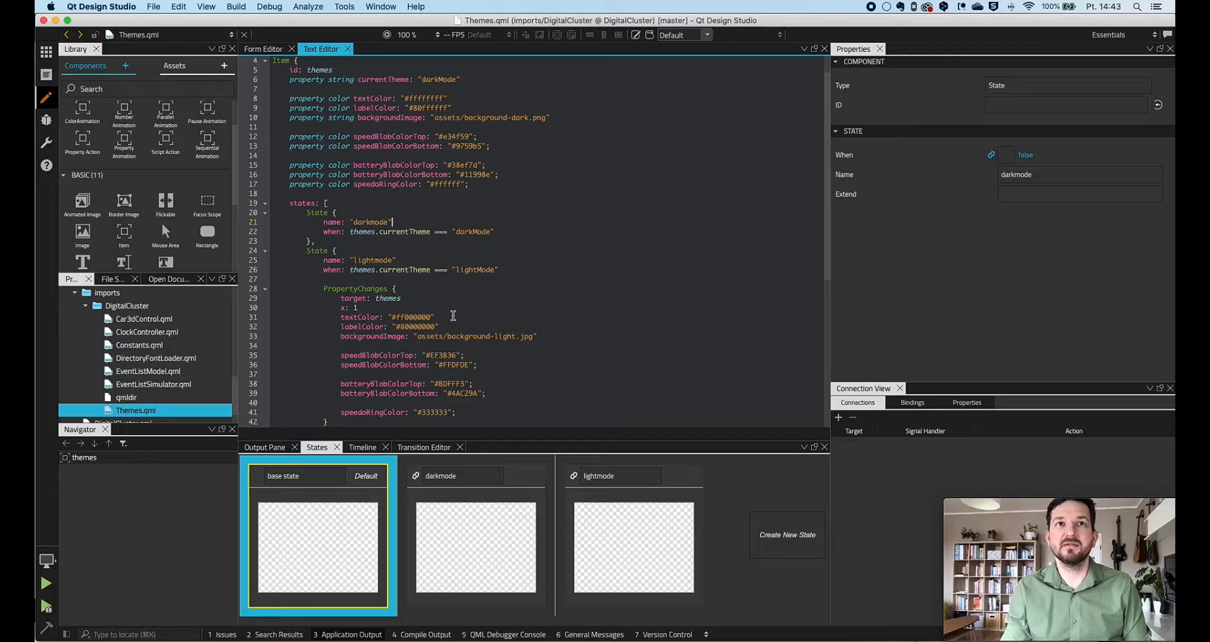
scroll(down, 3)
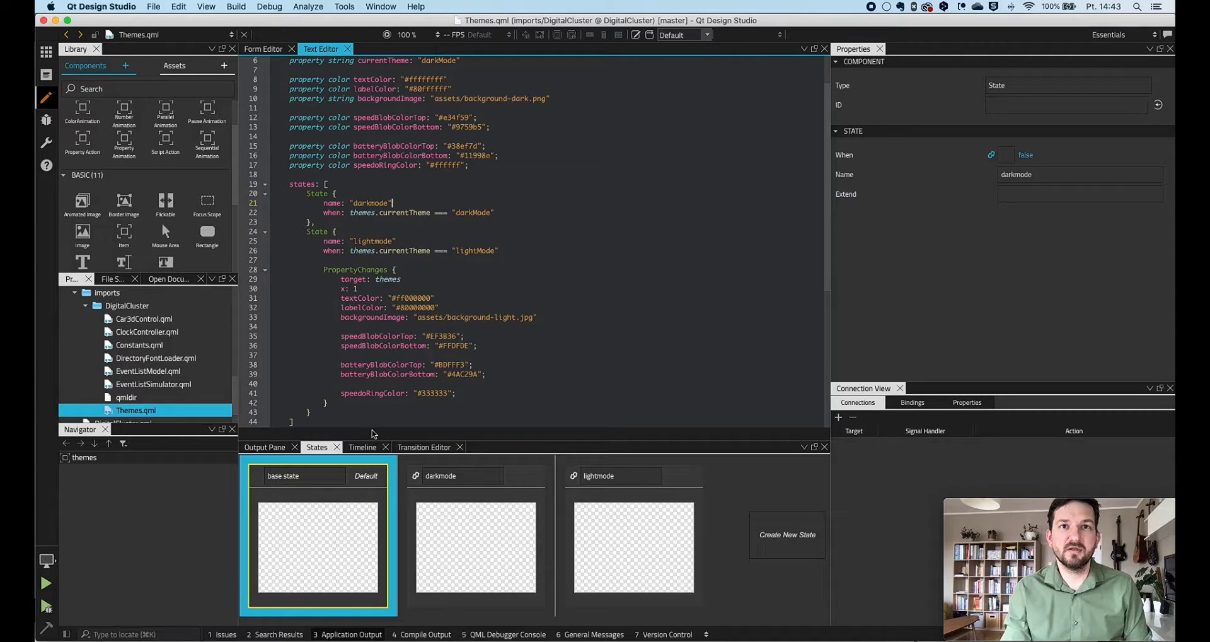
View the themes transition track spanning roughly the first 700 ms of the 2000 ms timeline.
click(424, 446)
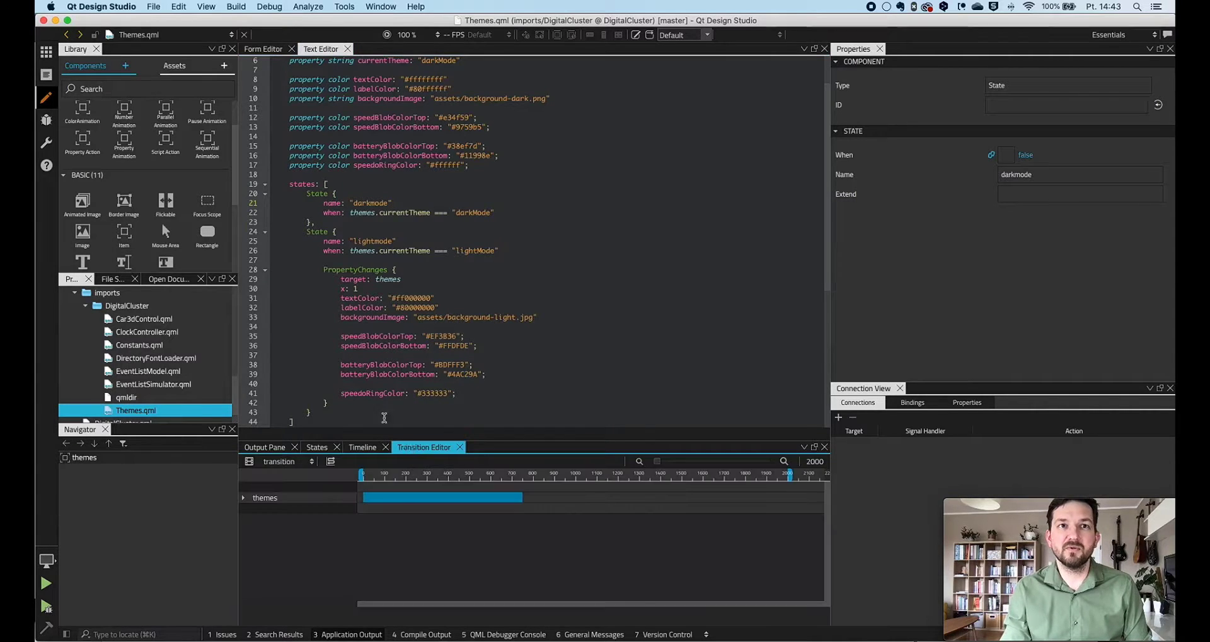
mouse_move(297, 507)
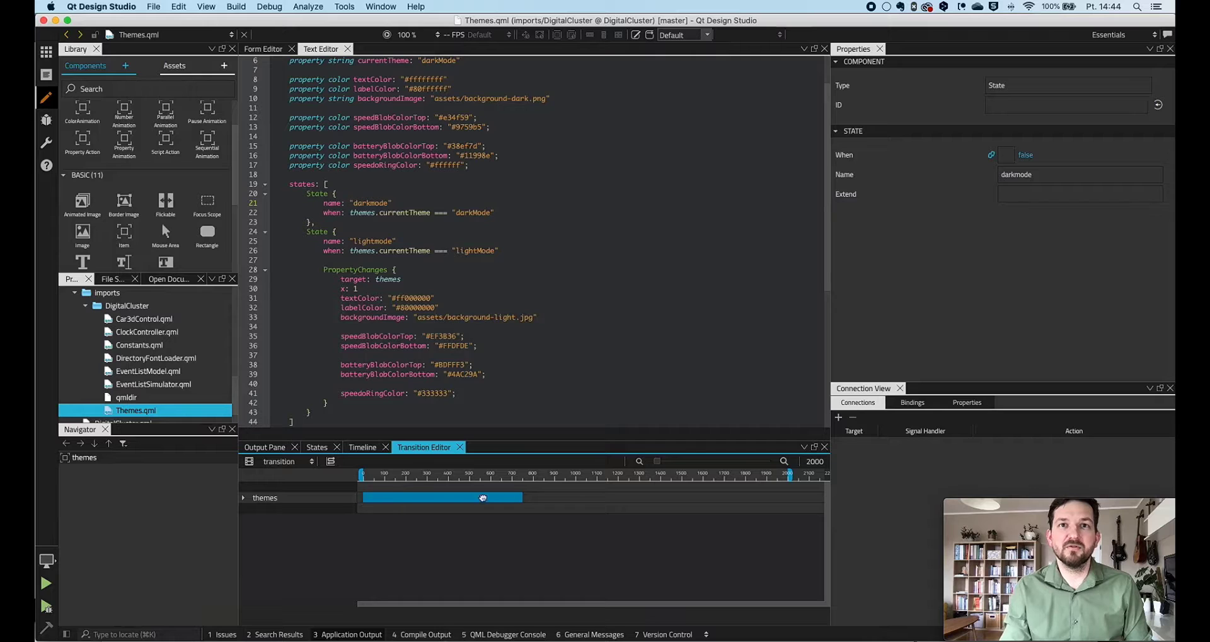
mouse_move(515, 498)
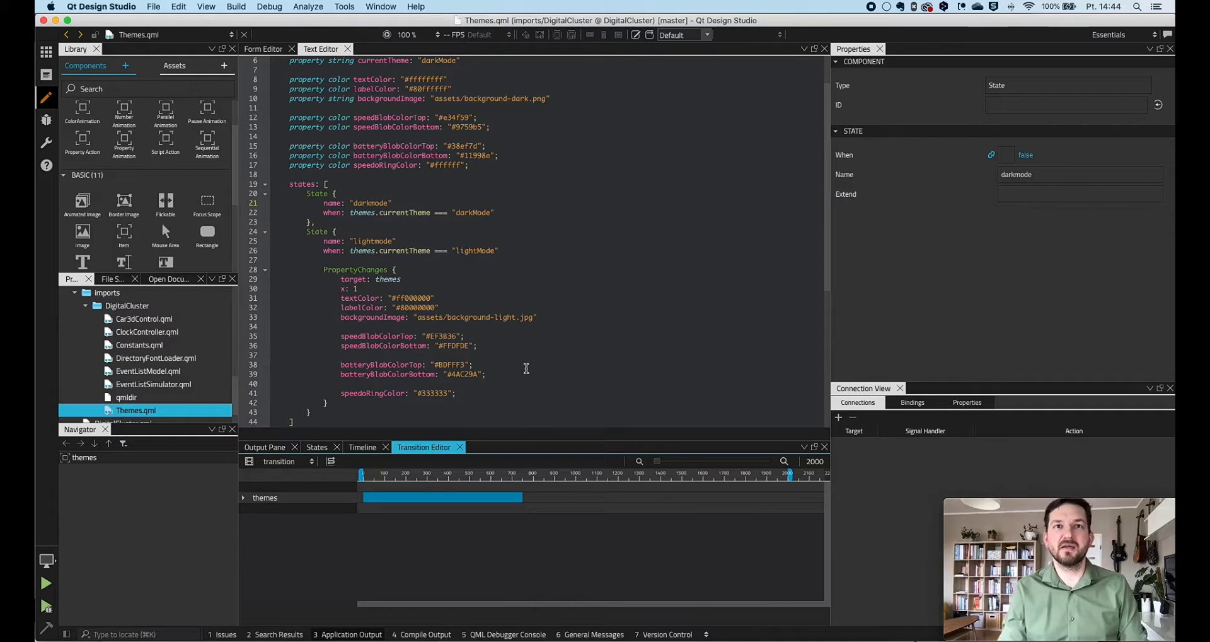
Select the 750 ms PropertyAnimation targeting themes' colour properties in the transitions code.
scroll(down, 3)
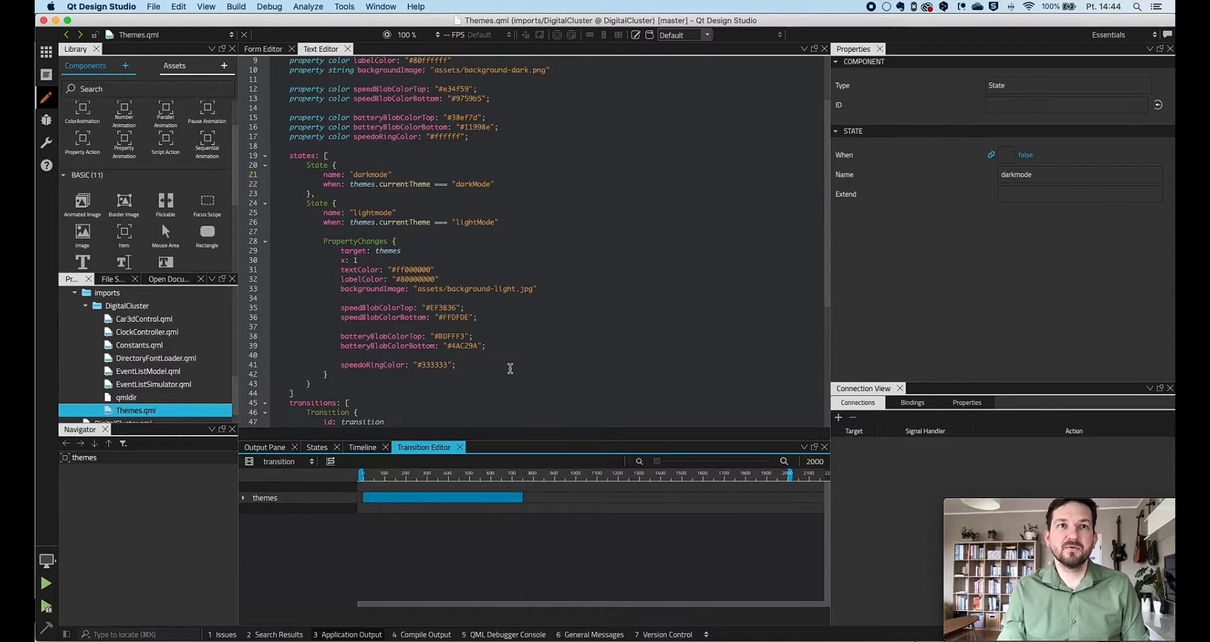
scroll(down, 3)
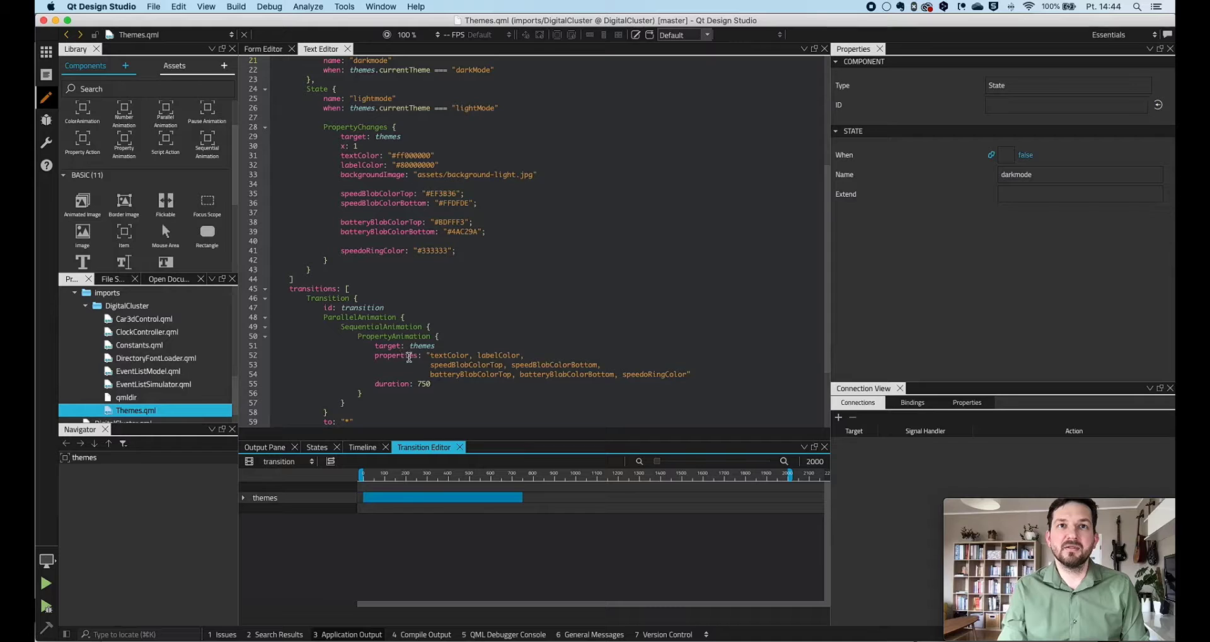
click(394, 336)
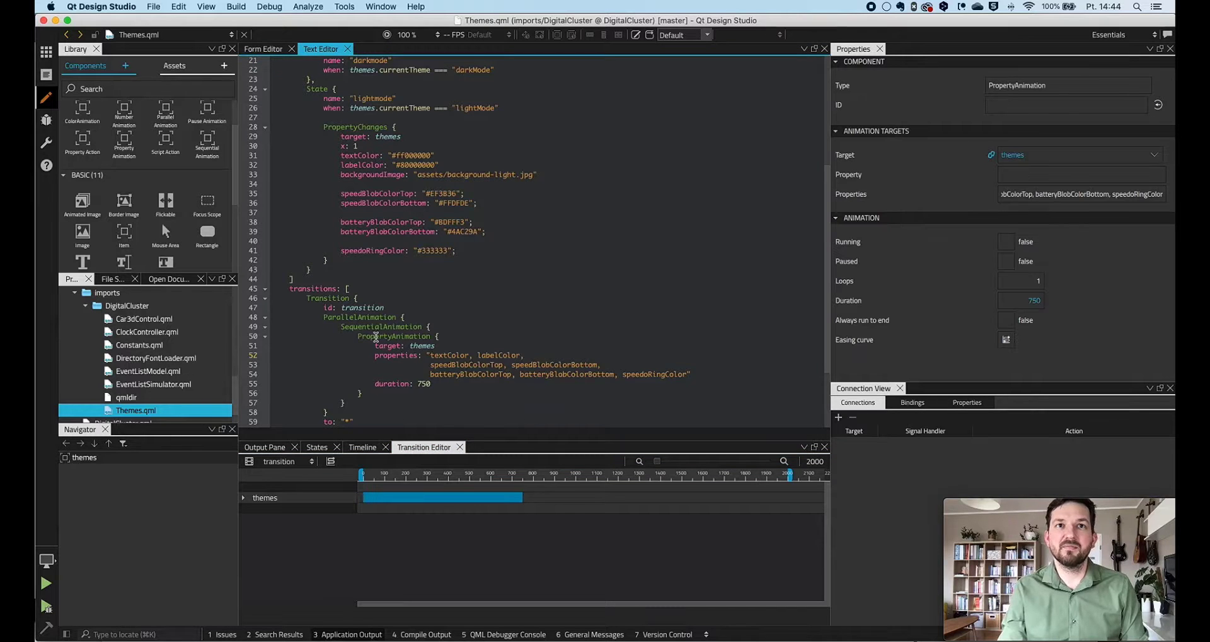
mouse_move(401, 336)
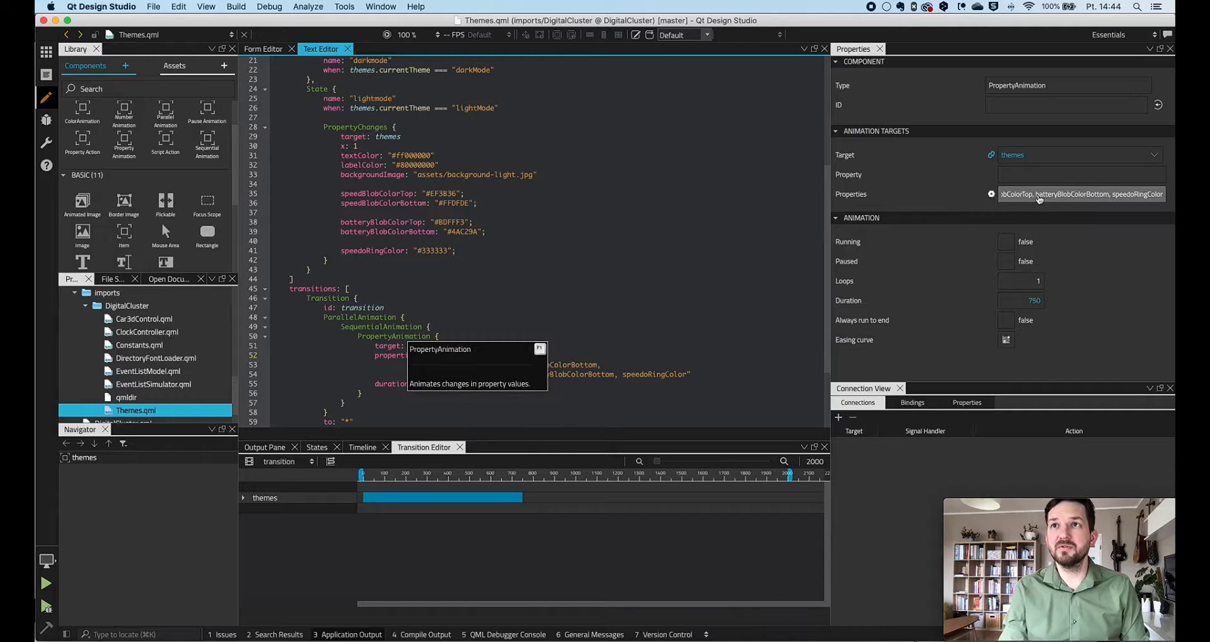
mouse_move(1041, 197)
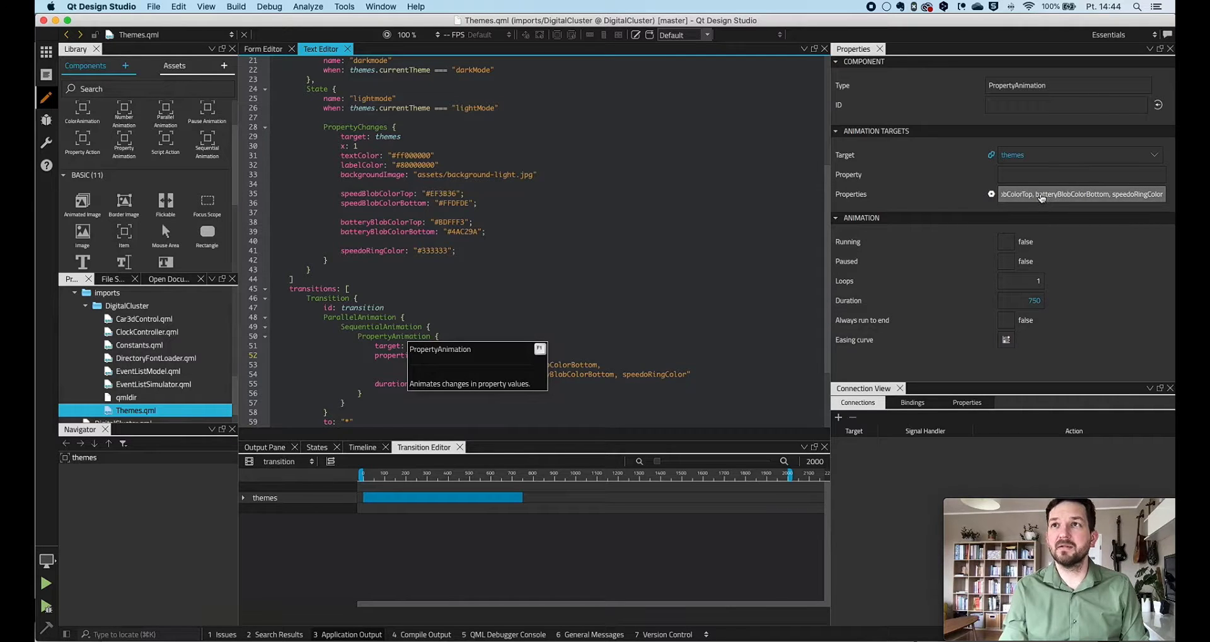